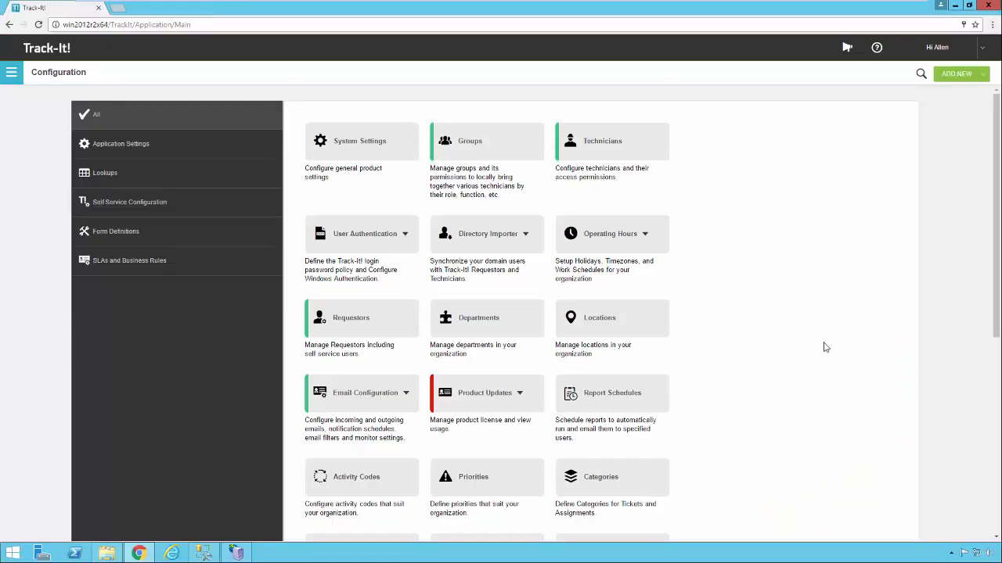
mouse_move(770, 357)
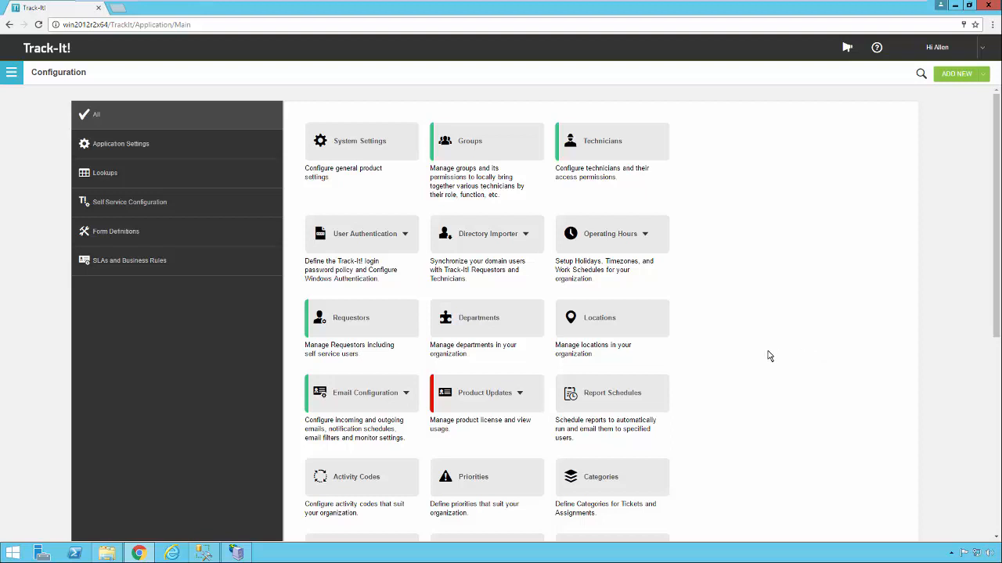
mouse_move(216, 332)
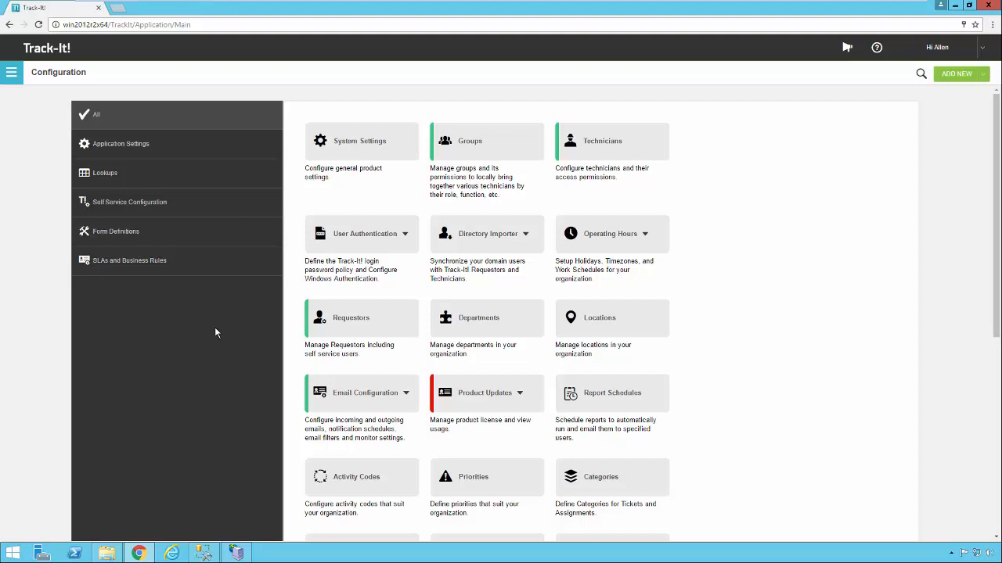
mouse_move(211, 322)
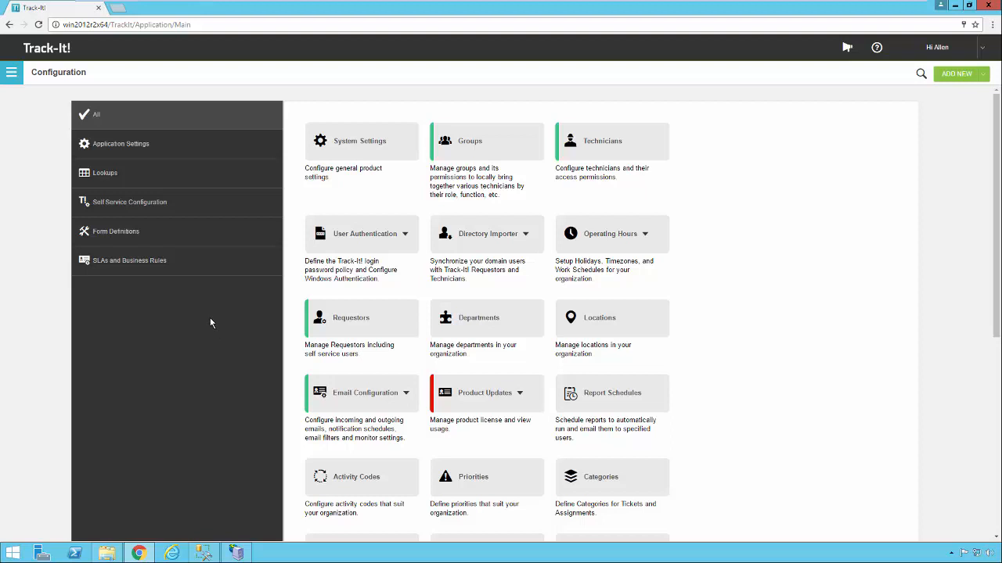
mouse_move(57, 180)
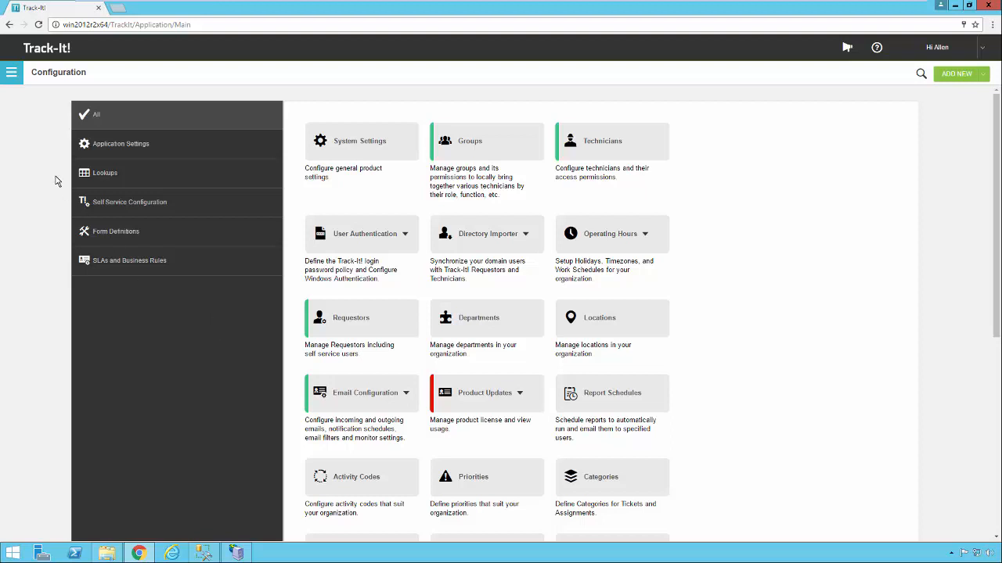
mouse_move(12, 72)
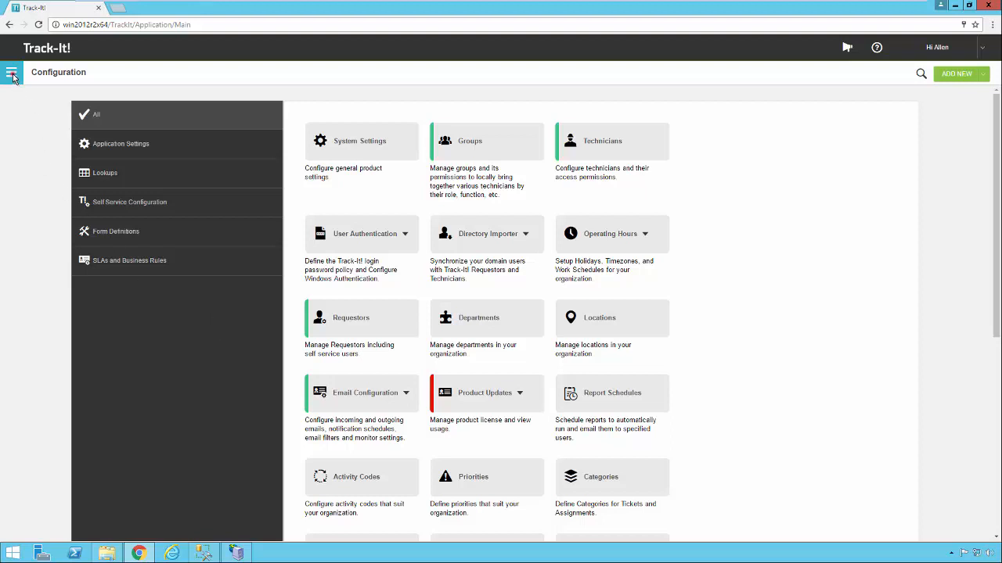
Show the SLAs and Business Rules settings and expand the Service Level Agreements tile choices.
click(13, 72)
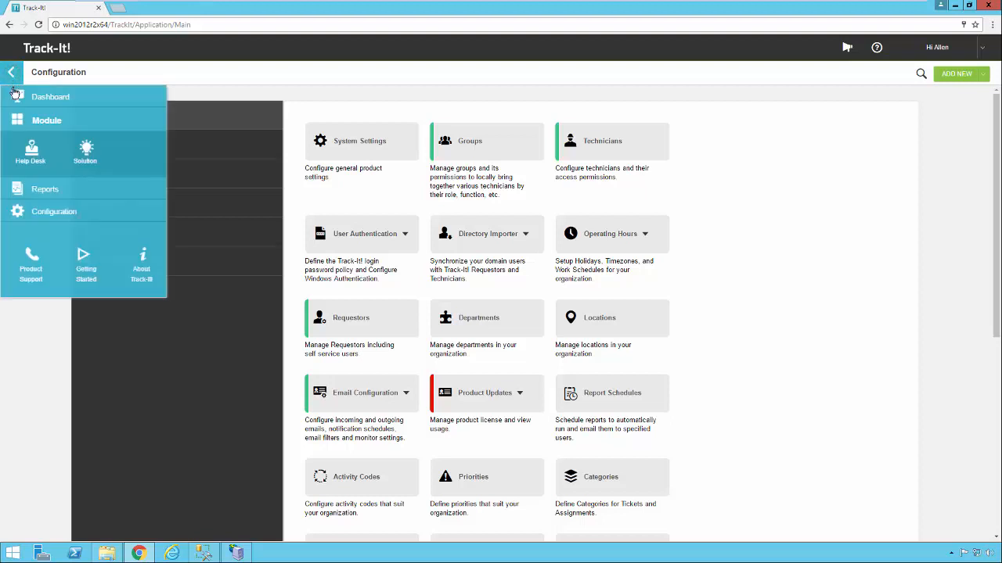
click(13, 72)
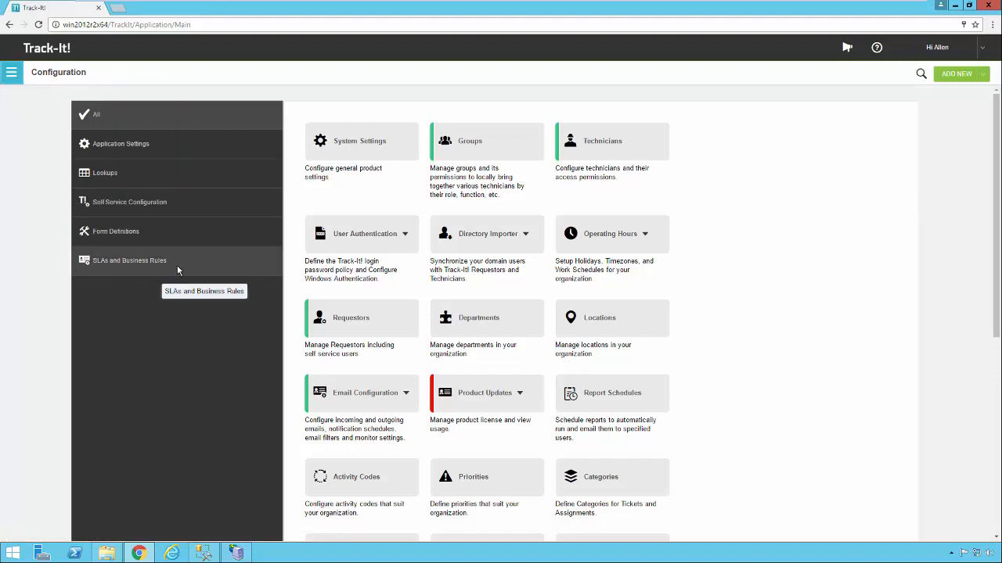
click(129, 260)
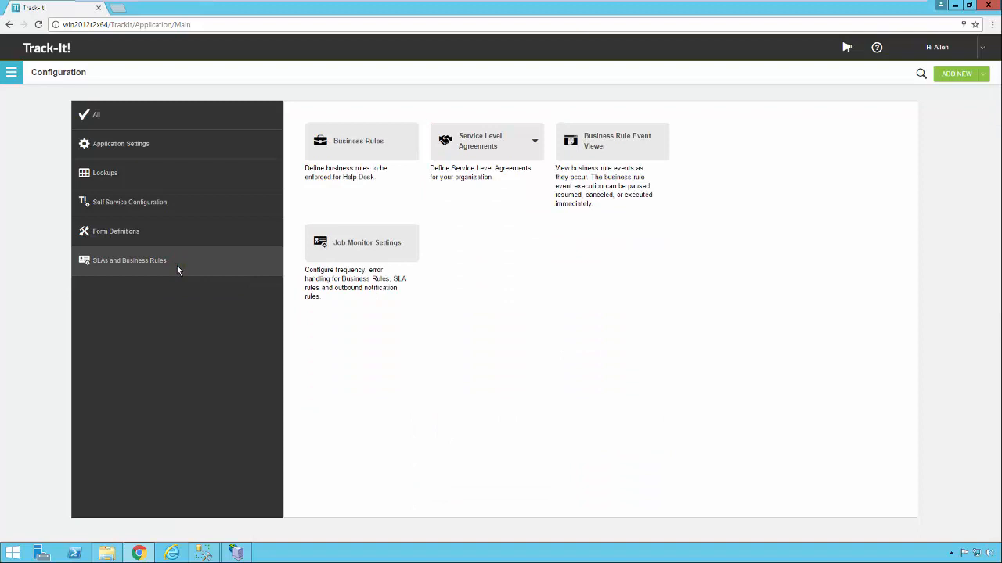
mouse_move(493, 204)
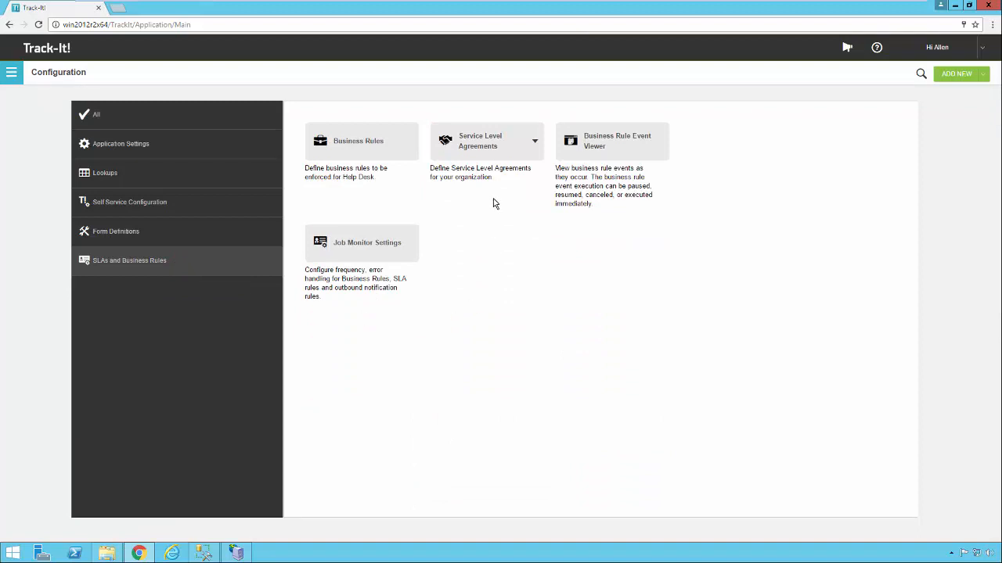
mouse_move(536, 147)
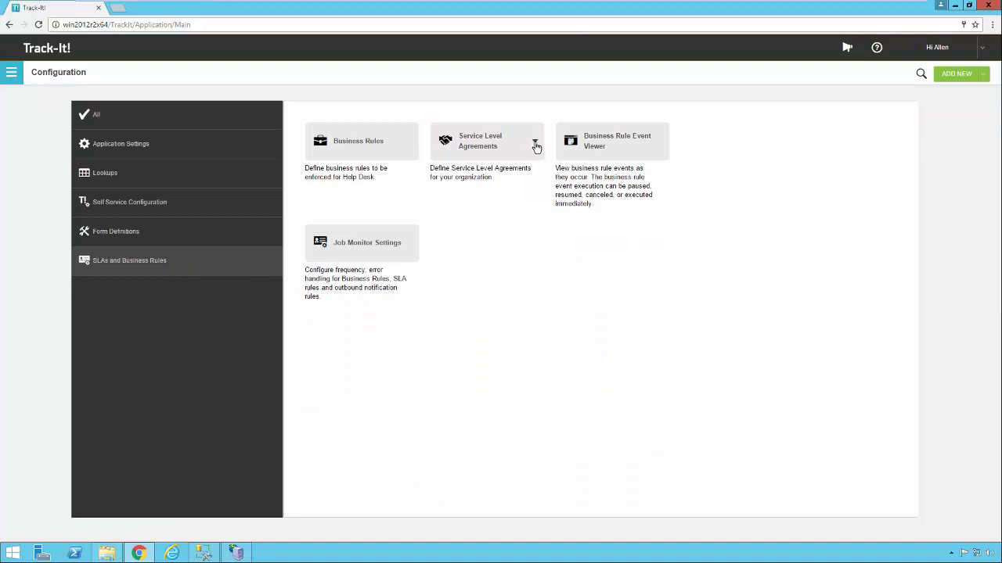
click(535, 144)
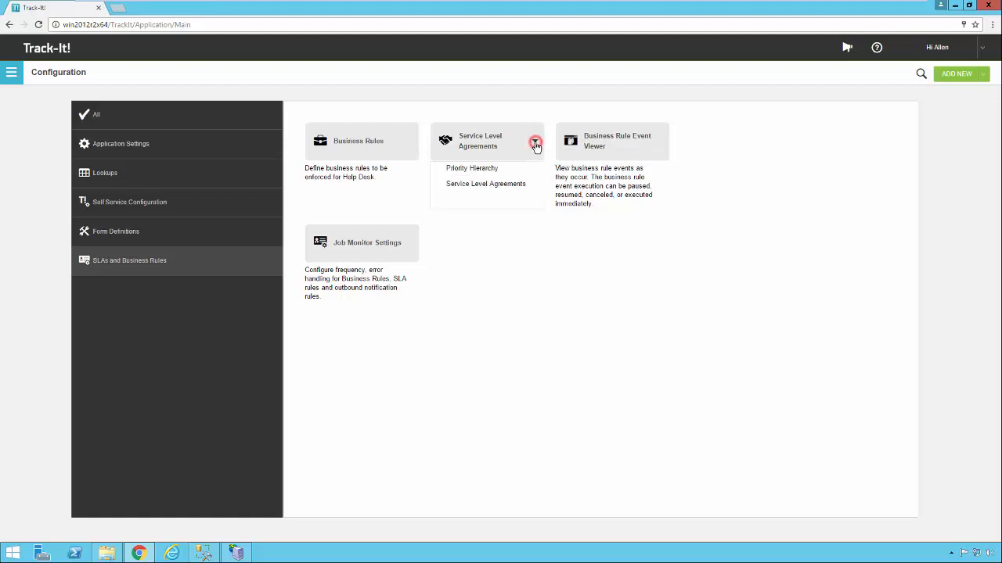
Open the Service Level Agreements list, currently empty.
click(485, 183)
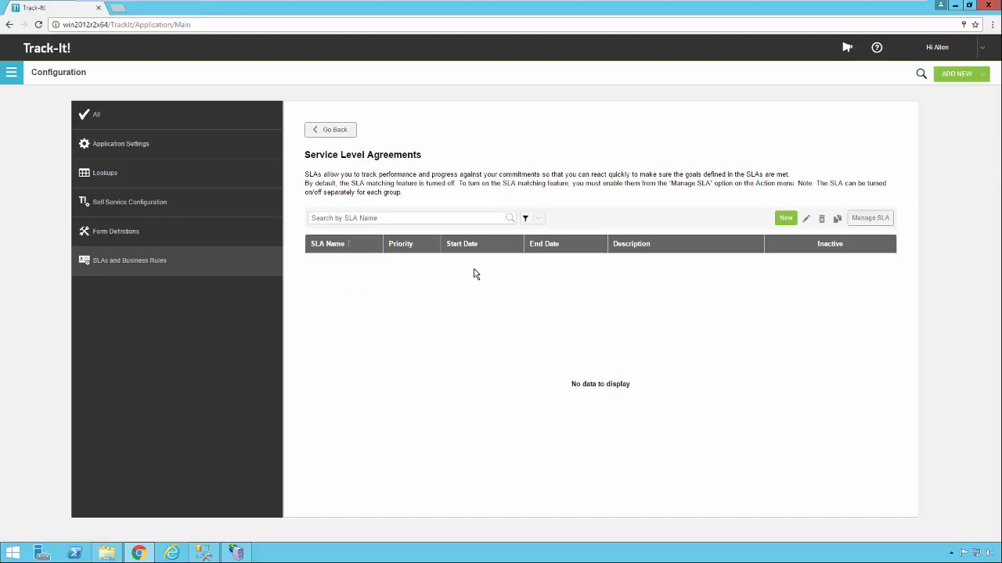
mouse_move(551, 203)
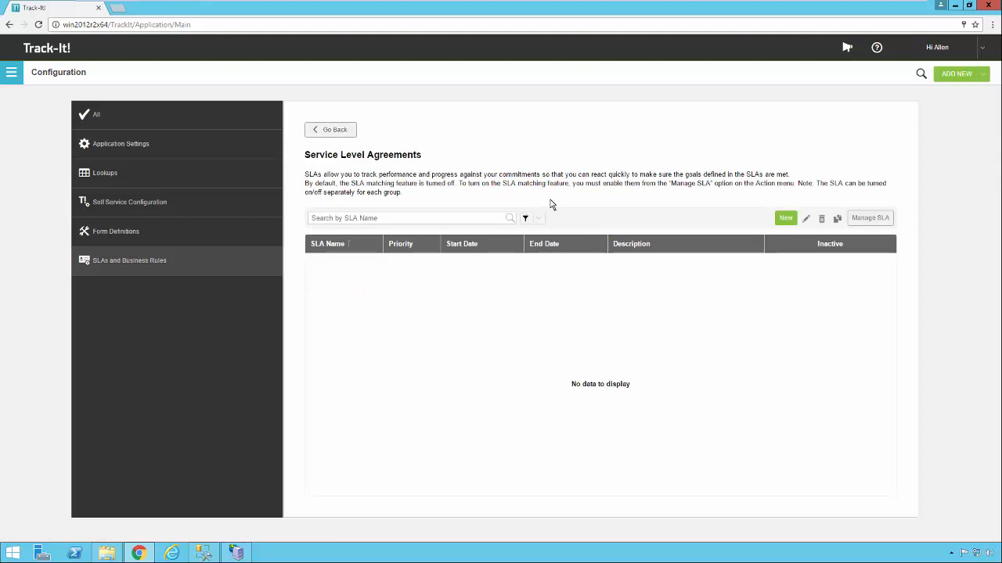
mouse_move(748, 220)
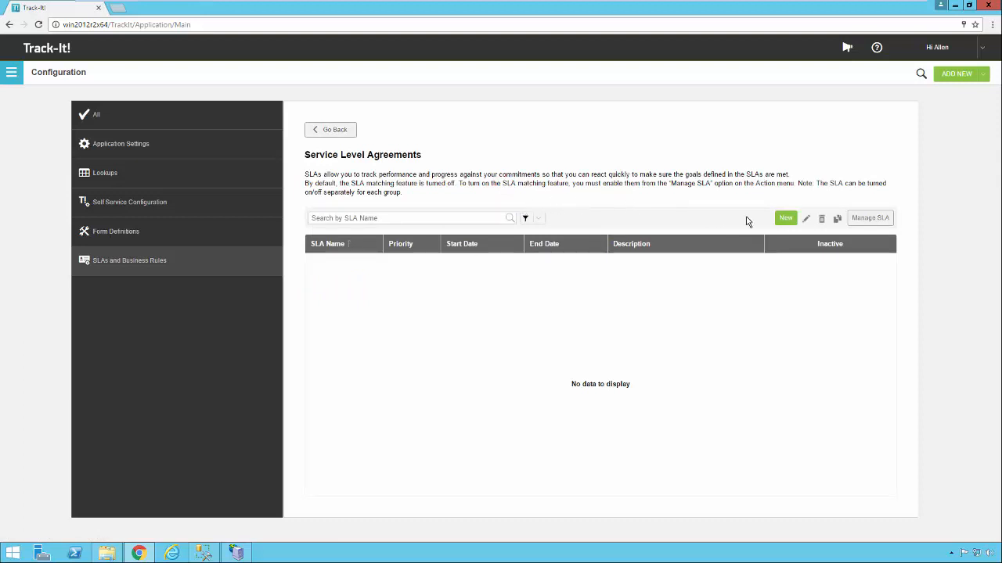
mouse_move(786, 217)
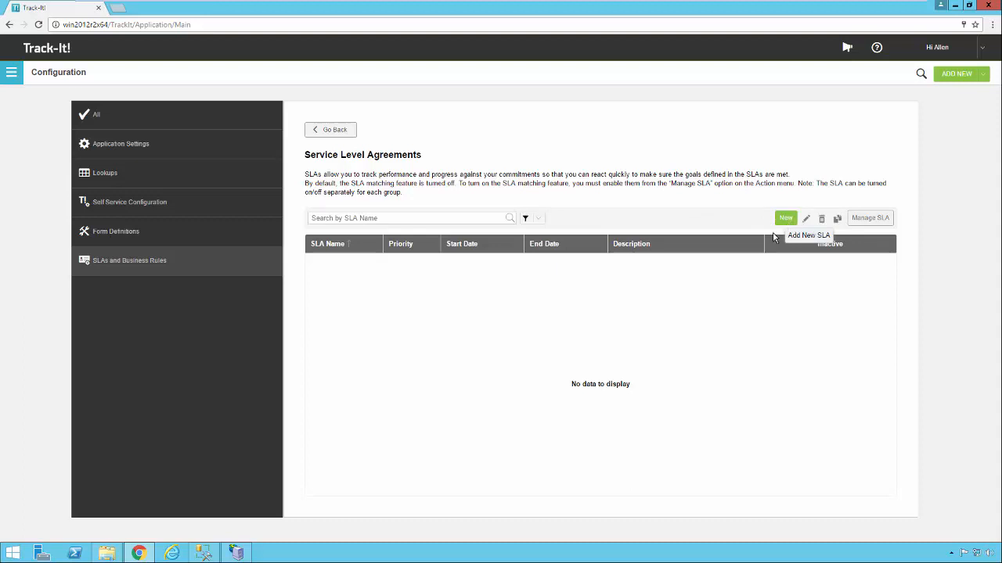
mouse_move(364, 282)
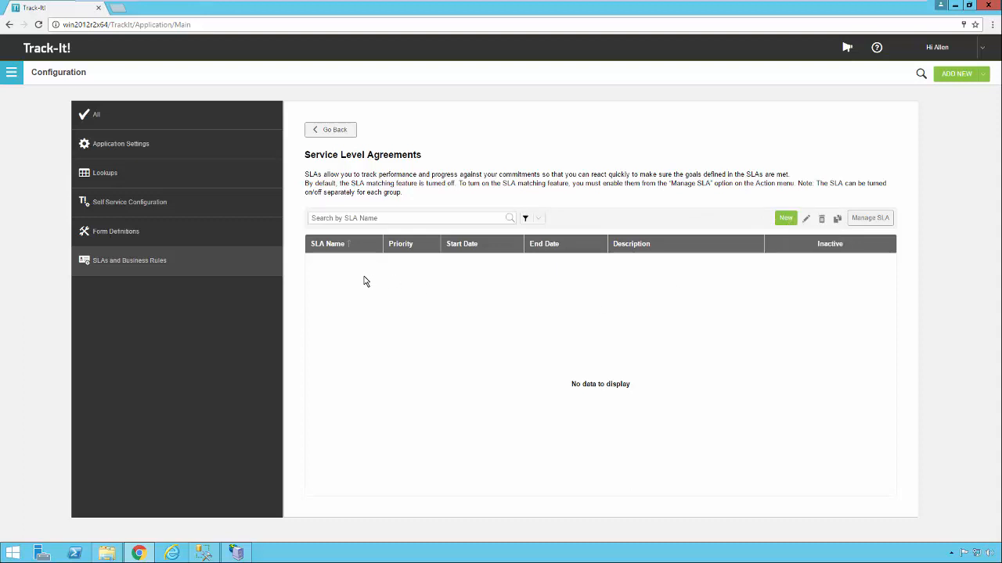
mouse_move(748, 265)
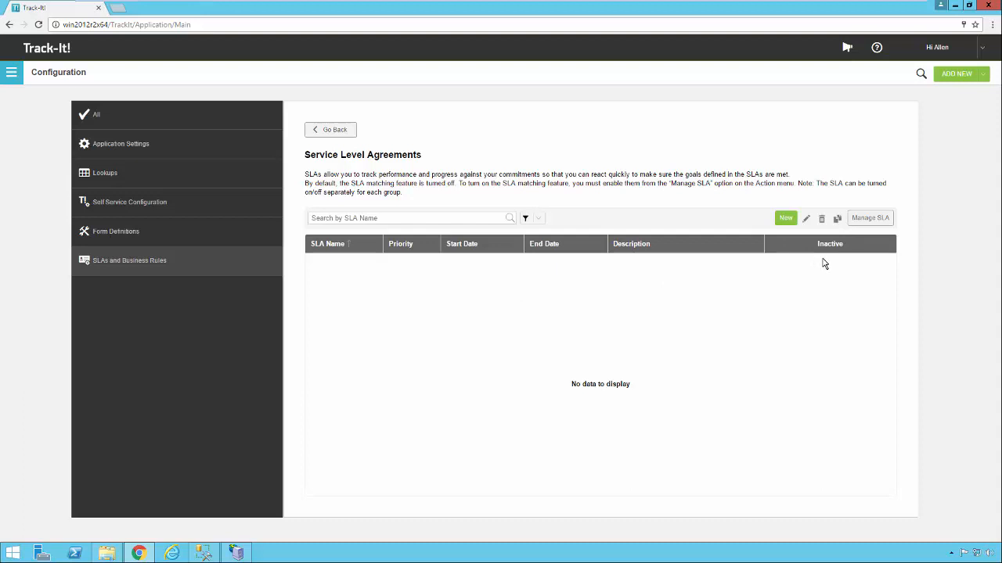
mouse_move(830, 272)
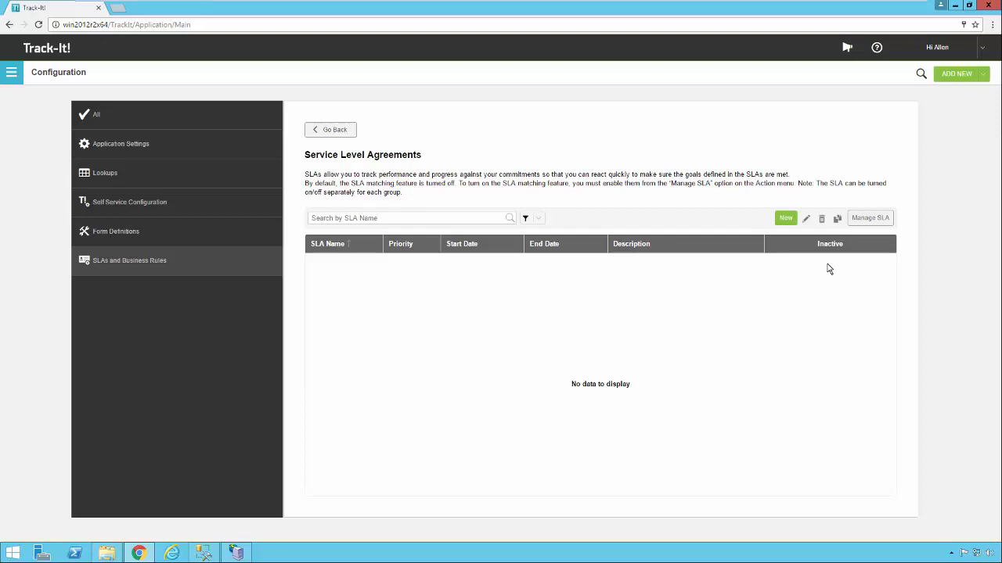
mouse_move(870, 217)
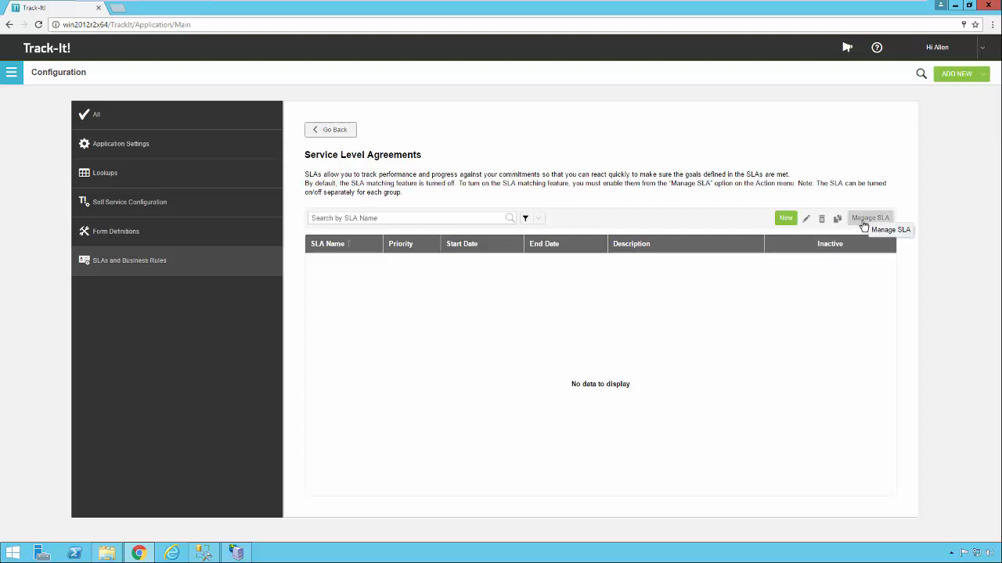
Start a new service level agreement and begin naming it TEST SLA.
click(786, 218)
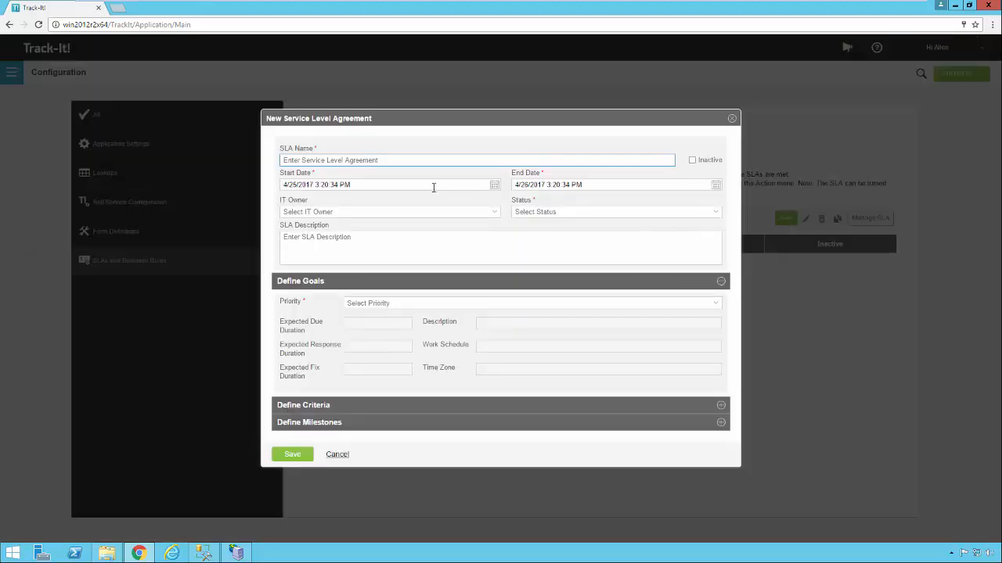
text(TEST SLA)
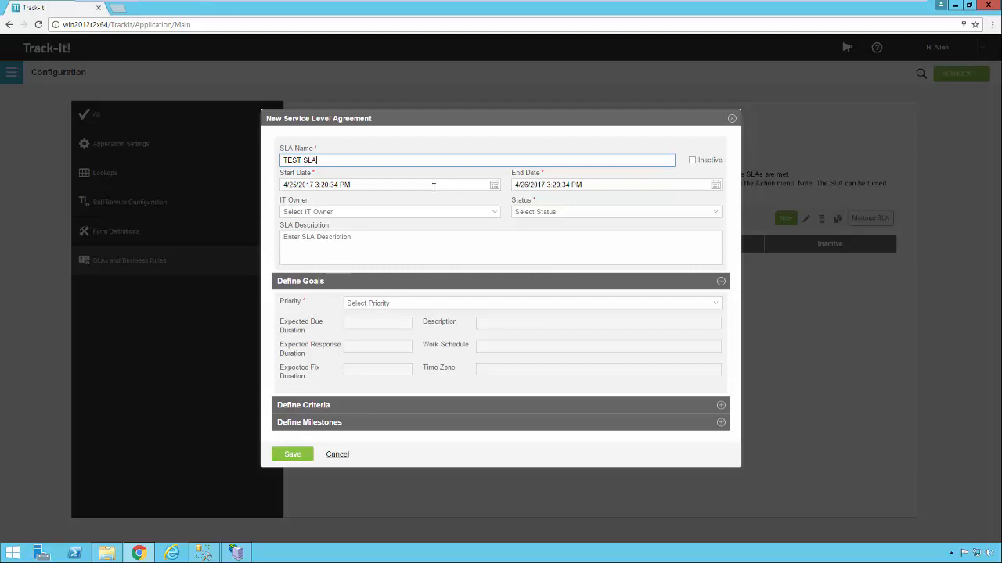
mouse_move(423, 219)
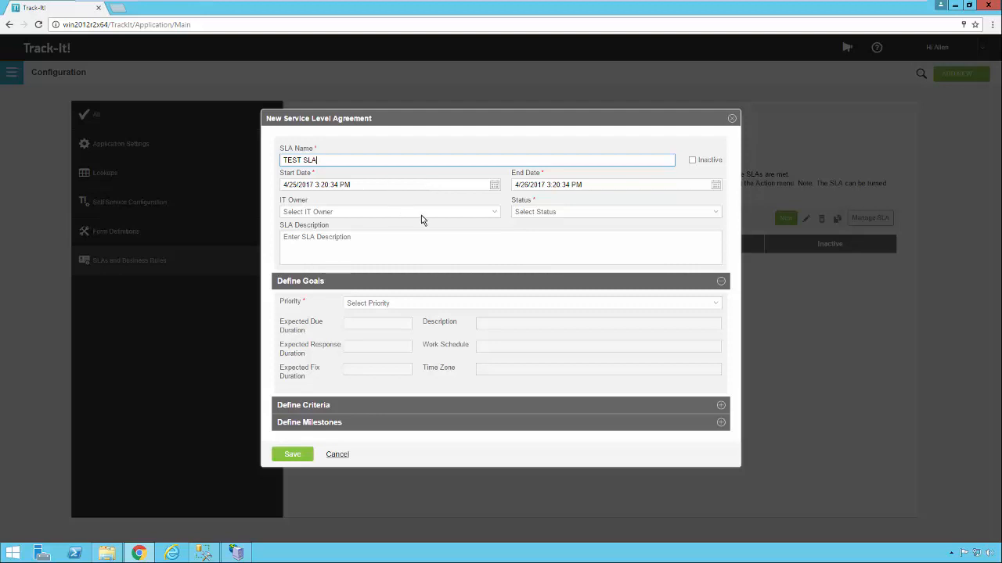
mouse_move(303, 194)
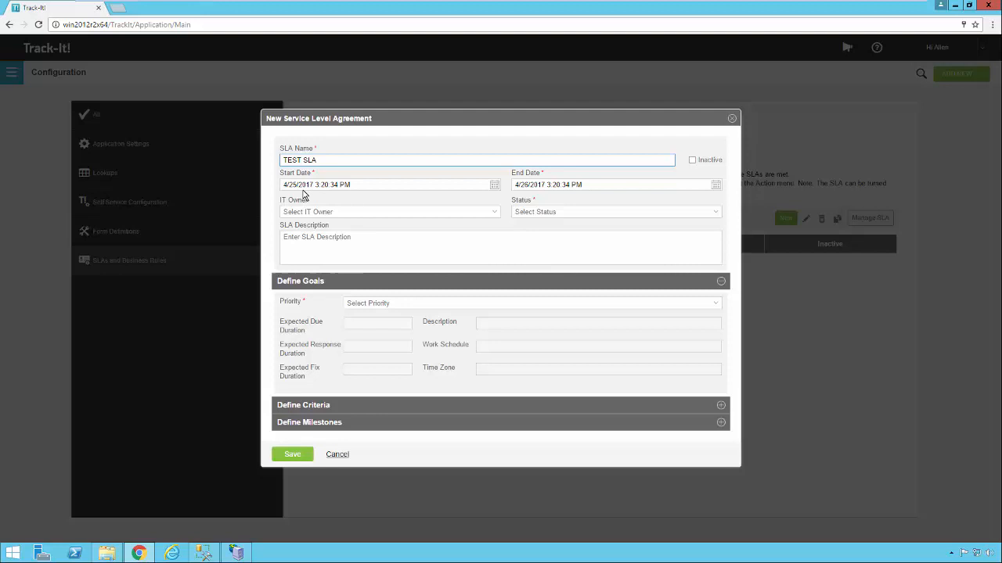
mouse_move(332, 200)
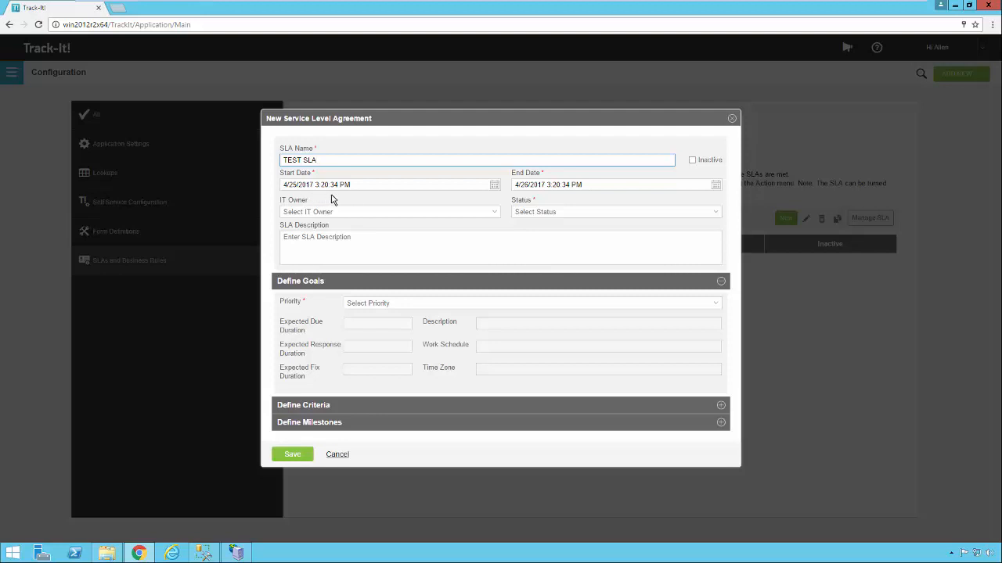
mouse_move(379, 197)
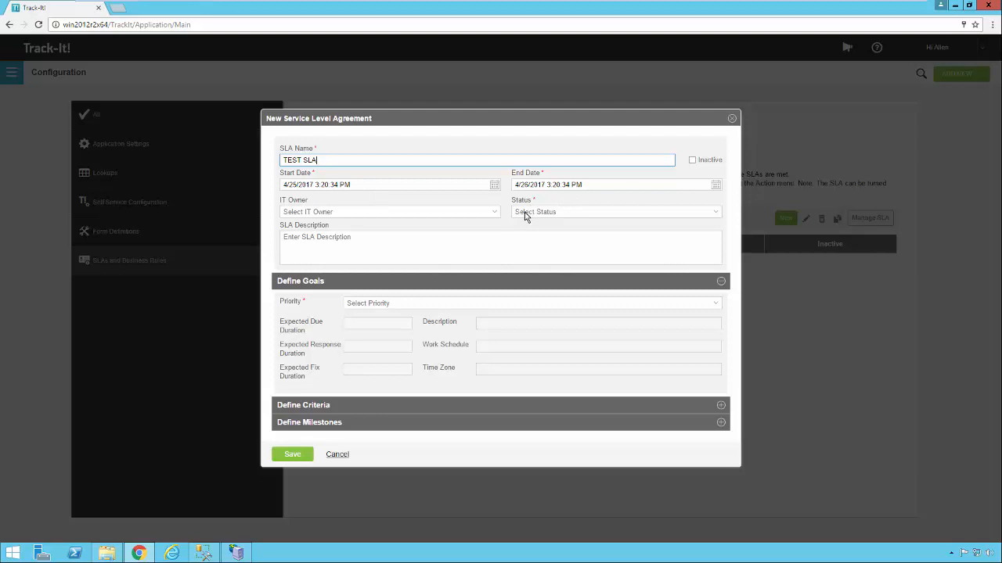
mouse_move(601, 206)
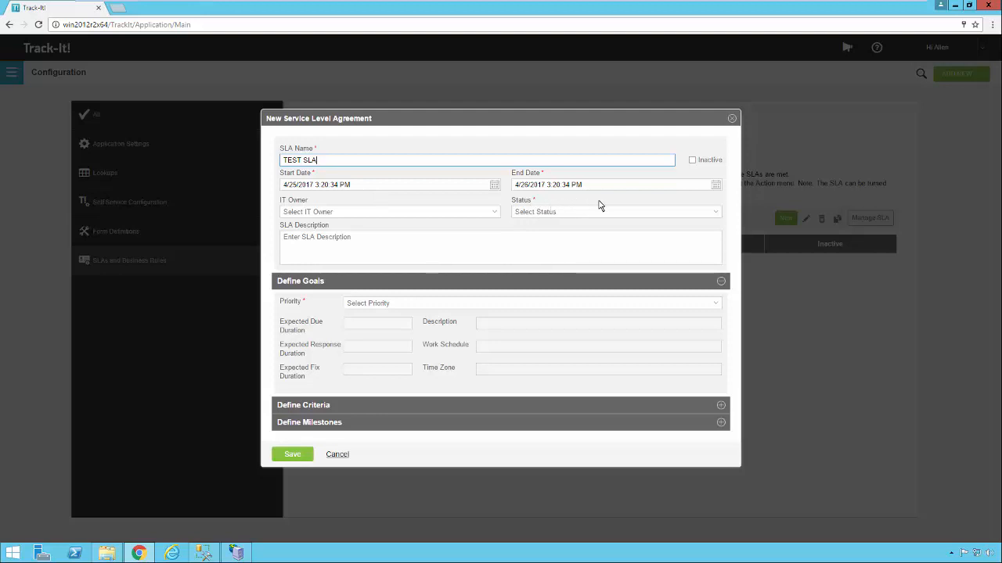
Set the new SLA's End Date to 7/29/2022 via the calendar picker.
click(714, 184)
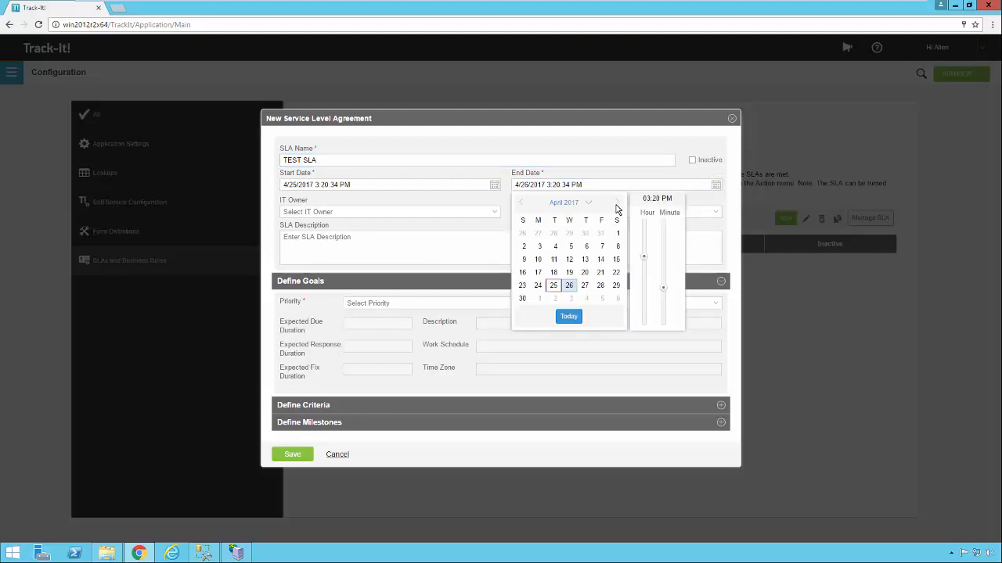
click(616, 202)
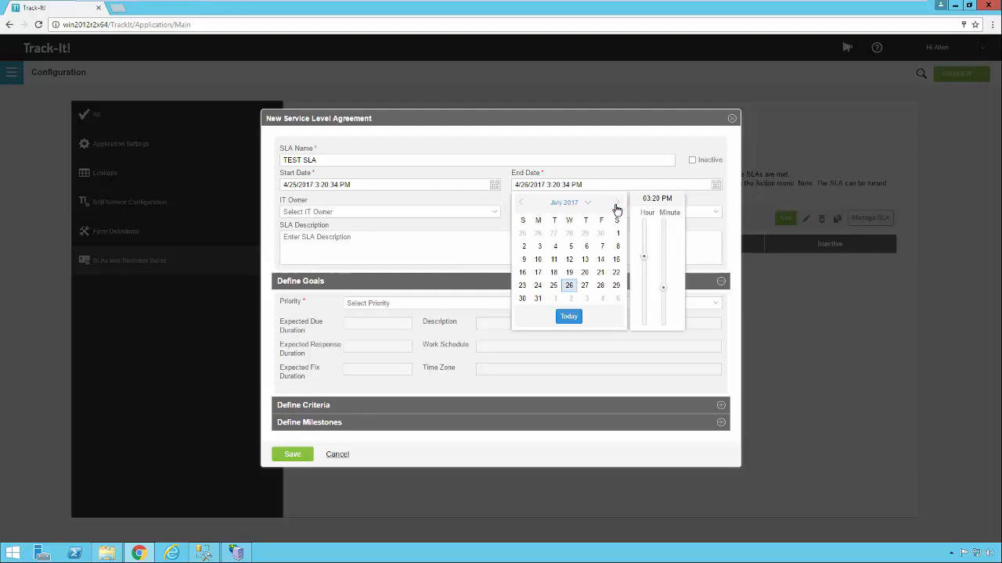
click(564, 204)
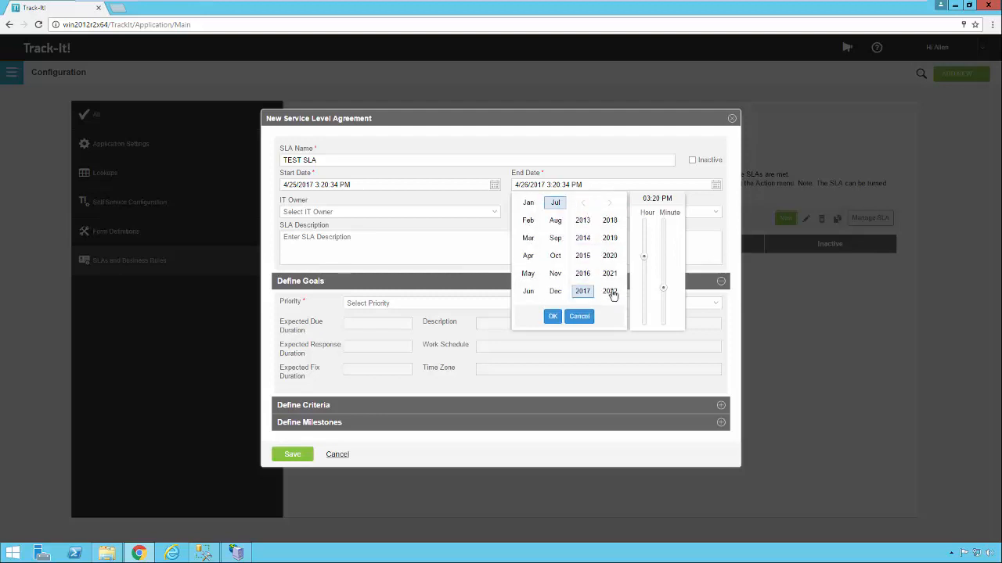
click(610, 291)
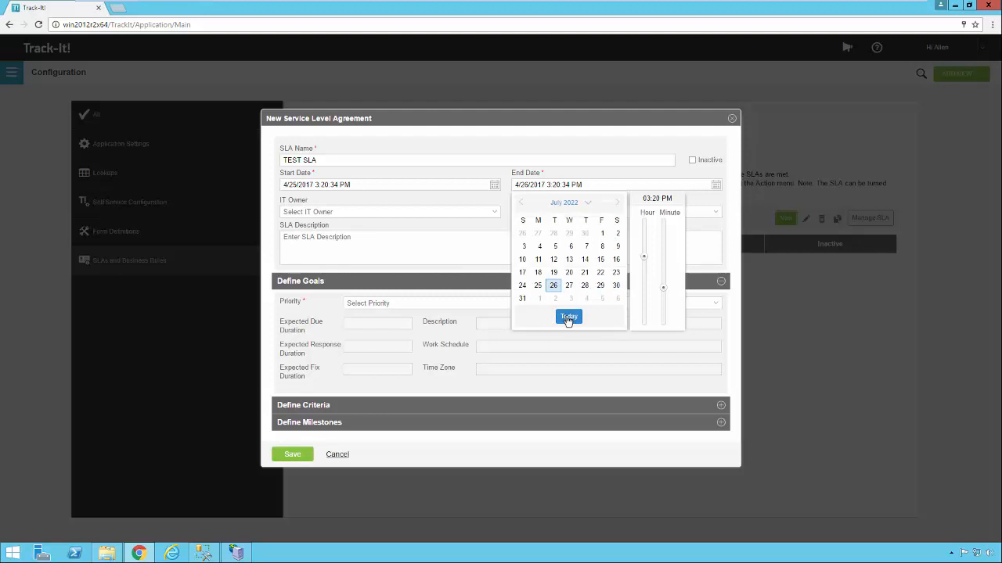
click(568, 316)
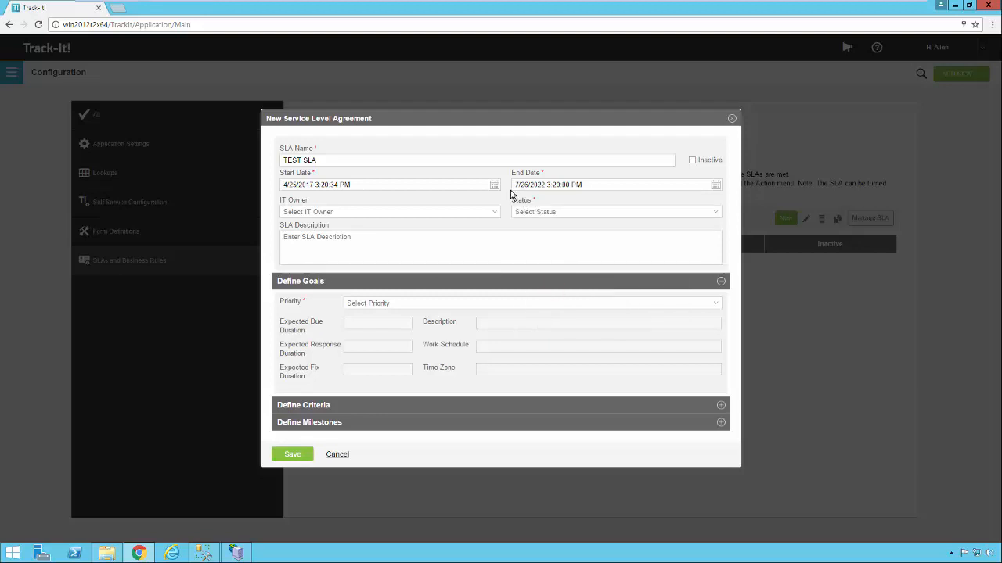
mouse_move(556, 198)
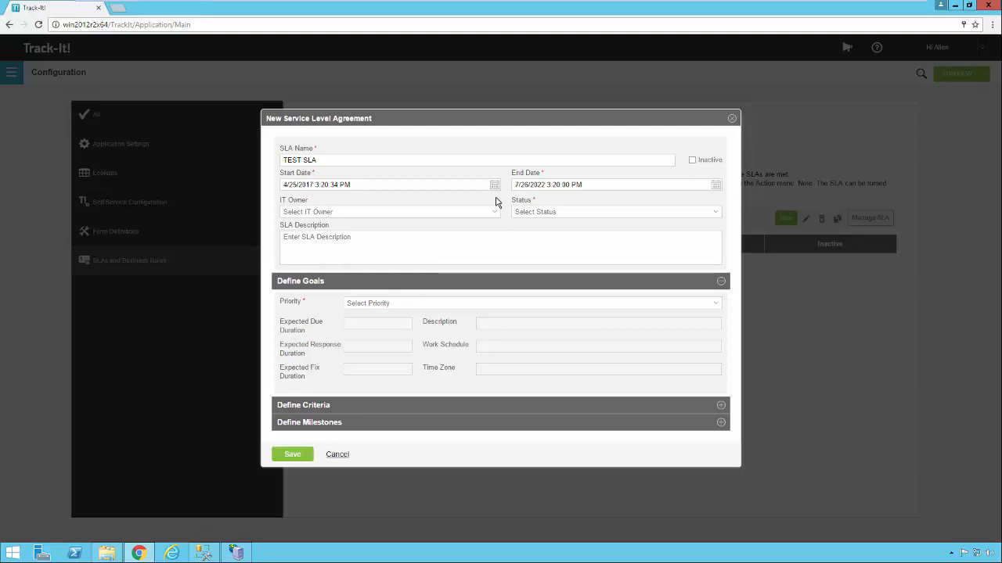
mouse_move(532, 202)
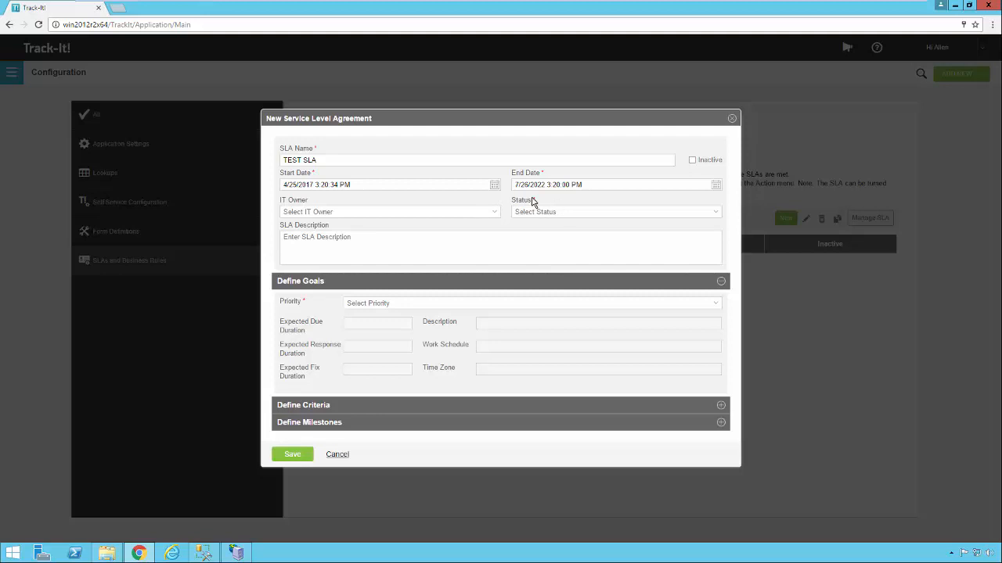
mouse_move(663, 205)
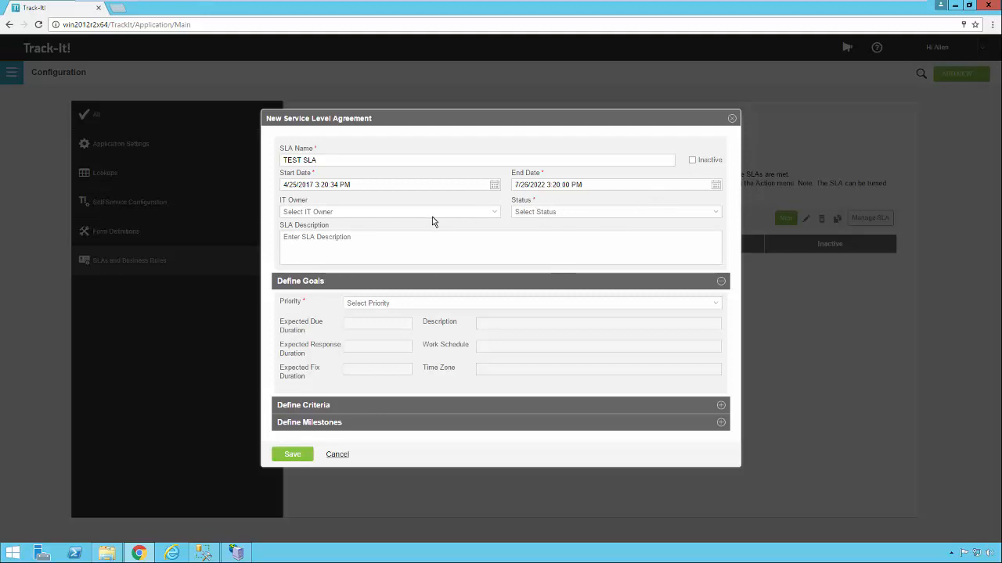
mouse_move(451, 222)
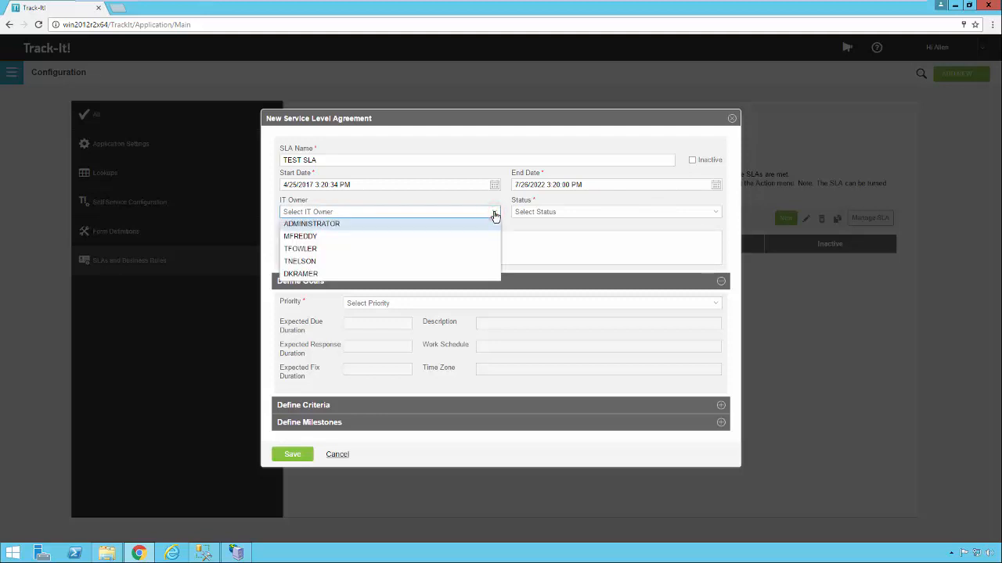
Make ADMINISTRATOR the IT owner, set status Draft, and enter description SLA DESCRIPTION.
click(312, 224)
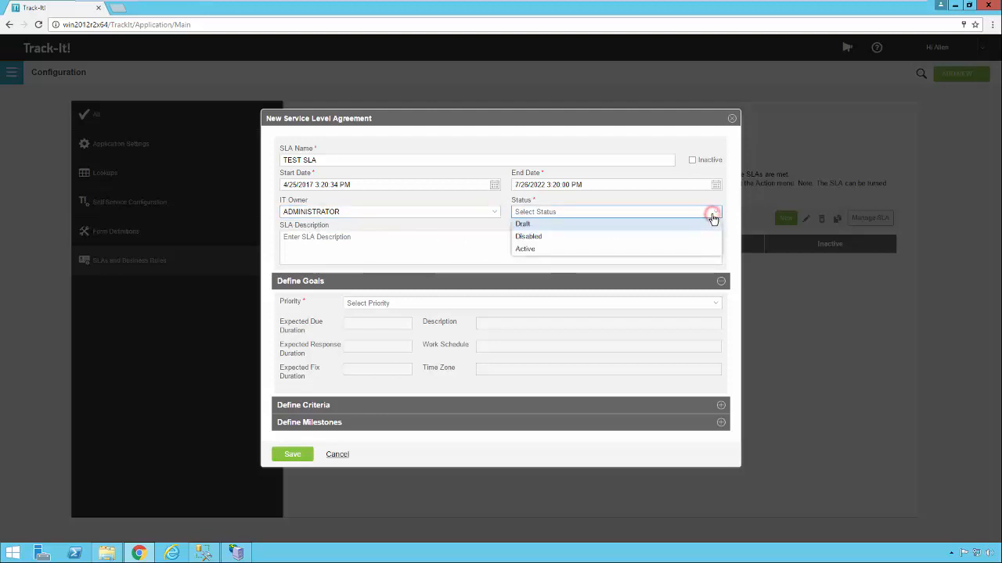
mouse_move(654, 236)
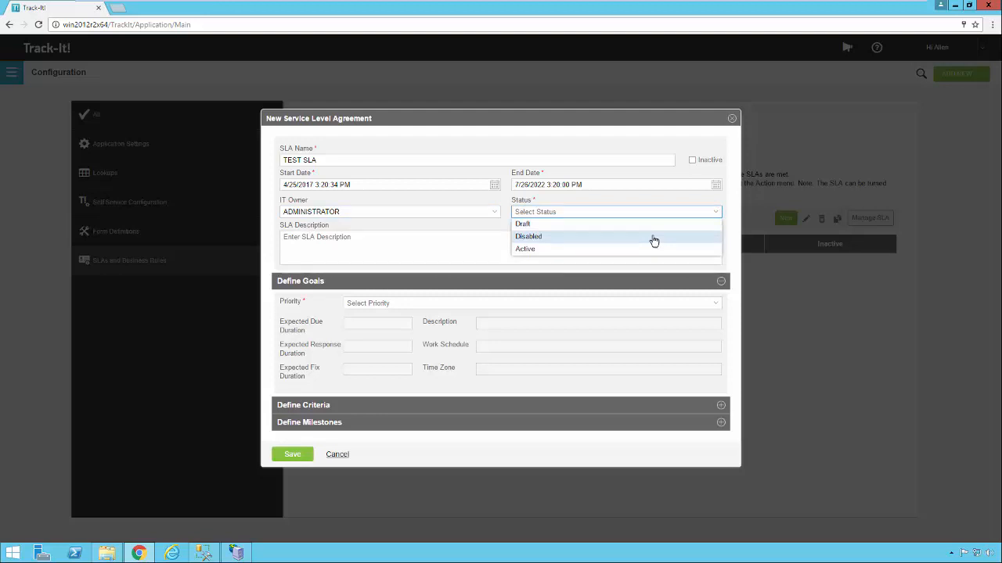
click(523, 224)
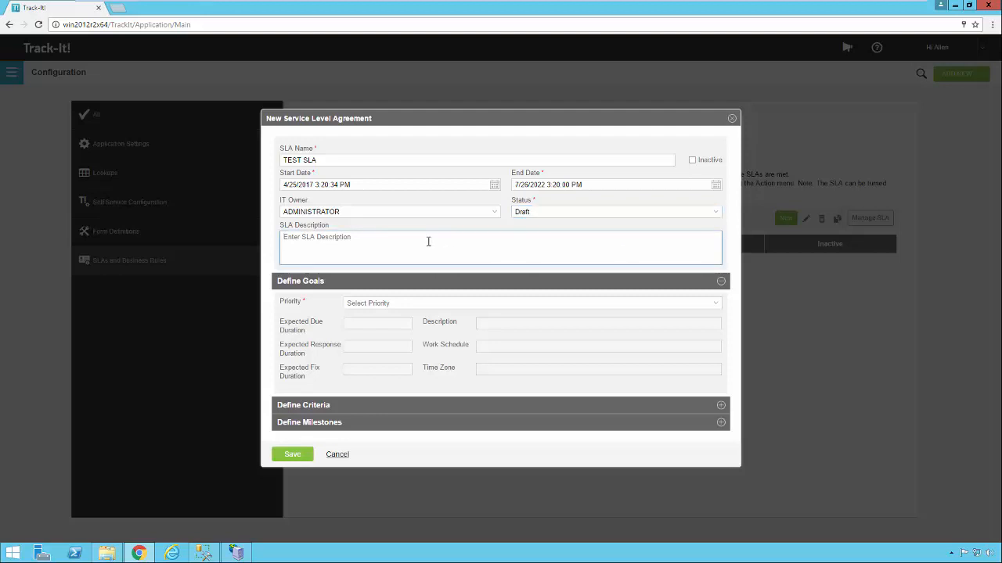
text(SLA DE)
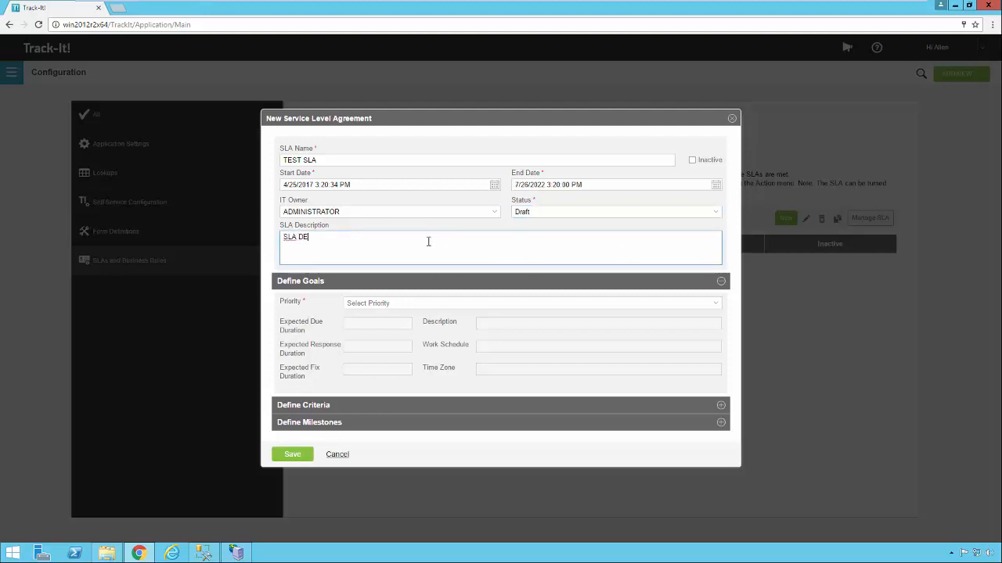
text(SCRIPTION)
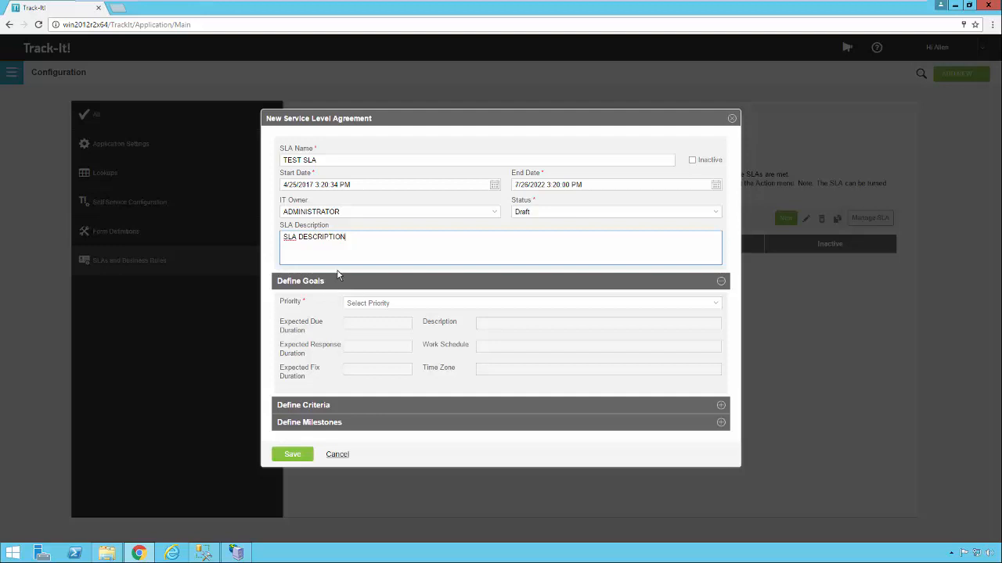
mouse_move(319, 310)
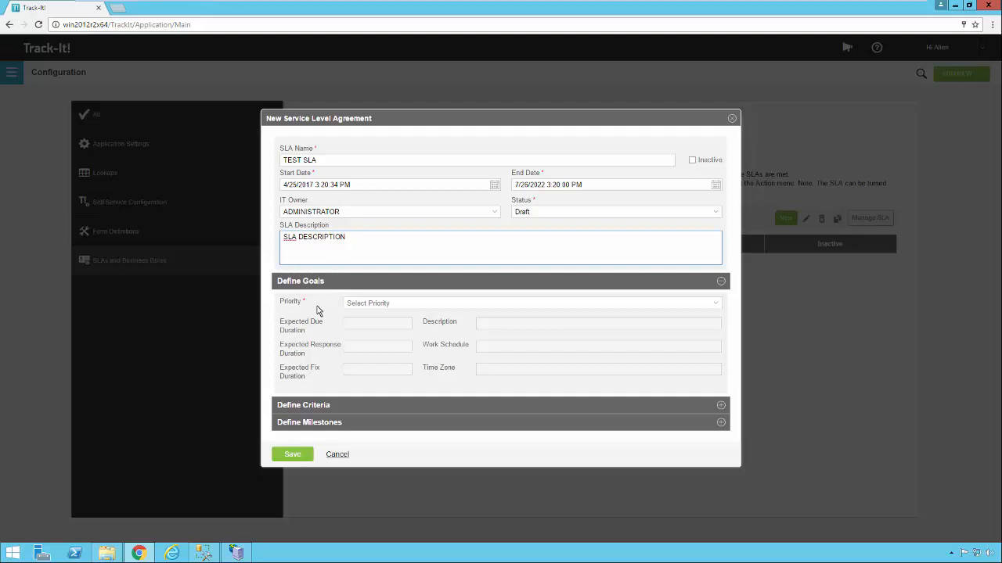
mouse_move(316, 310)
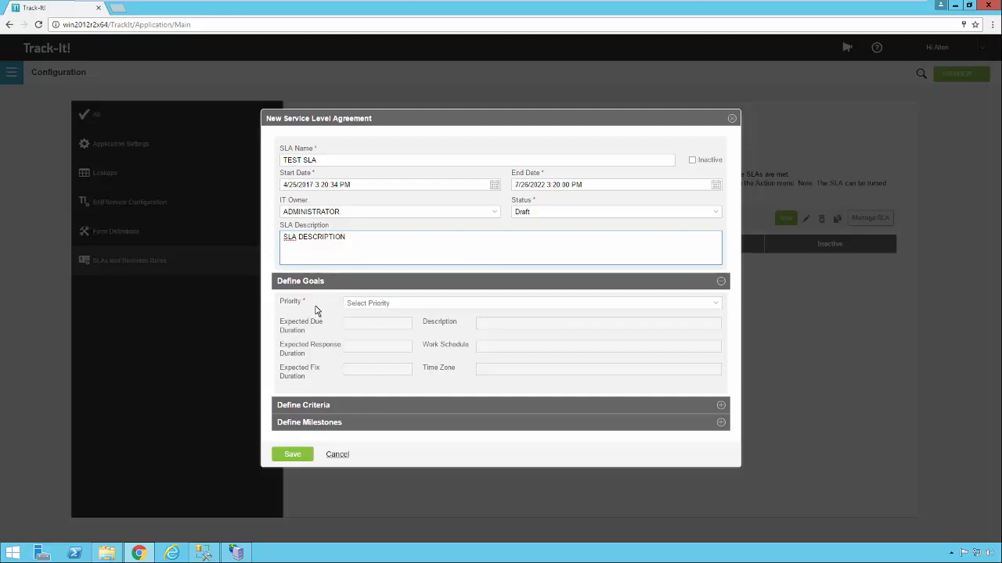
mouse_move(332, 318)
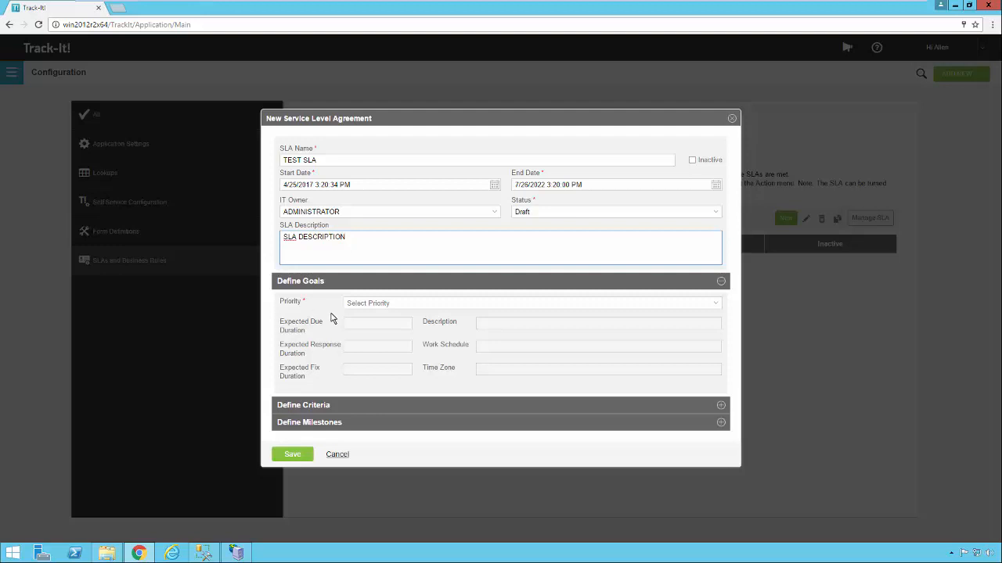
mouse_move(536, 320)
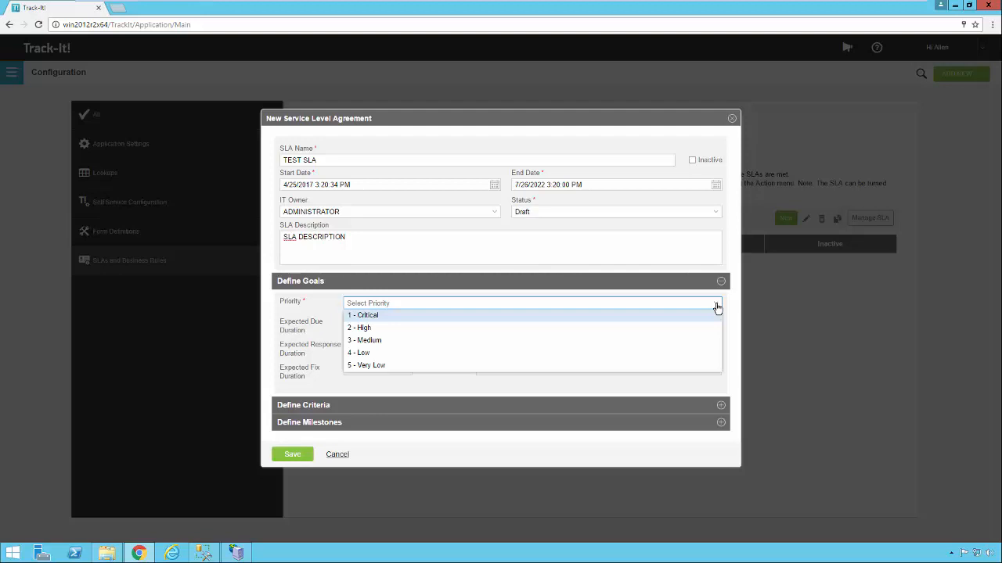
mouse_move(381, 320)
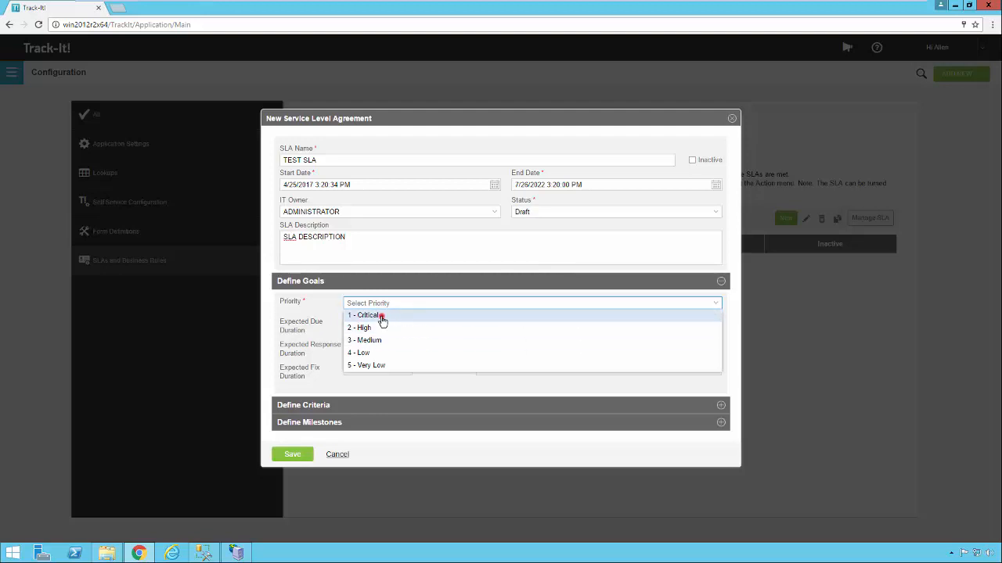
Choose 1 - Critical as the goal priority, filling its durations and description.
click(363, 317)
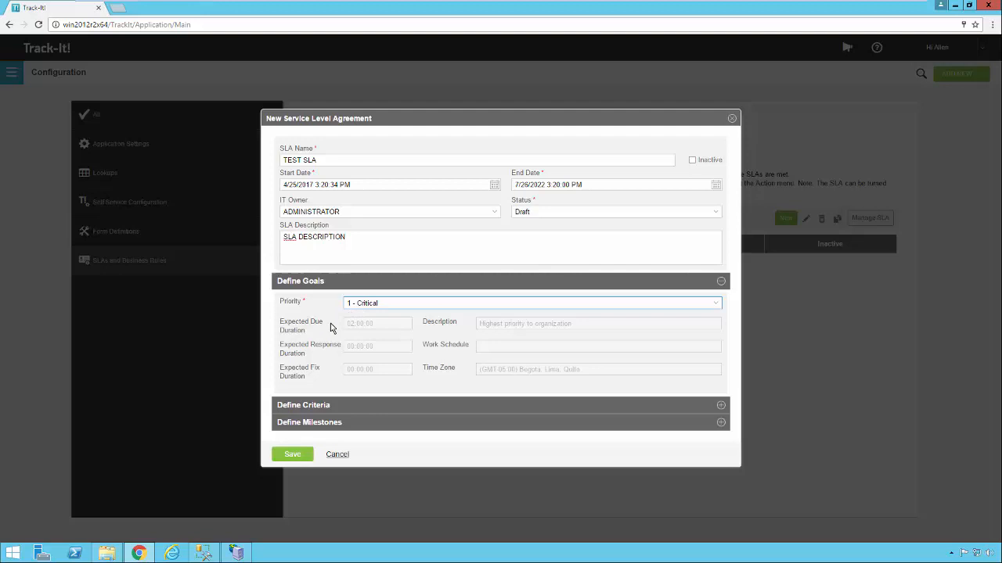
mouse_move(350, 332)
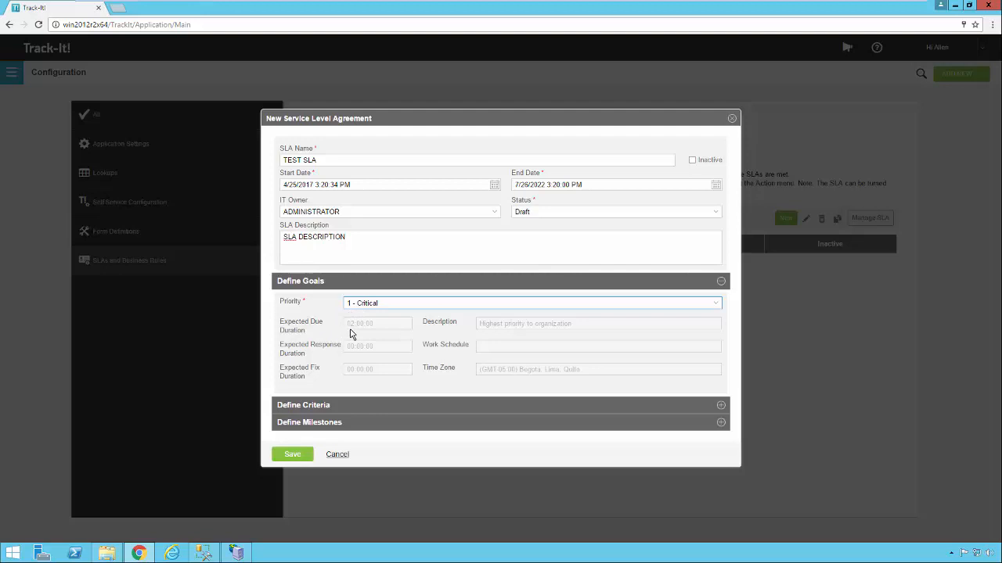
mouse_move(485, 341)
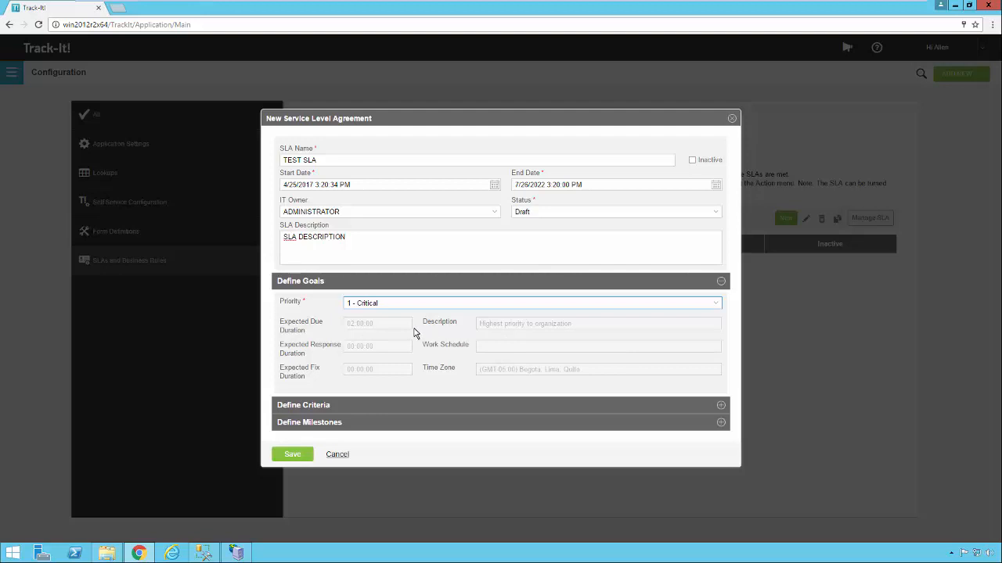
mouse_move(482, 338)
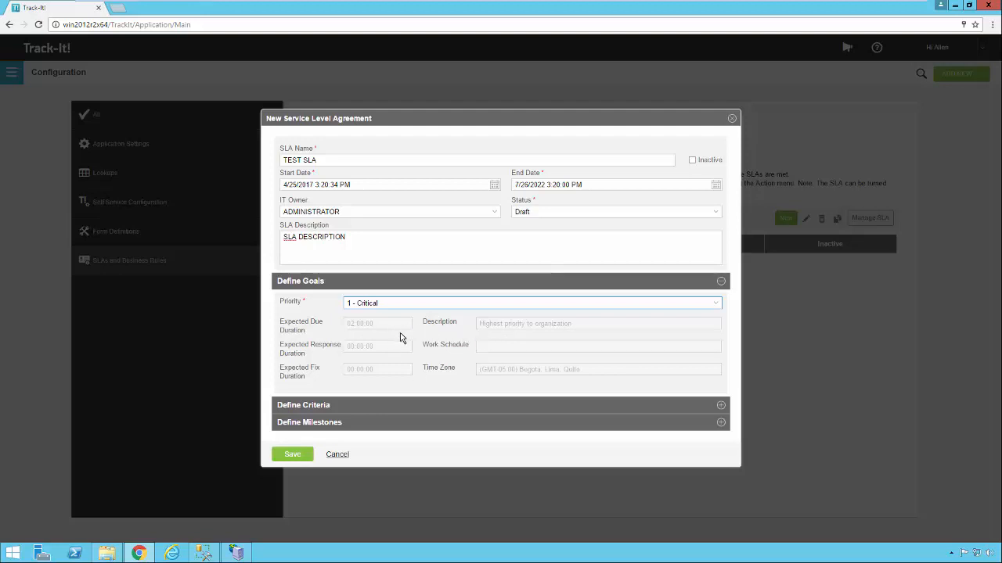
mouse_move(363, 334)
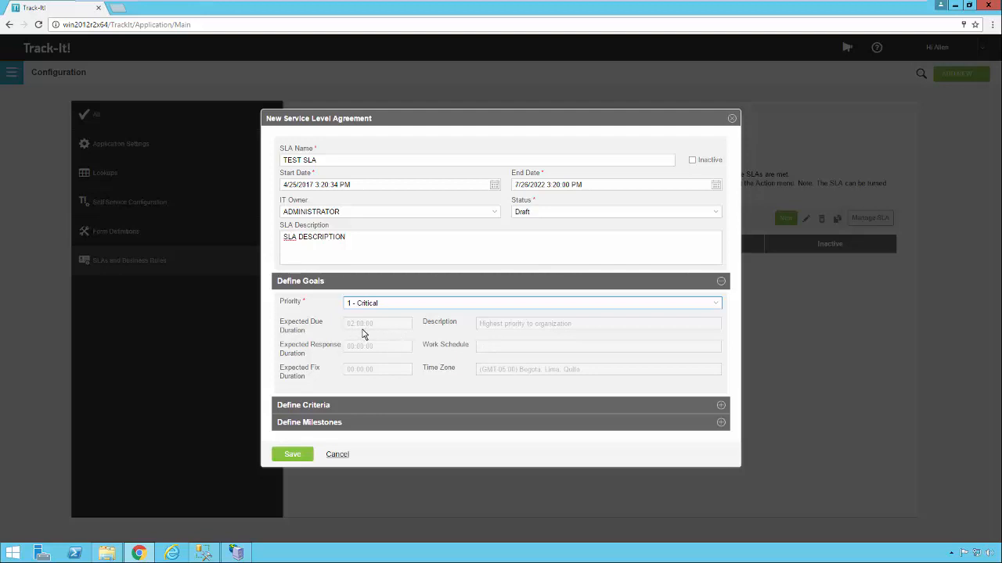
mouse_move(332, 336)
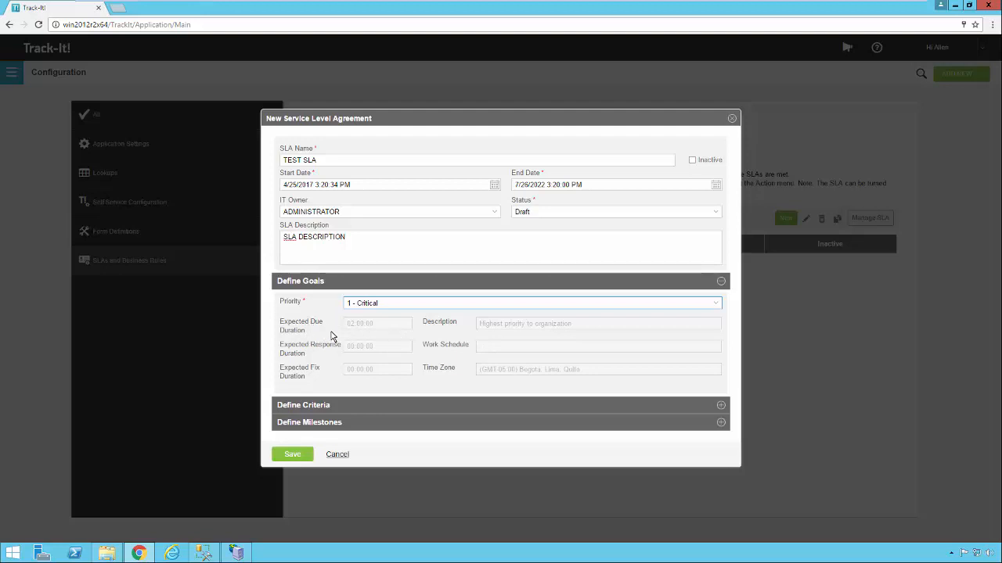
mouse_move(360, 332)
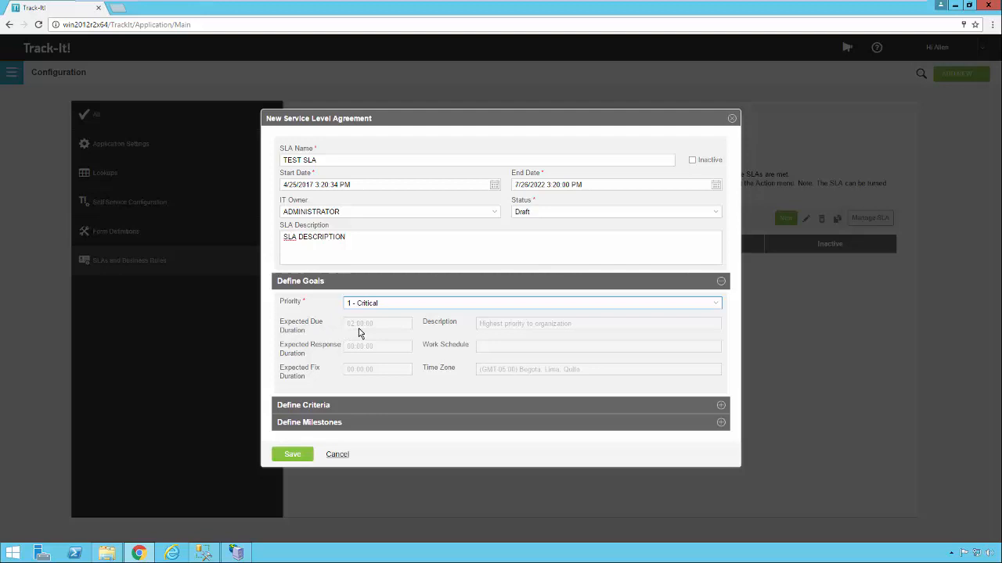
mouse_move(394, 338)
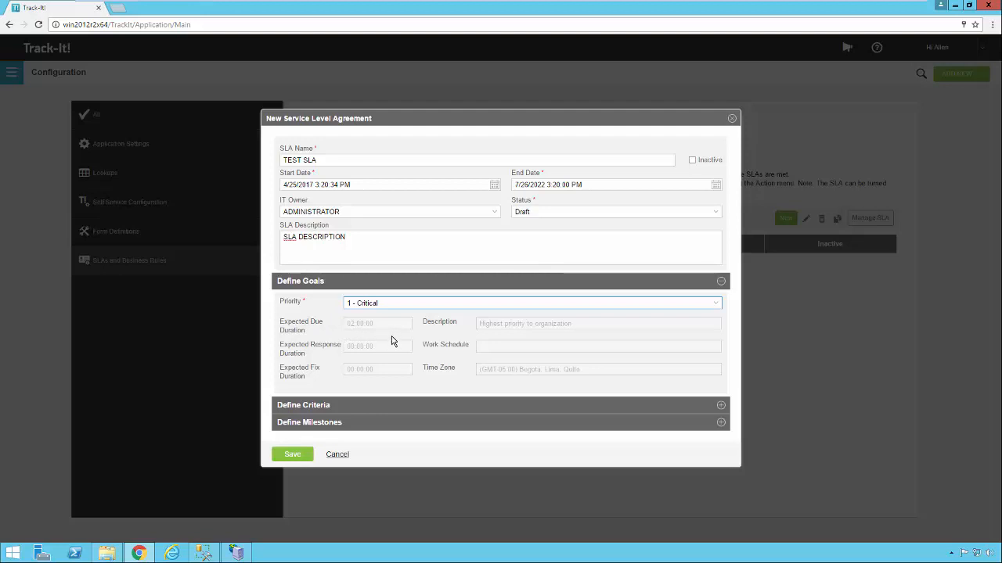
mouse_move(389, 372)
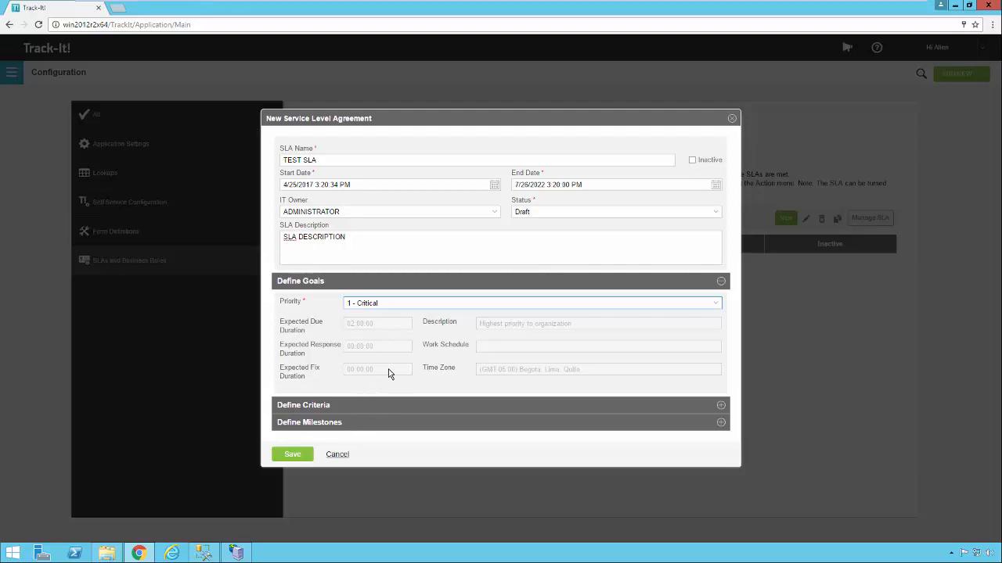
mouse_move(387, 368)
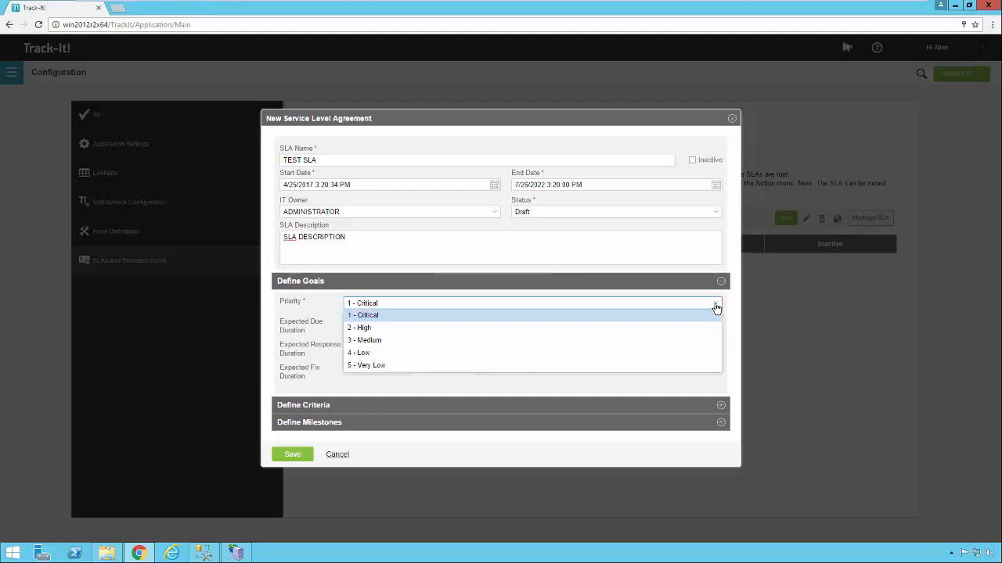
Change the goal priority to 4 - Low, refilling its durations and description.
click(363, 340)
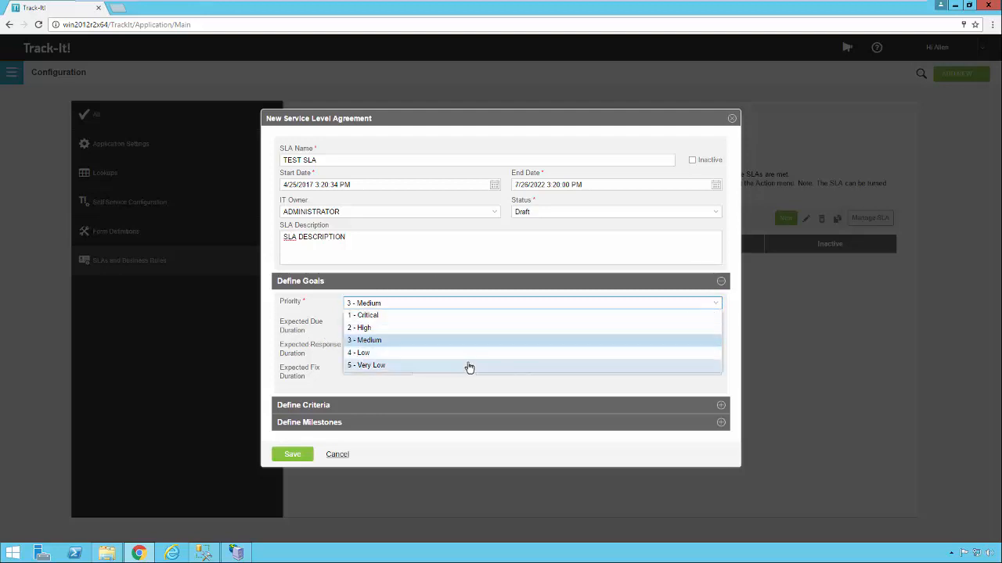
click(357, 352)
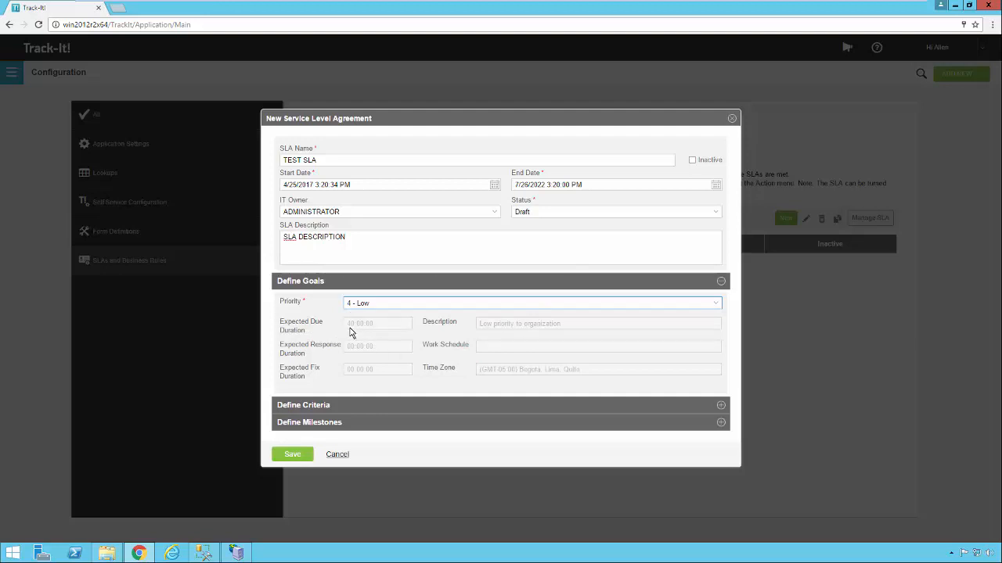
mouse_move(354, 335)
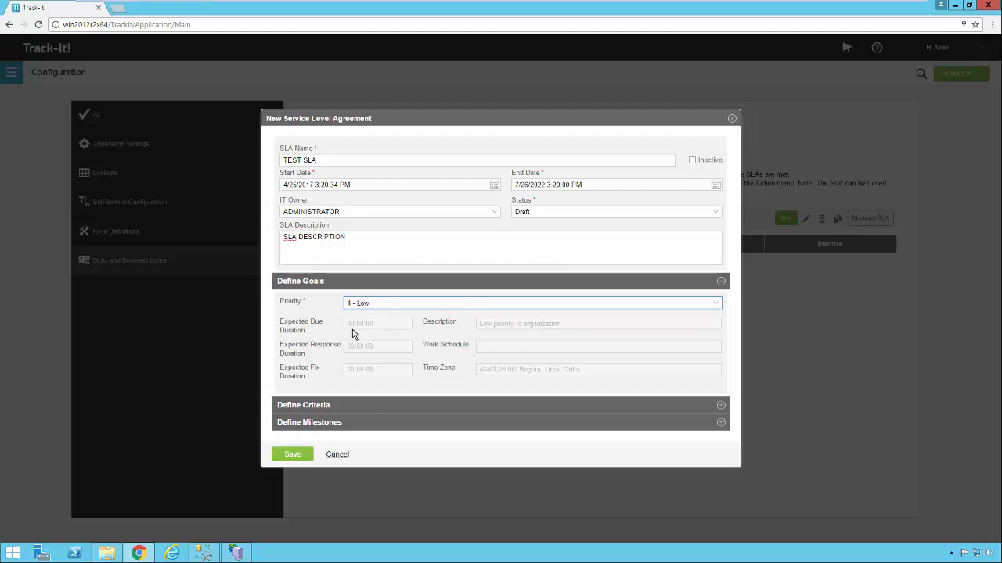
mouse_move(392, 355)
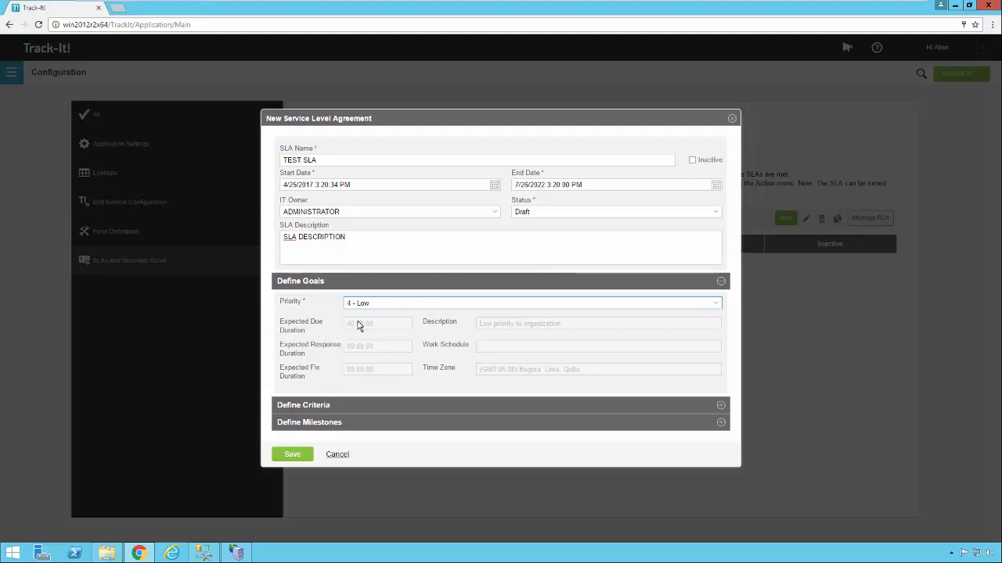
mouse_move(382, 323)
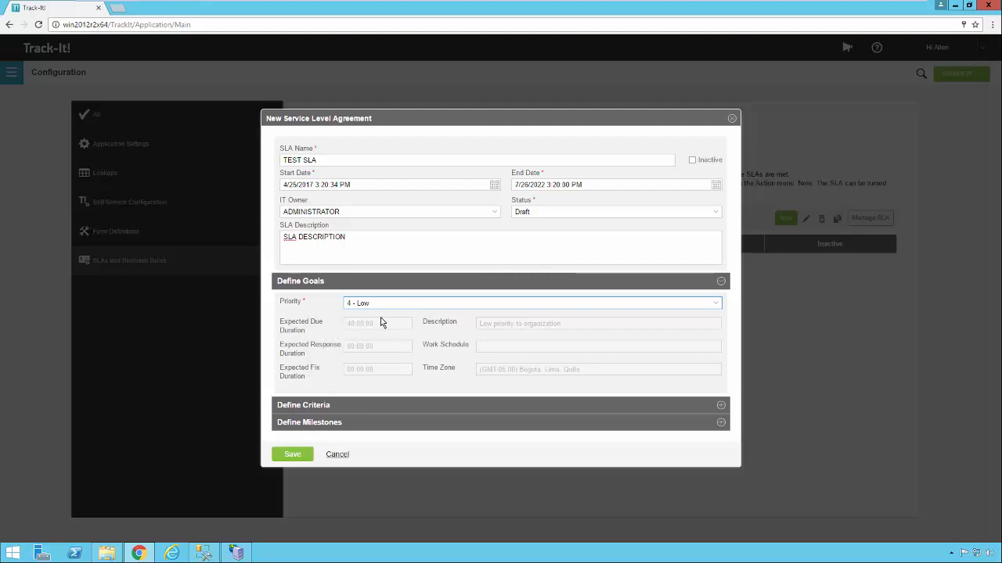
mouse_move(632, 415)
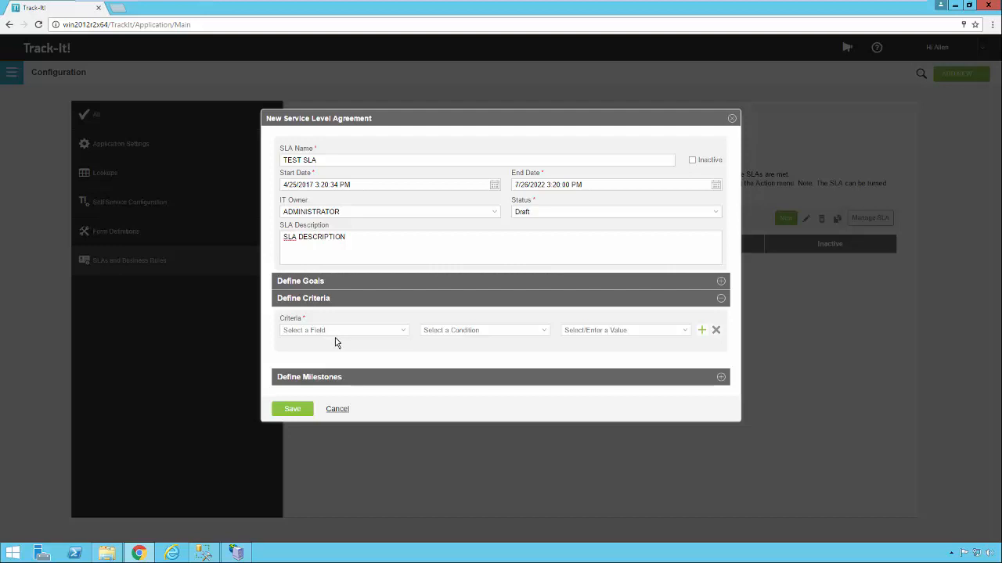
Define the criterion Category equals Applications.
click(343, 329)
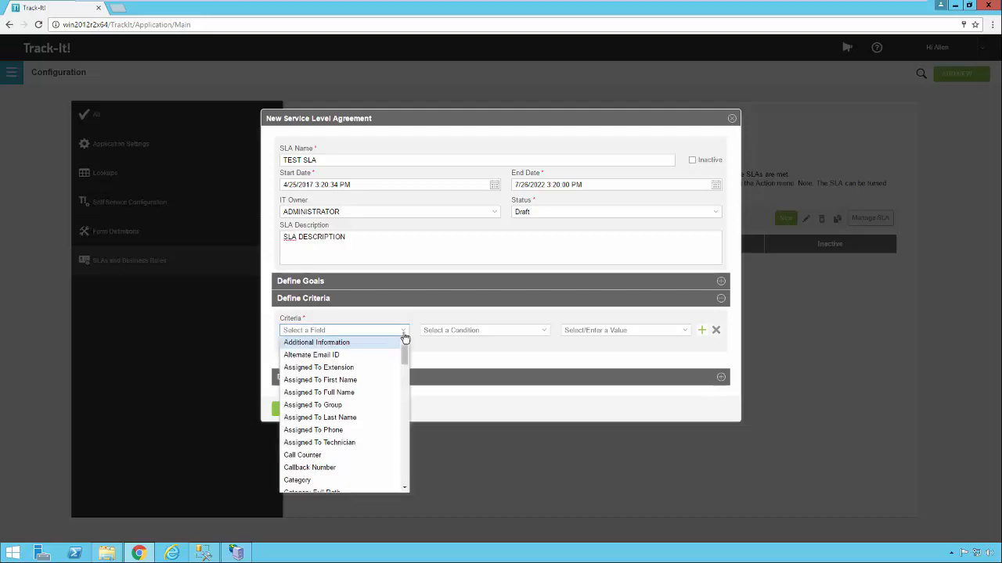
scroll(down, 3)
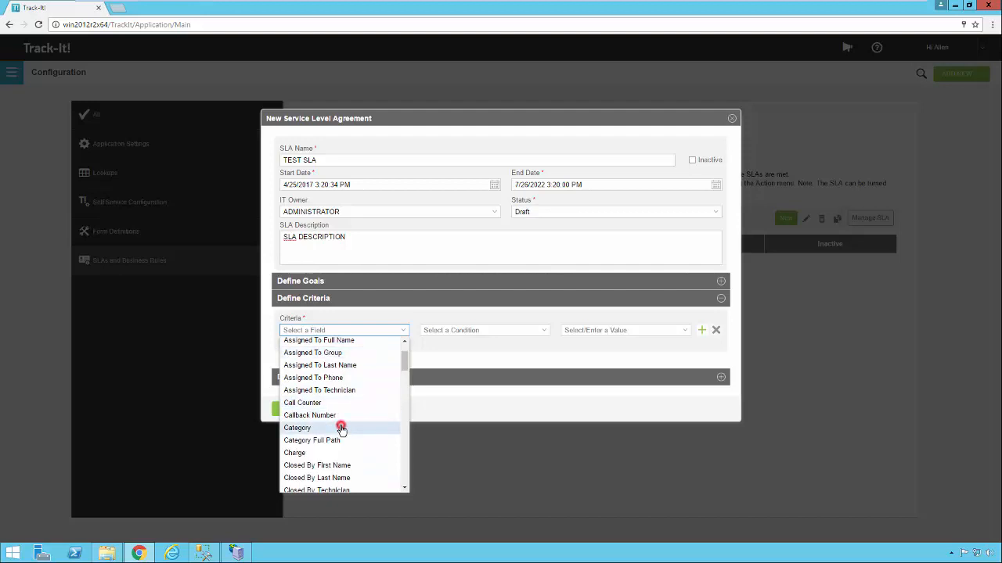
click(298, 427)
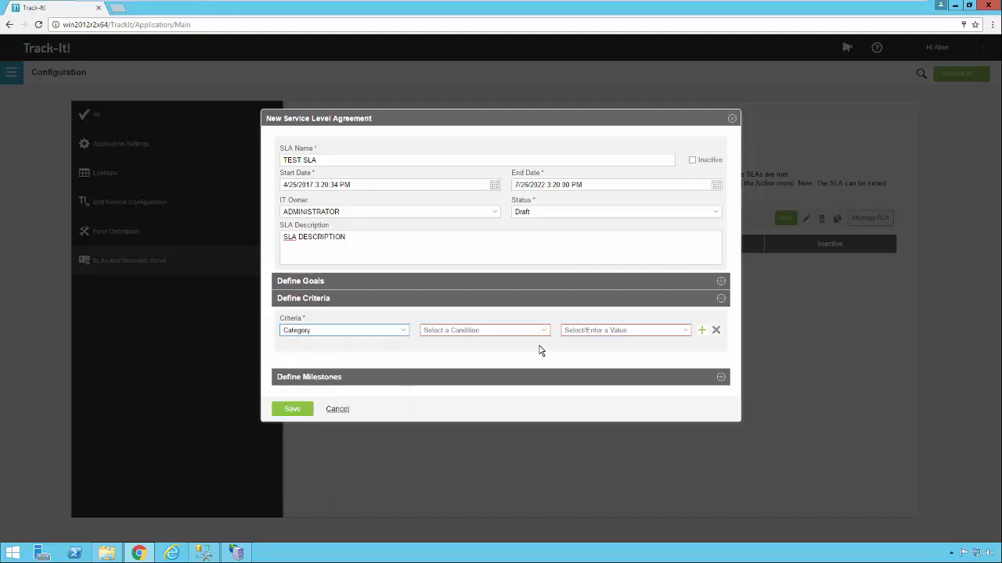
click(482, 329)
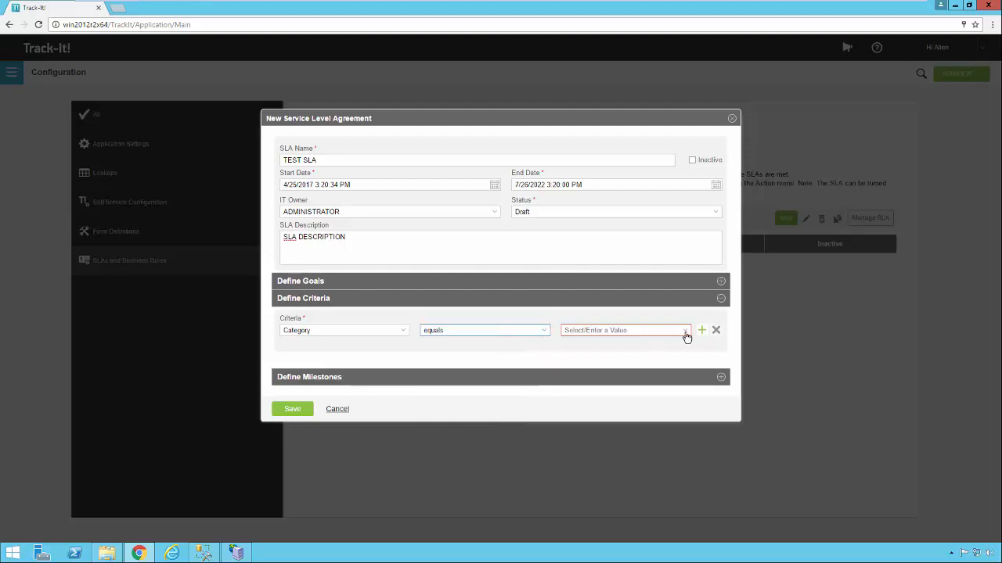
click(686, 328)
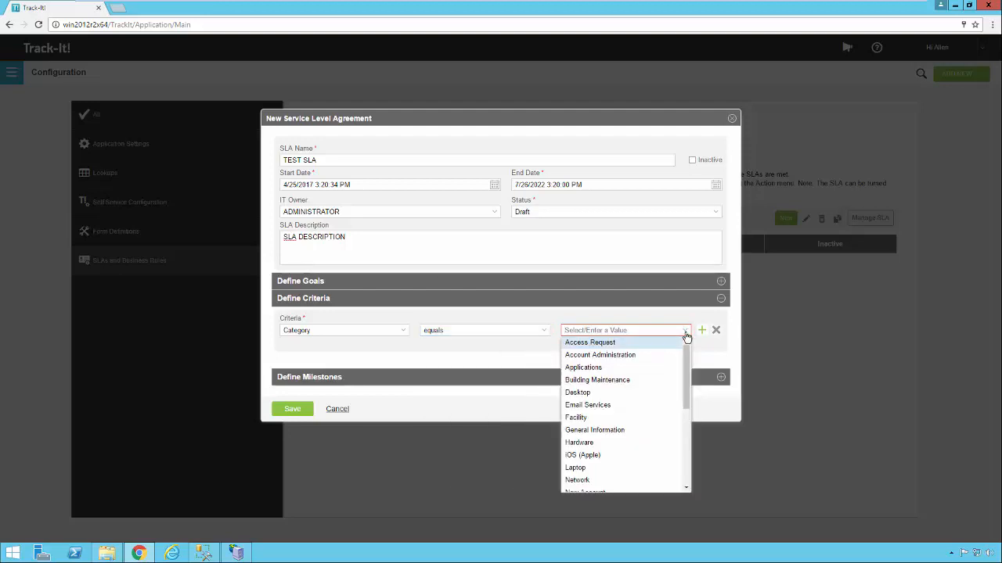
mouse_move(657, 381)
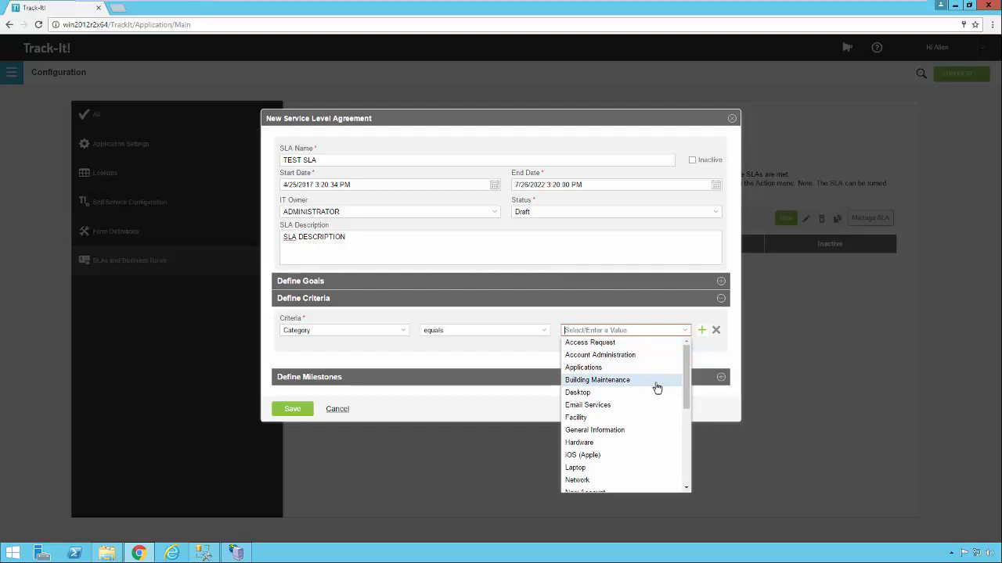
mouse_move(619, 369)
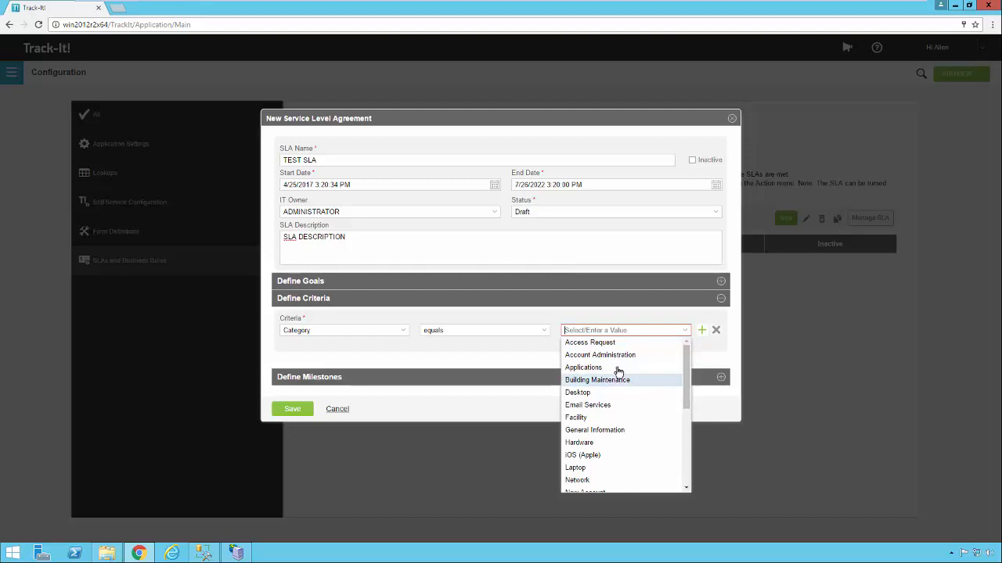
click(583, 368)
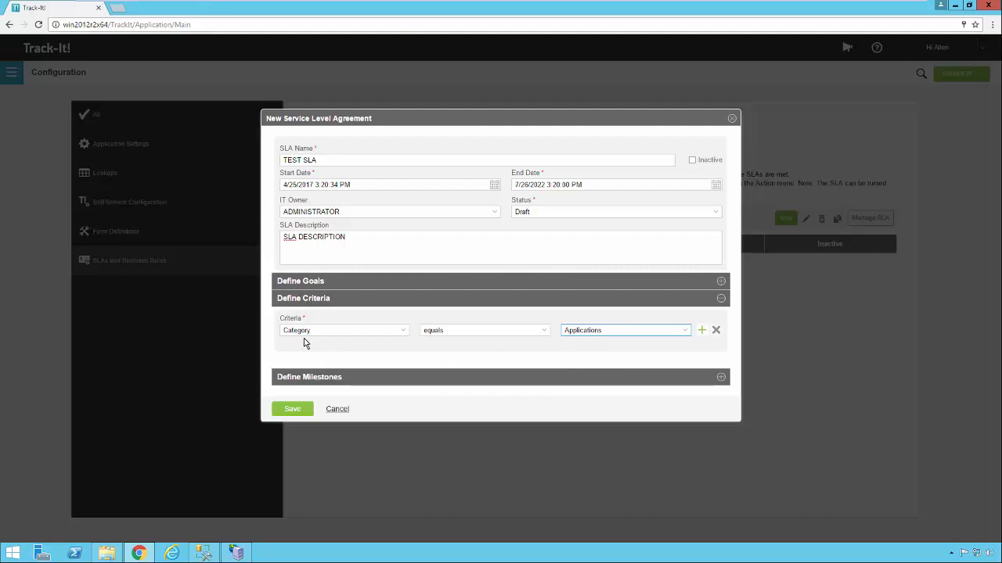
mouse_move(566, 357)
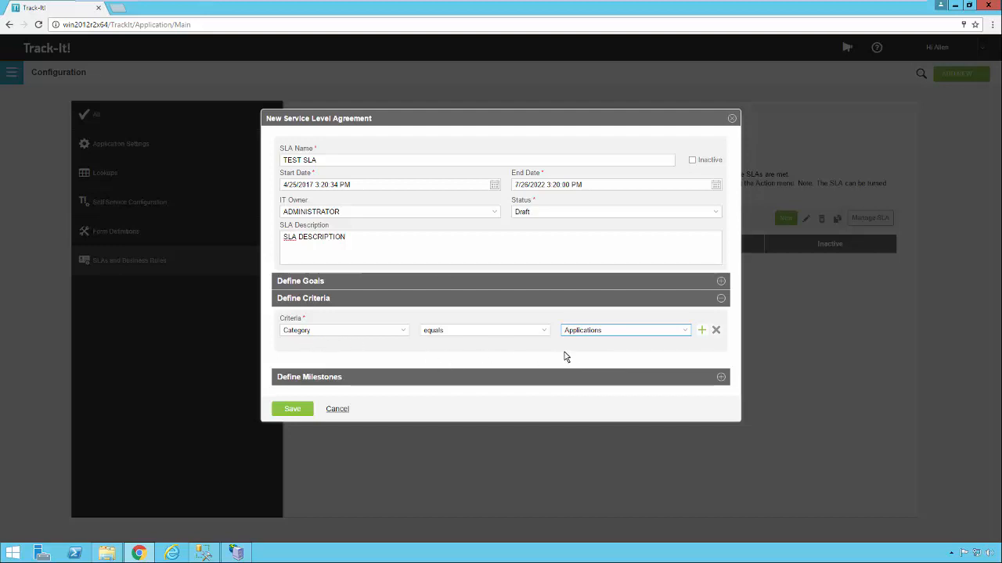
mouse_move(558, 357)
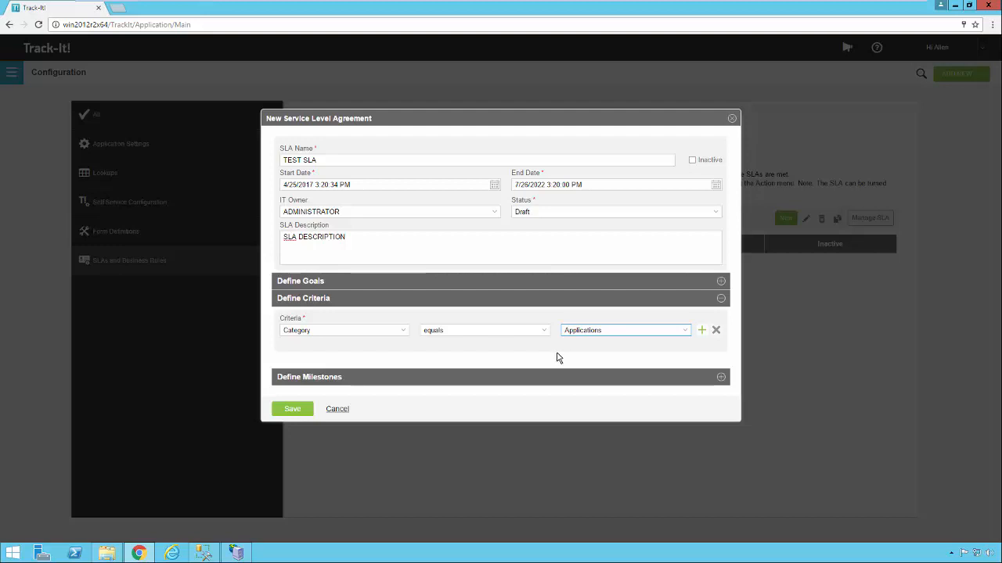
mouse_move(383, 351)
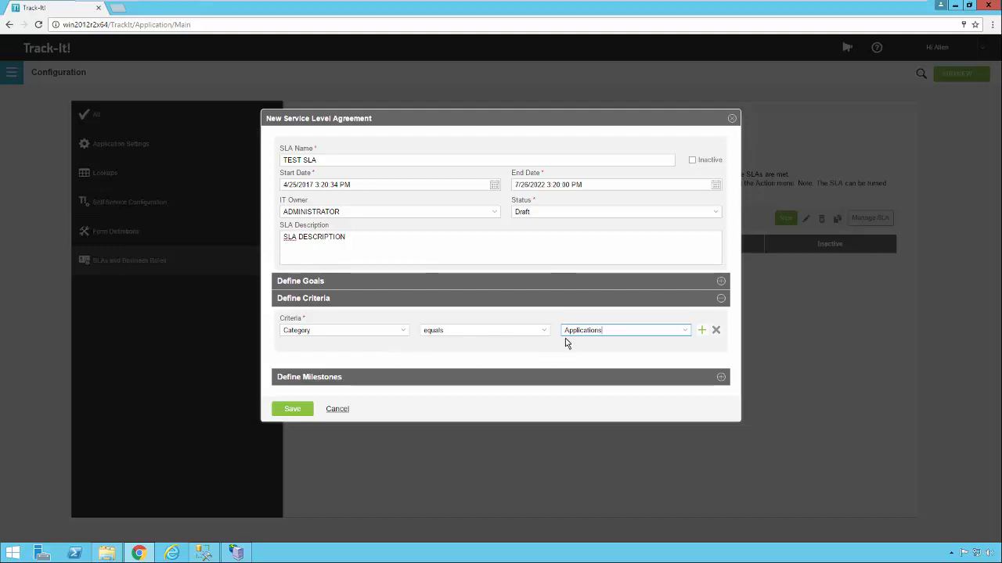
mouse_move(689, 358)
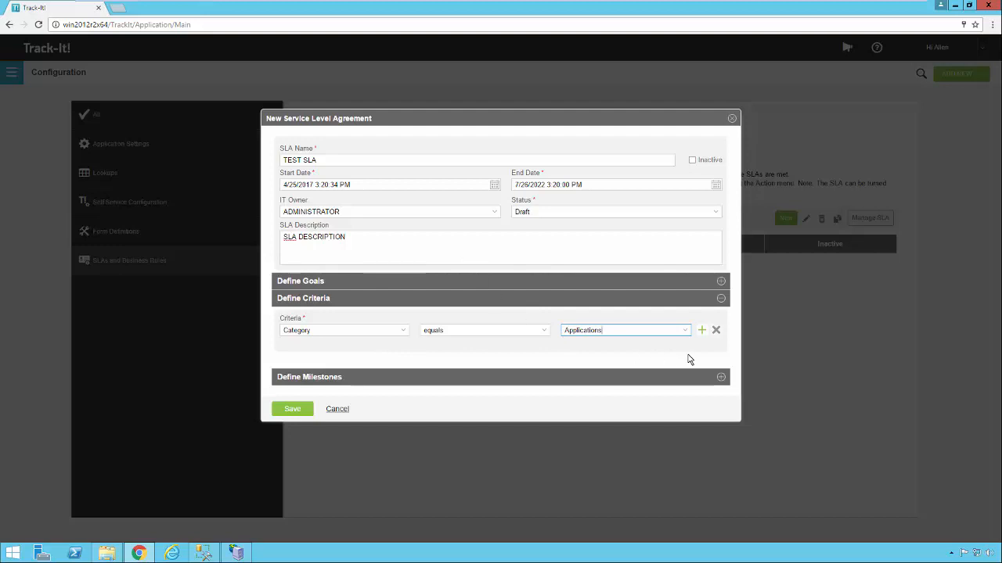
mouse_move(701, 329)
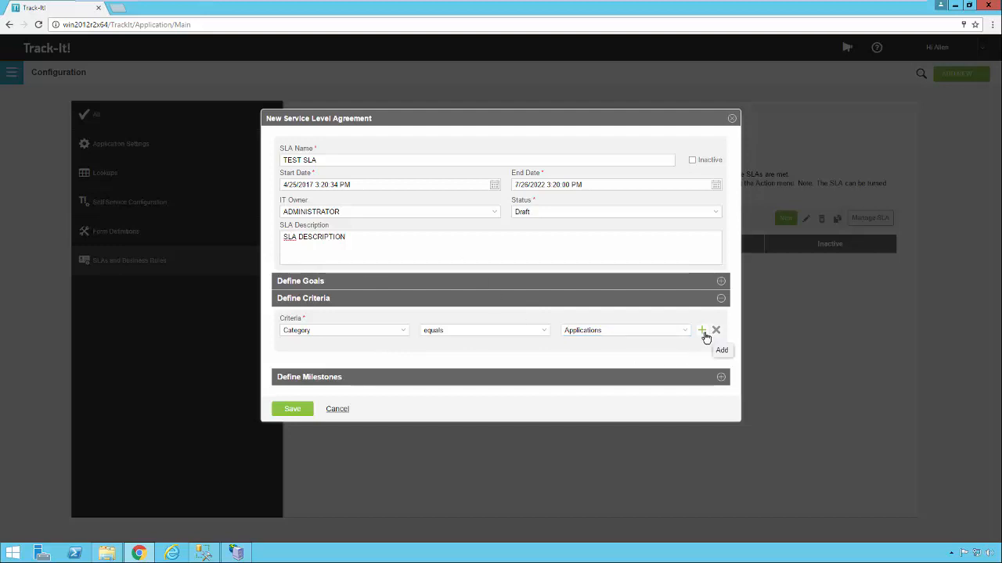
Add a second Or-joined criterion: Department equals IT Department.
click(701, 328)
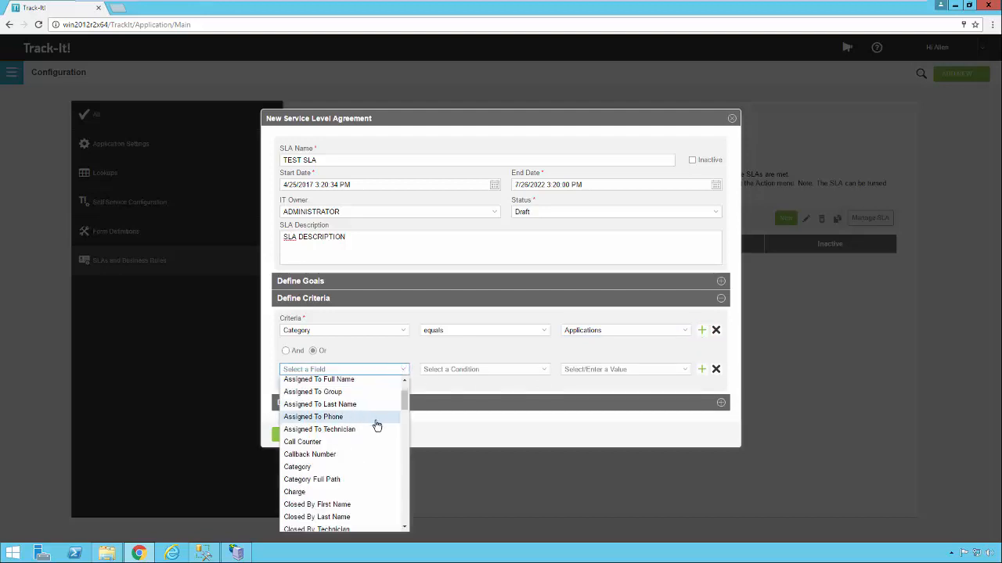
scroll(down, 3)
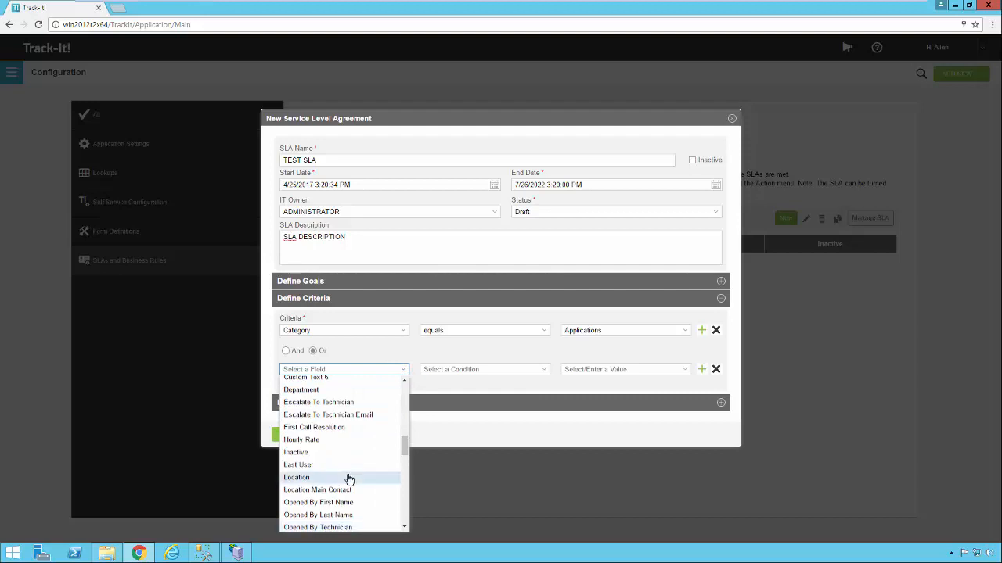
click(543, 369)
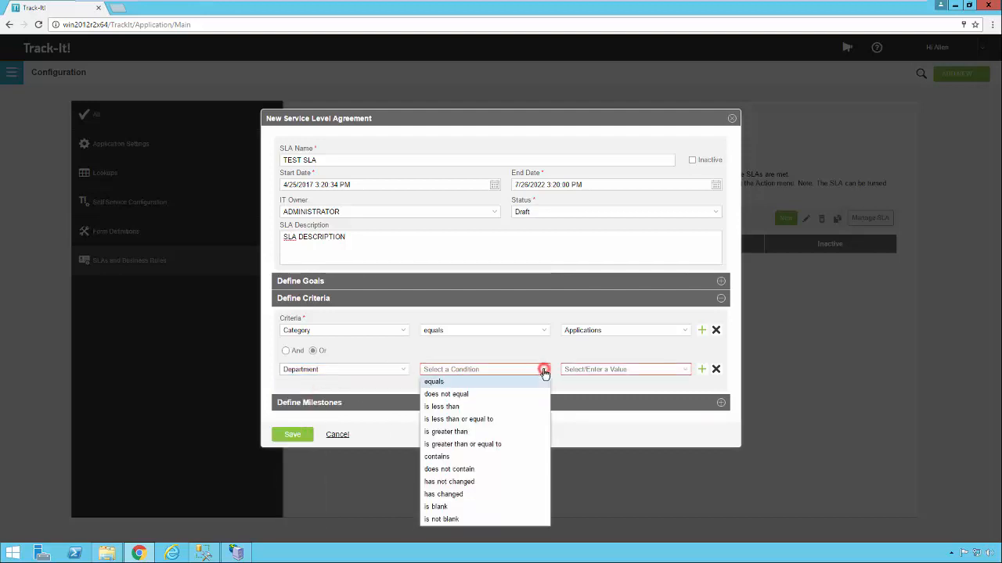
click(434, 382)
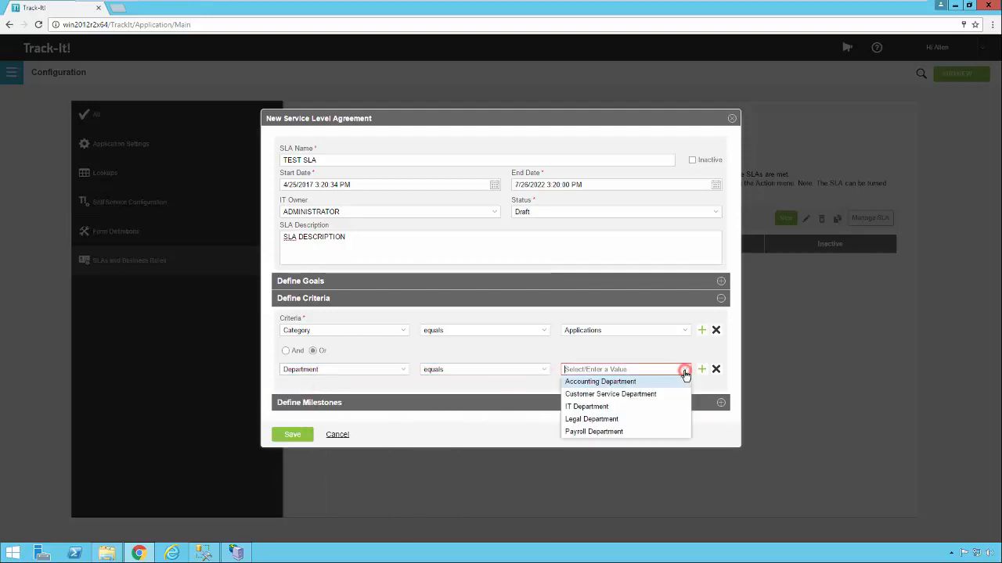
mouse_move(617, 407)
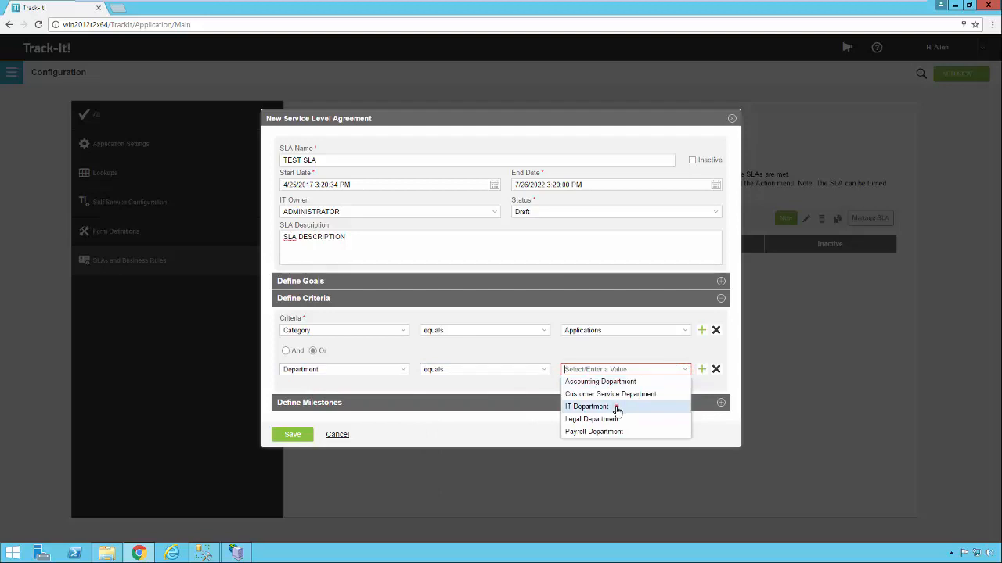
click(587, 407)
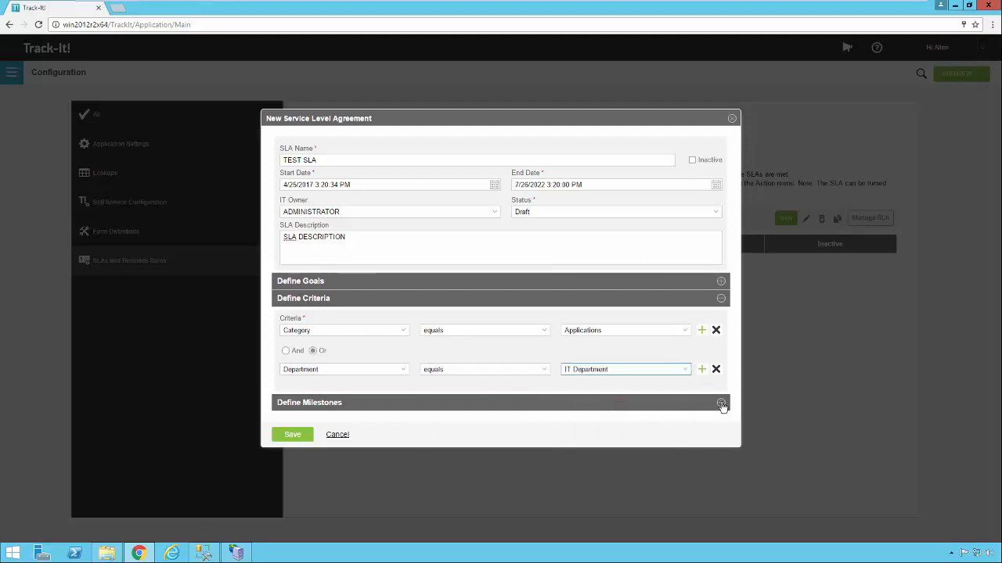
Expand the empty milestones section and save TEST SLA.
click(720, 402)
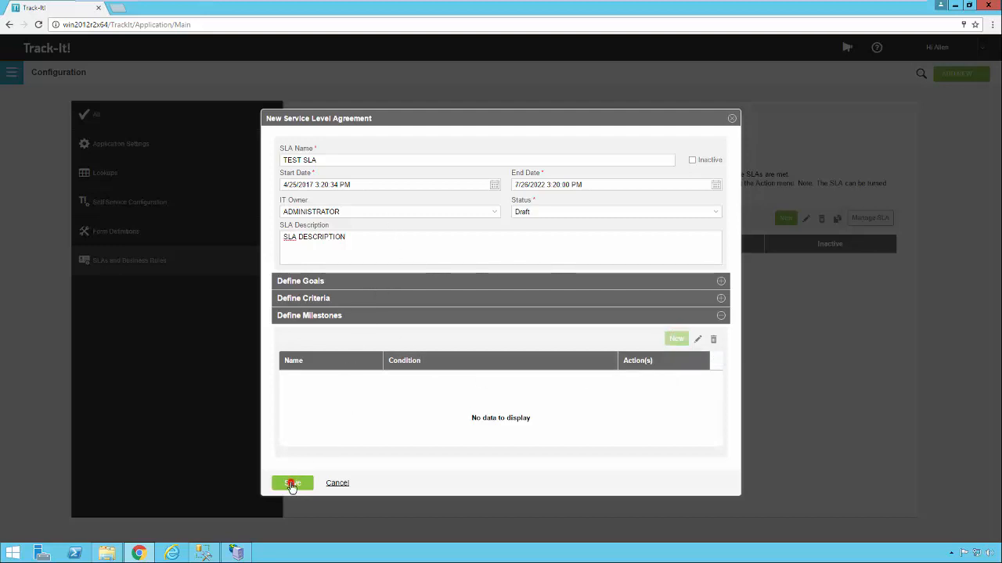
click(291, 482)
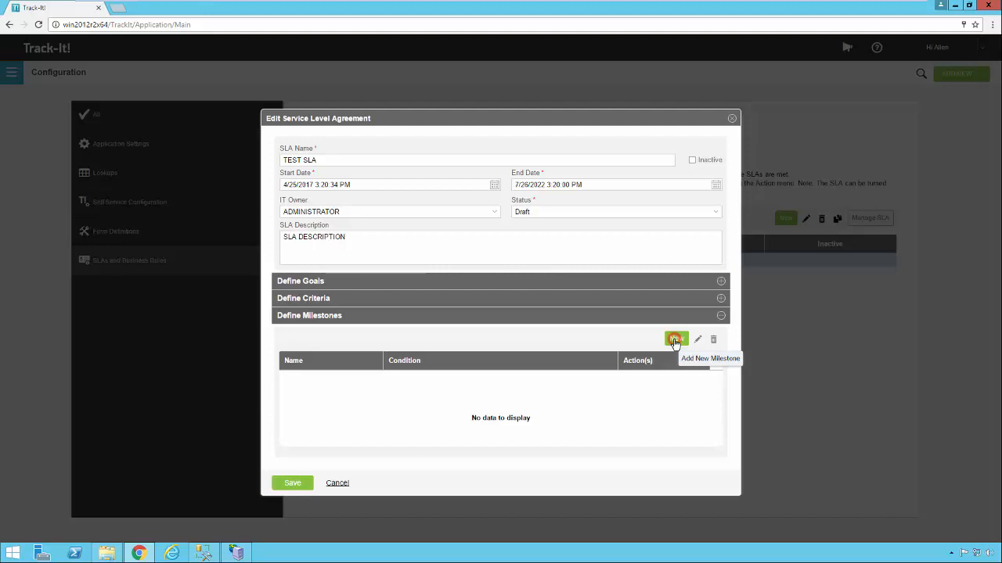
Add a new milestone to the SLA and begin naming it 'MILESTONE NAME'.
click(677, 338)
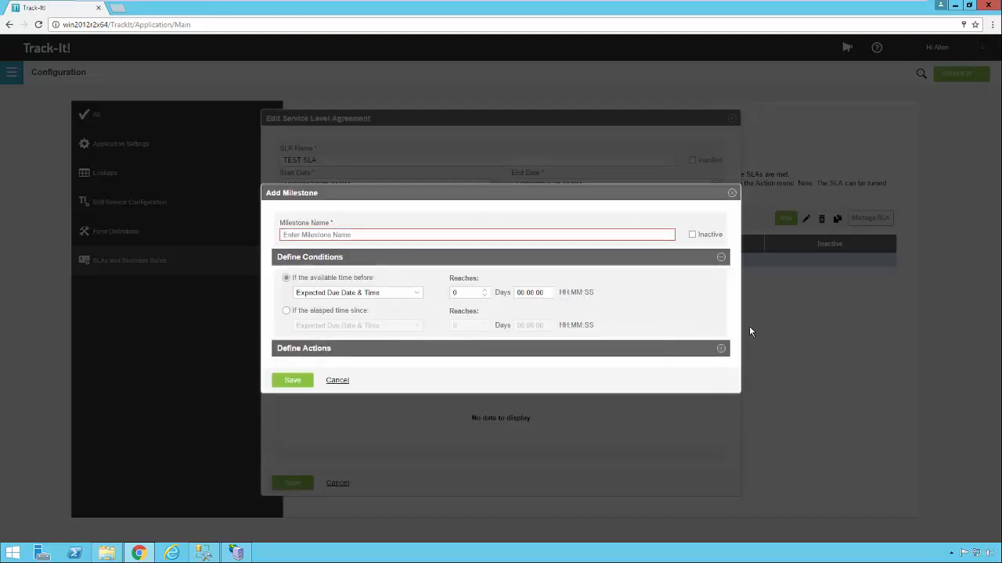
text(MILESTONE NAME)
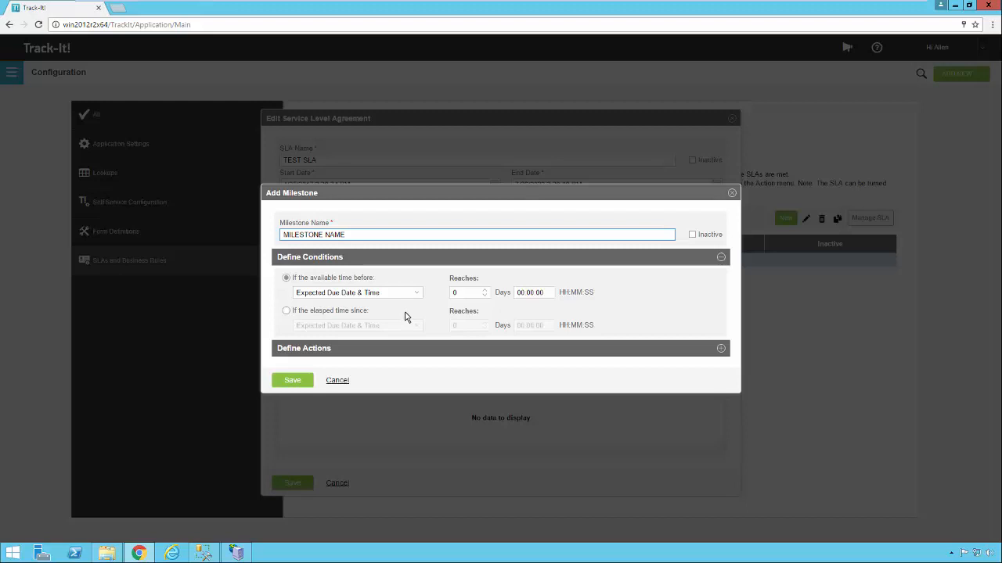
mouse_move(404, 313)
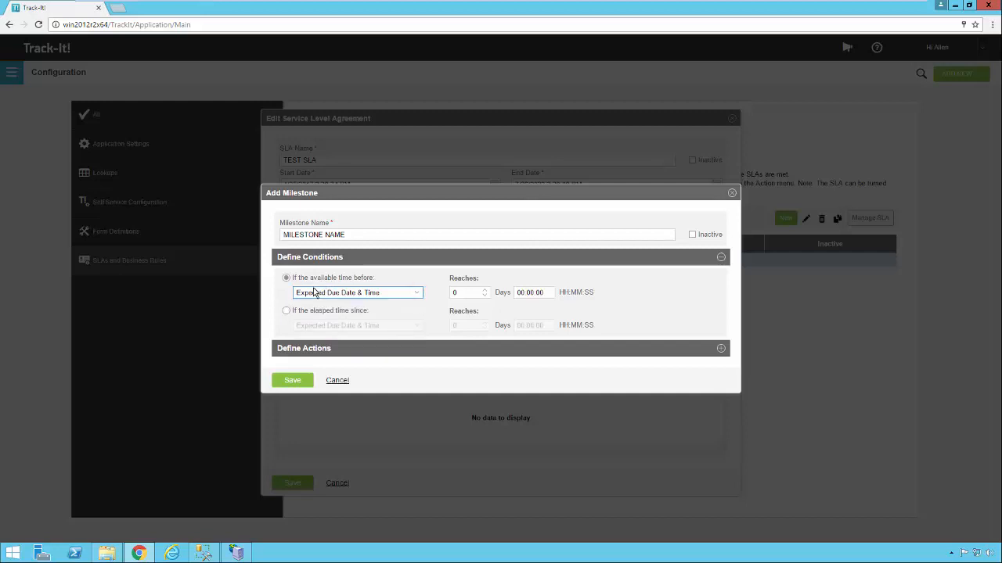
mouse_move(383, 298)
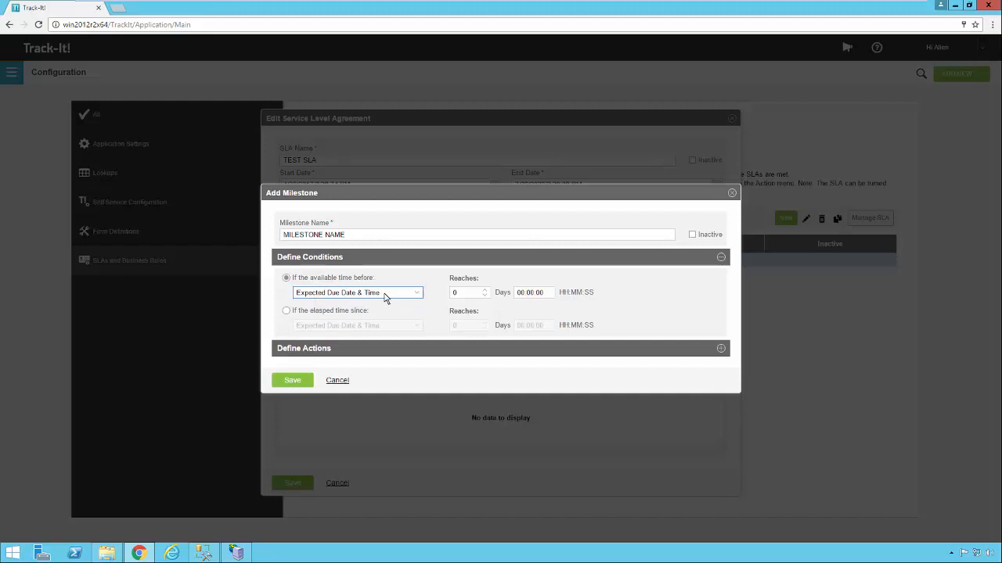
mouse_move(446, 298)
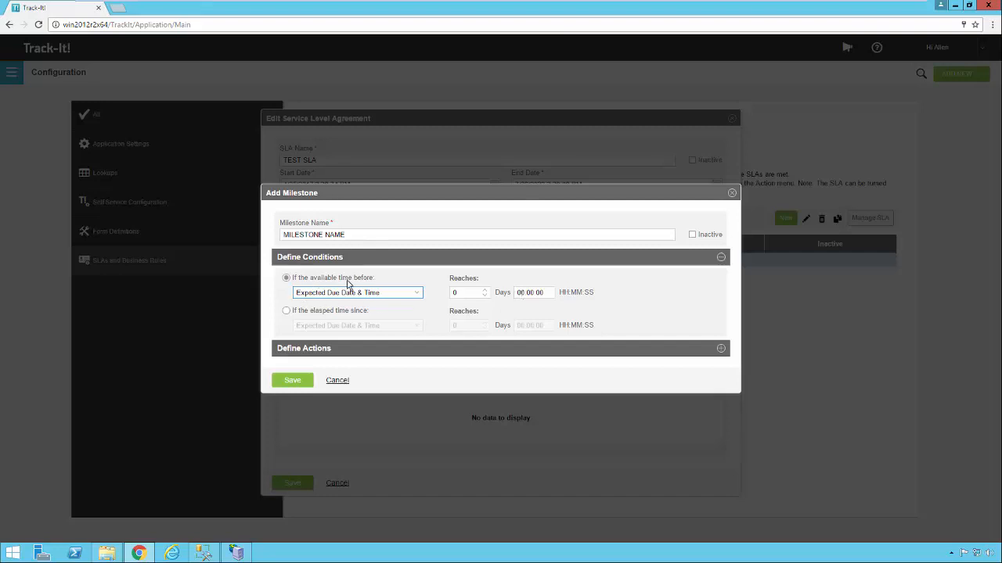
mouse_move(369, 303)
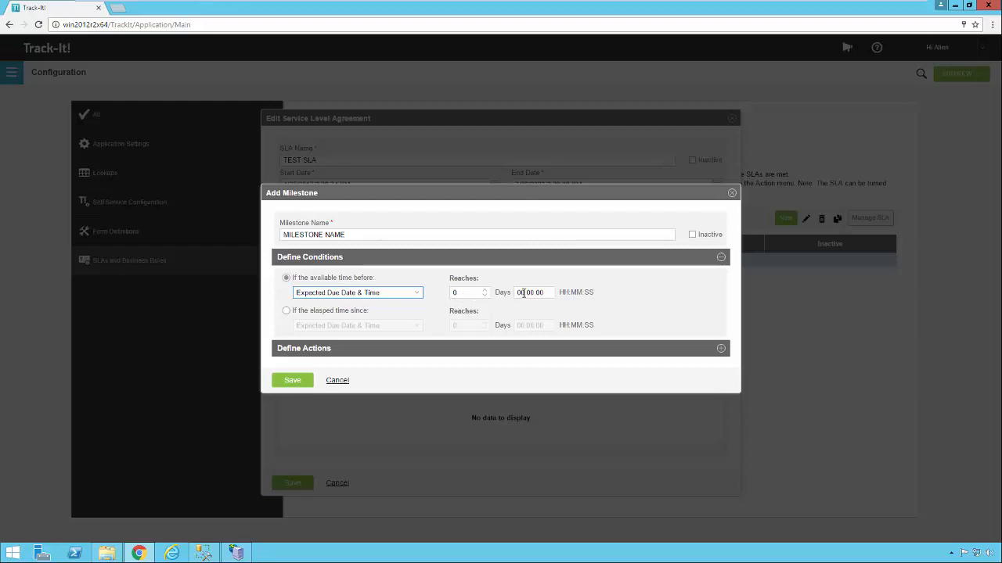
Set the milestone to reach at 20:00:00 hours before the Expected Due Date & Time.
click(534, 293)
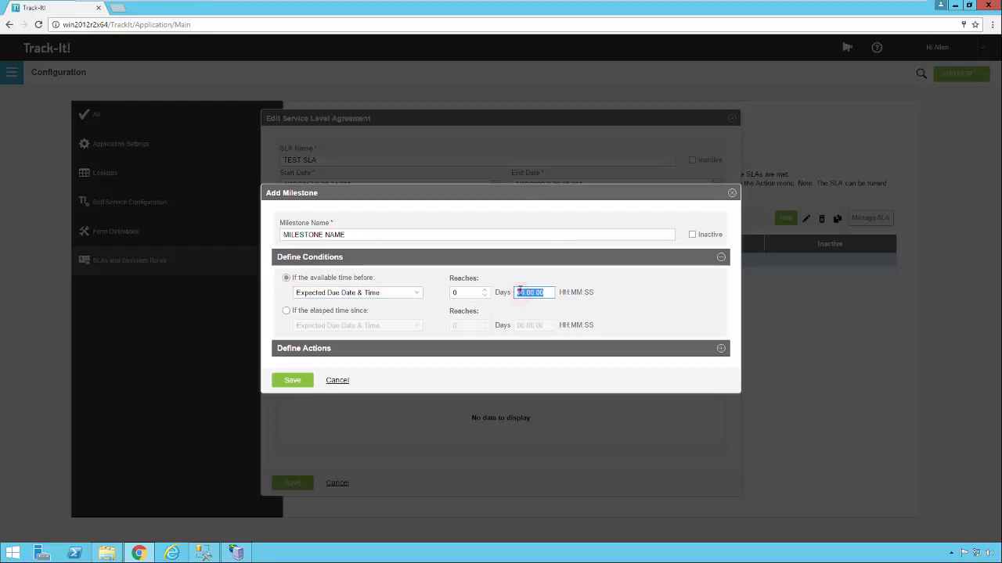
text(20:00:00)
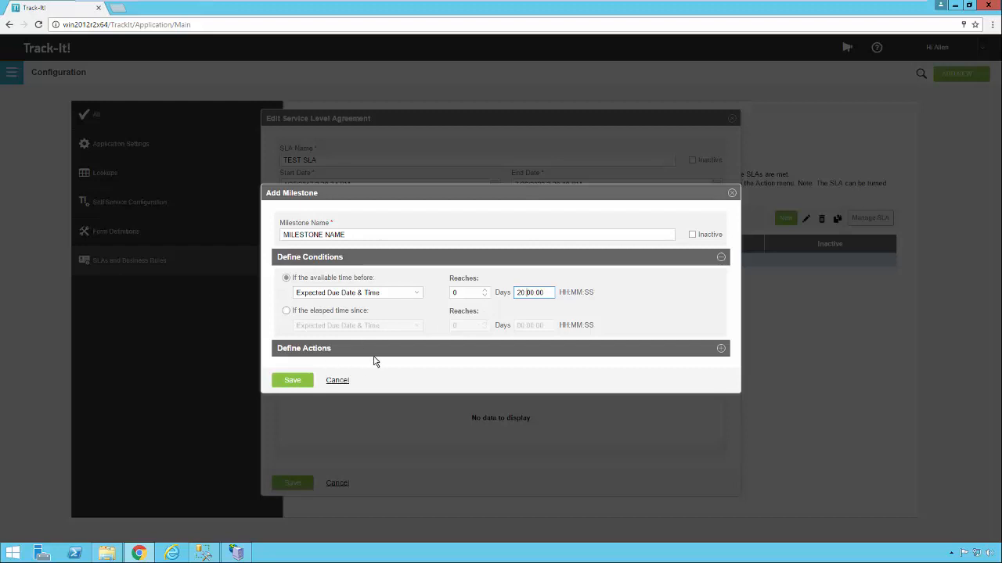
mouse_move(319, 310)
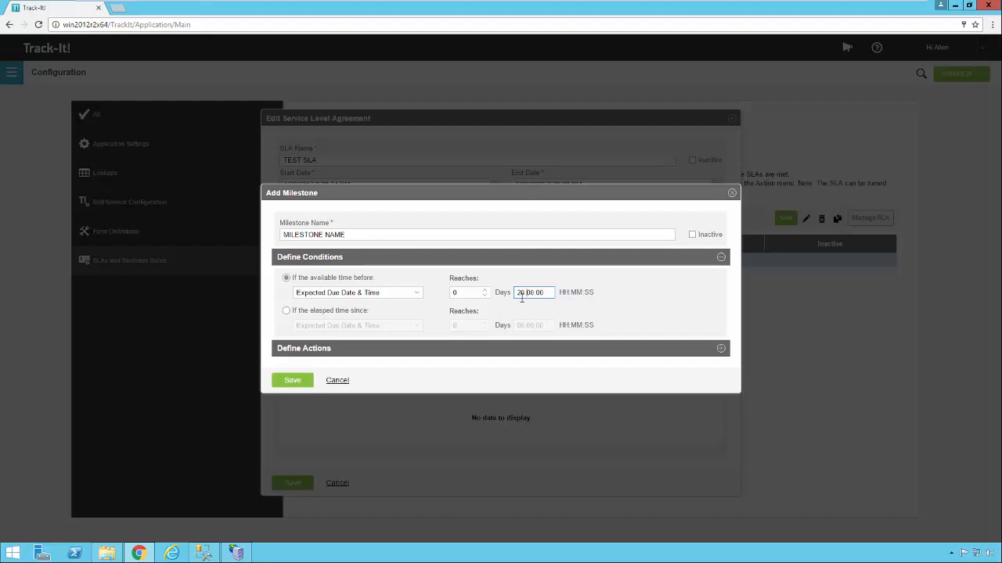
mouse_move(345, 304)
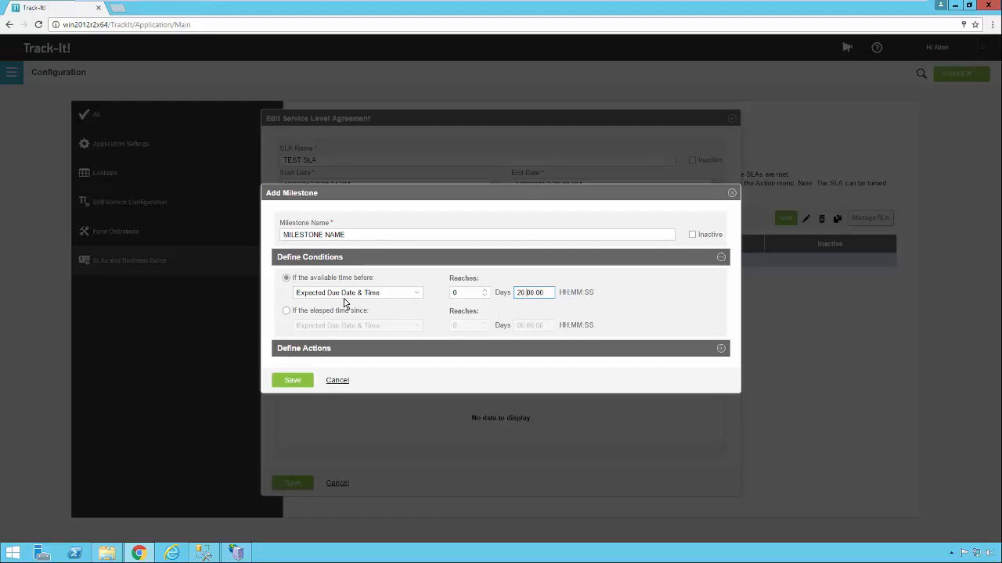
mouse_move(554, 360)
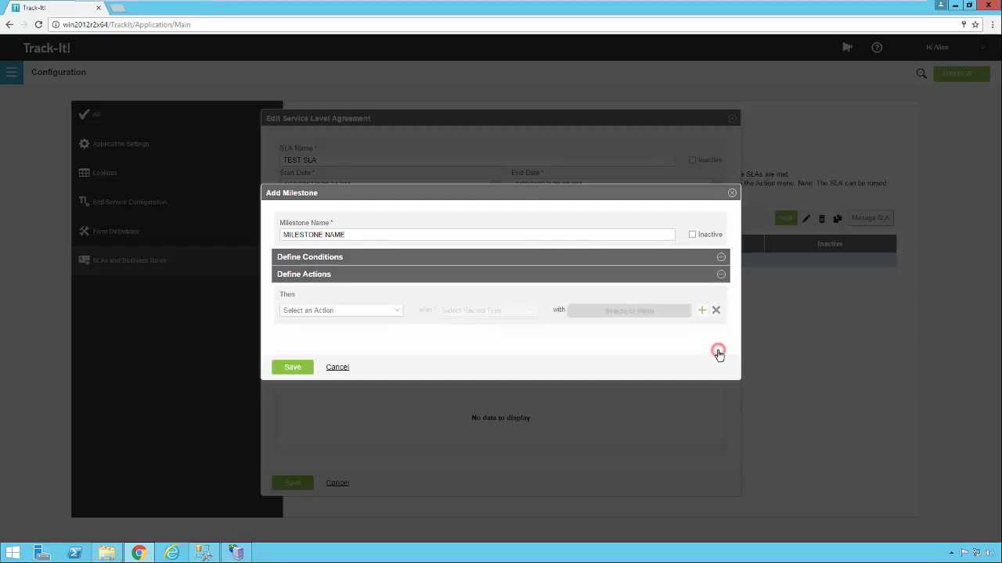
Keep Send Notification as the milestone action and view its notification details.
click(341, 309)
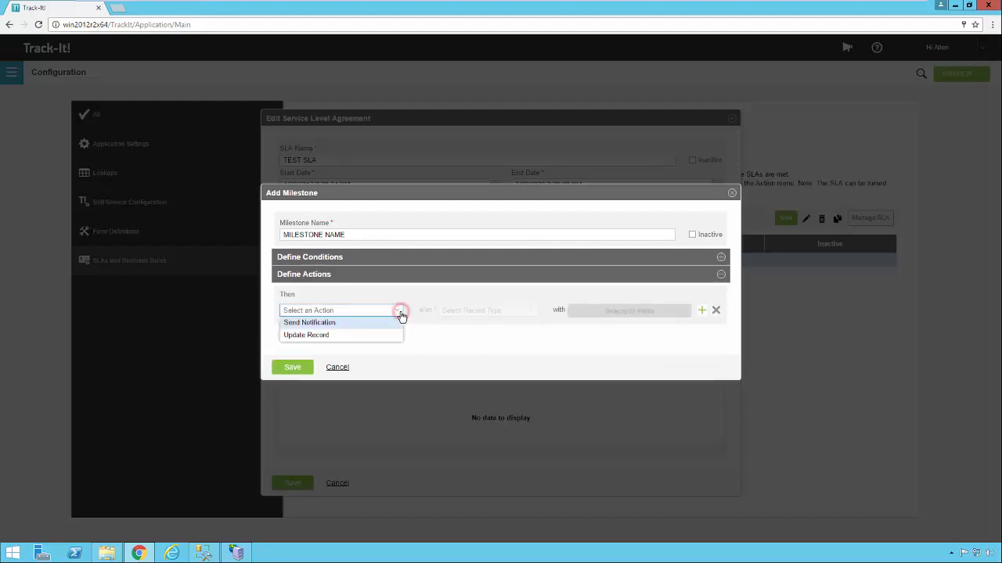
mouse_move(367, 334)
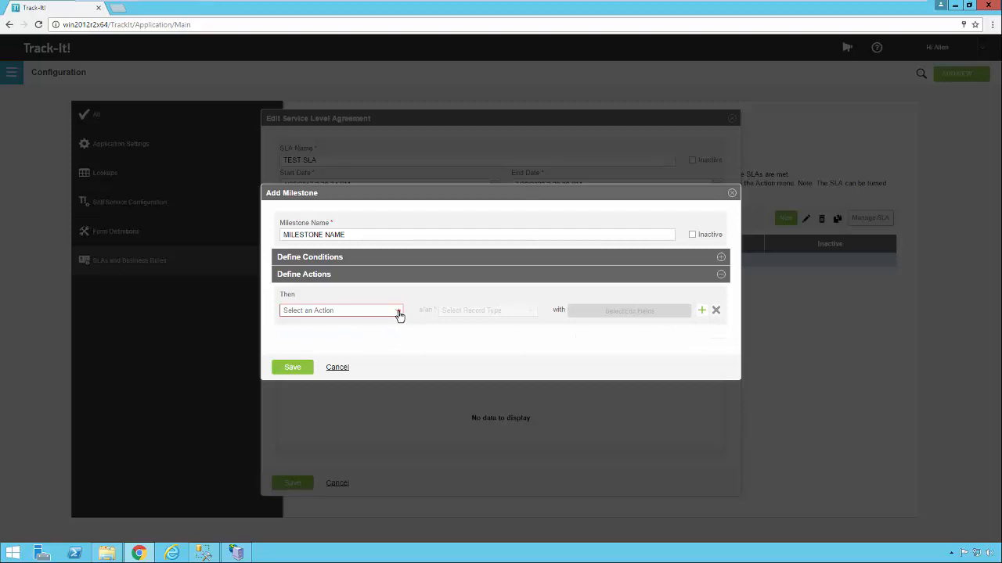
click(341, 310)
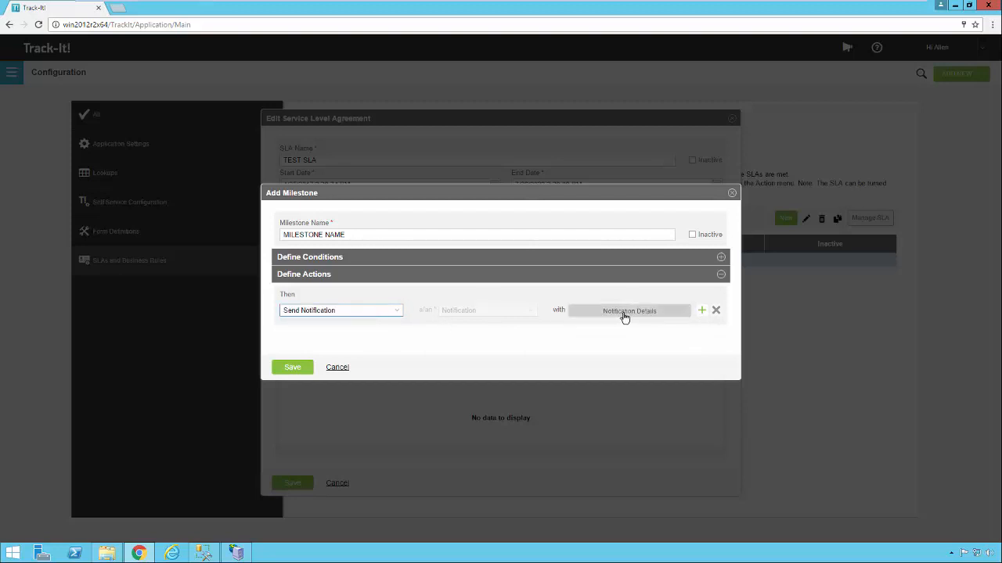
click(629, 310)
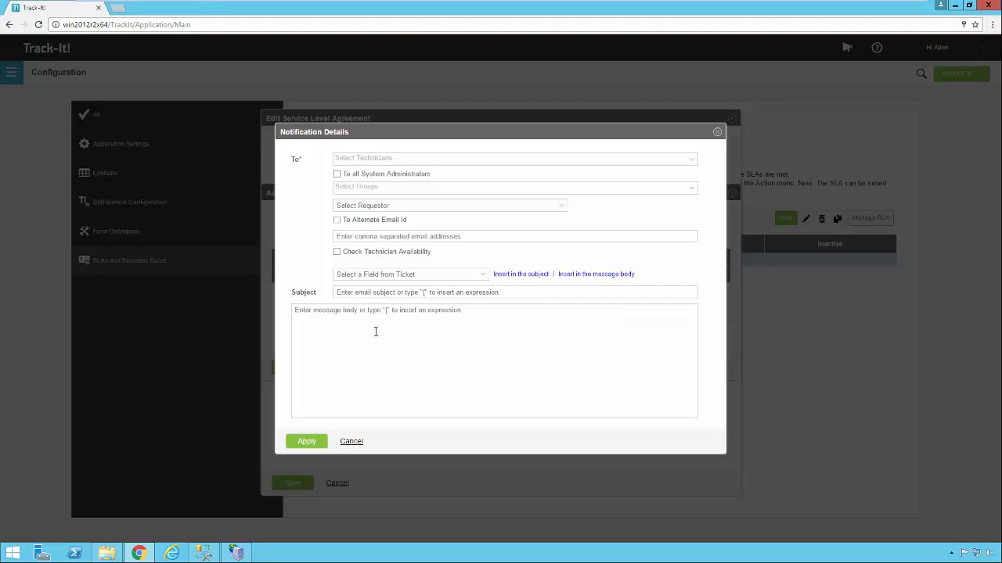
mouse_move(382, 327)
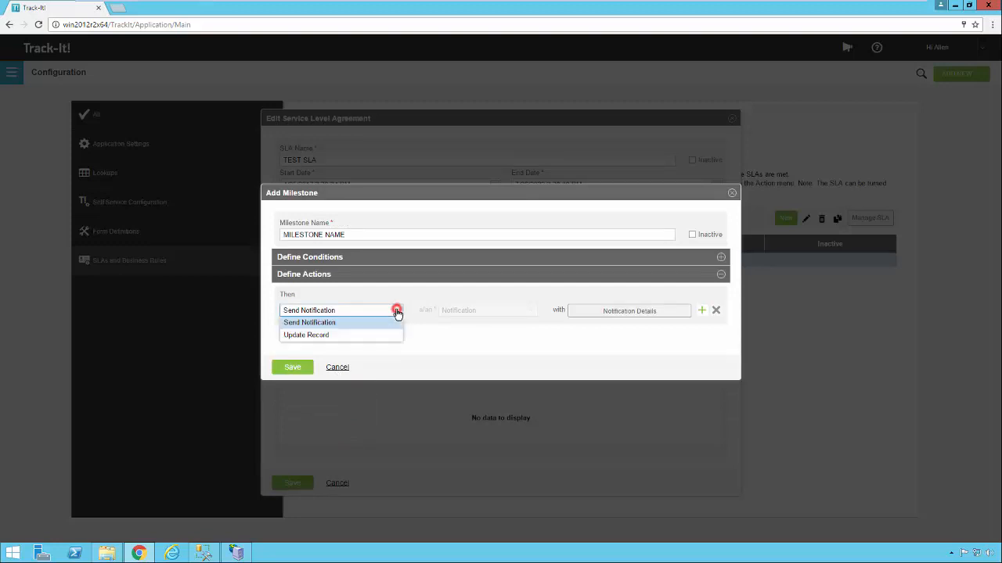
Change the action to Update Record on the Ticket record type and edit its fields.
click(306, 334)
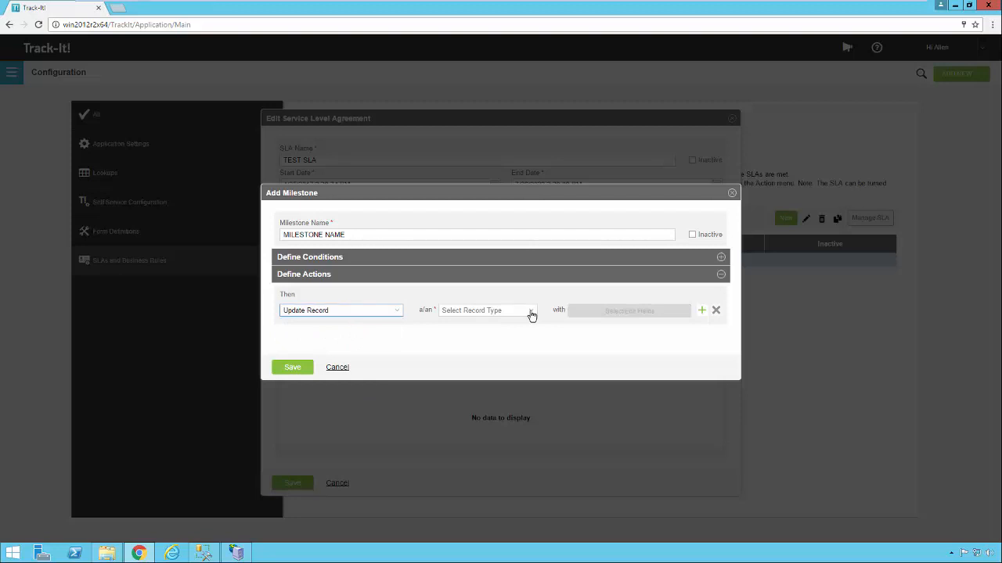
click(531, 310)
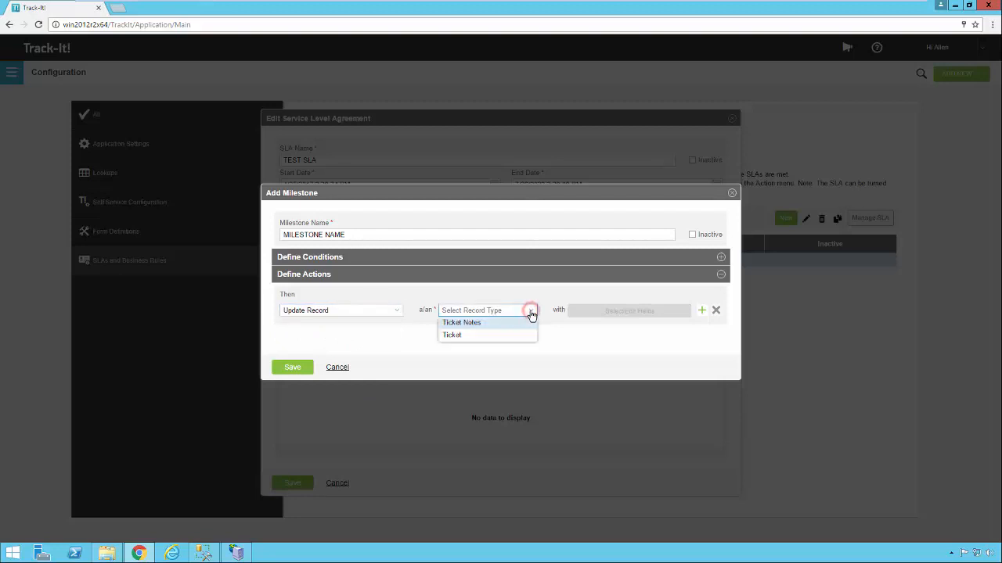
click(451, 335)
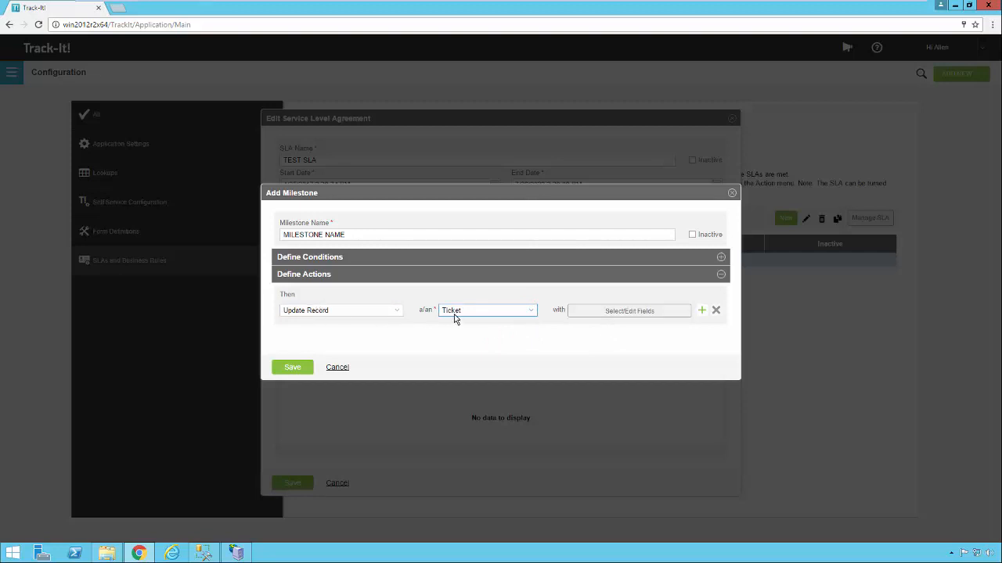
click(630, 310)
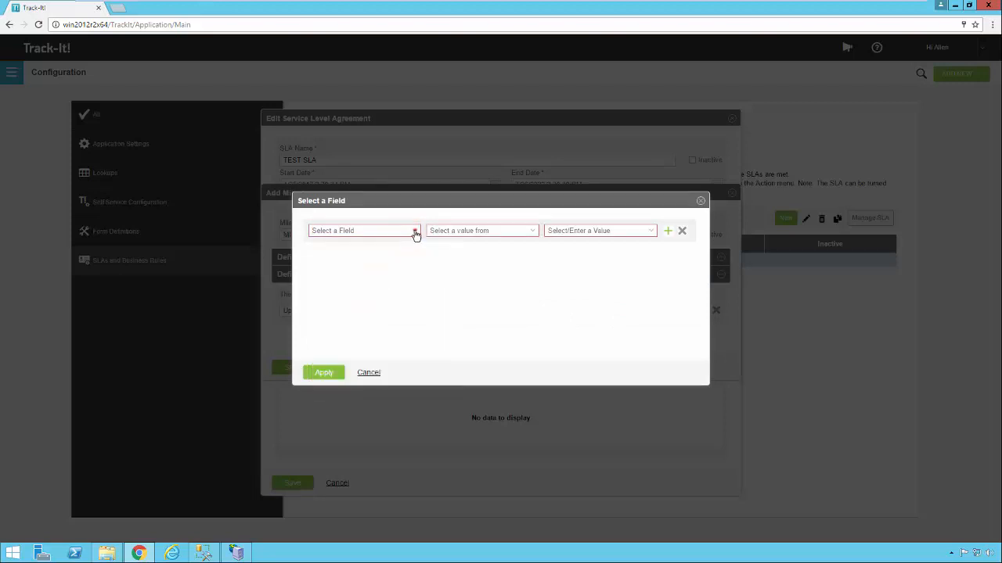
Map Assigned To Technician to the fixed value ADMINISTRATOR.
click(363, 230)
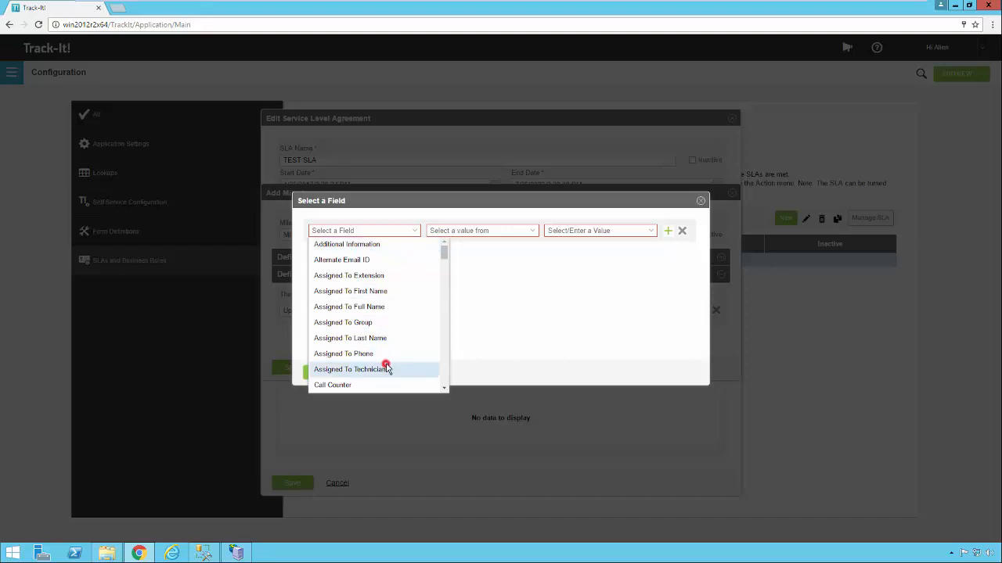
click(351, 370)
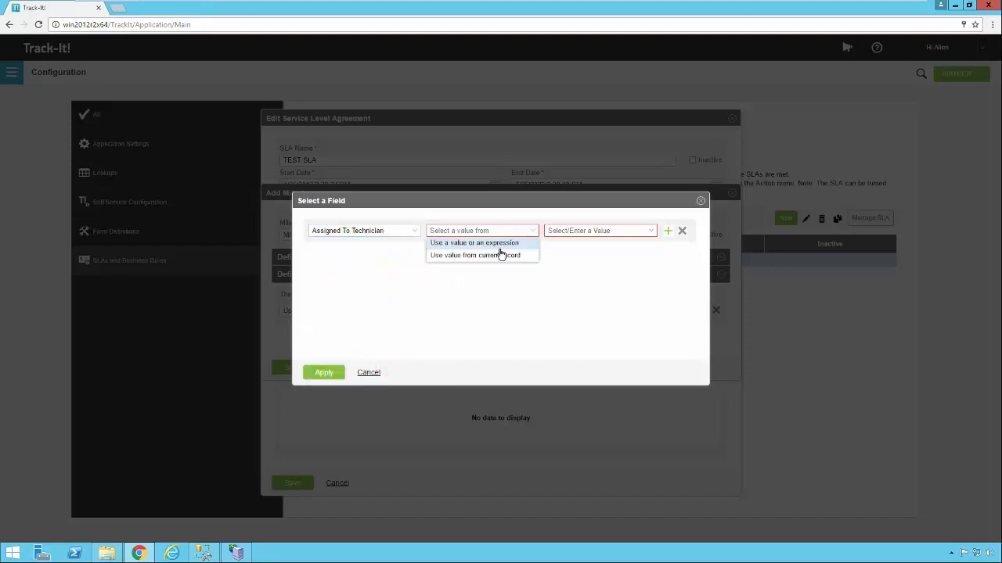
click(473, 241)
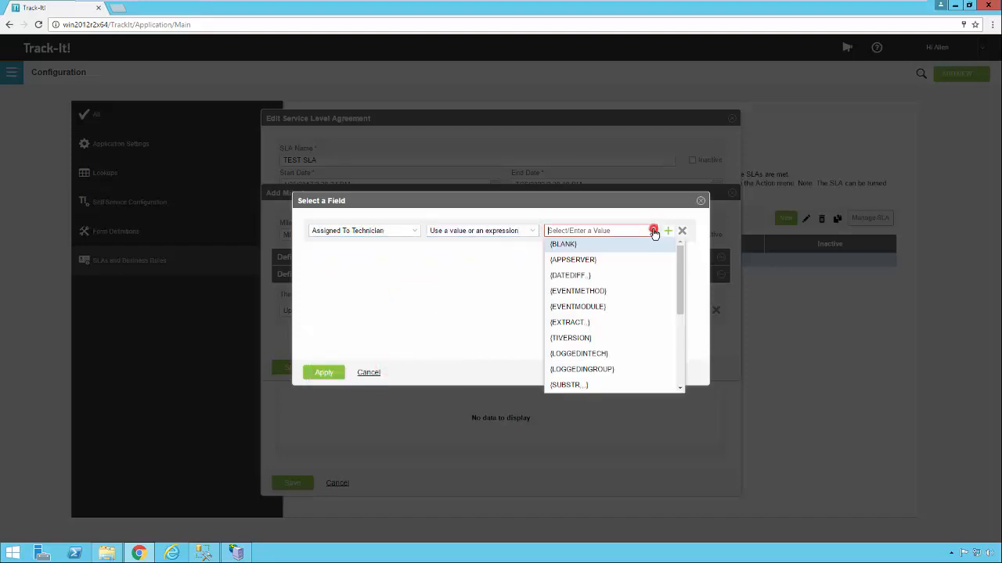
scroll(down, 3)
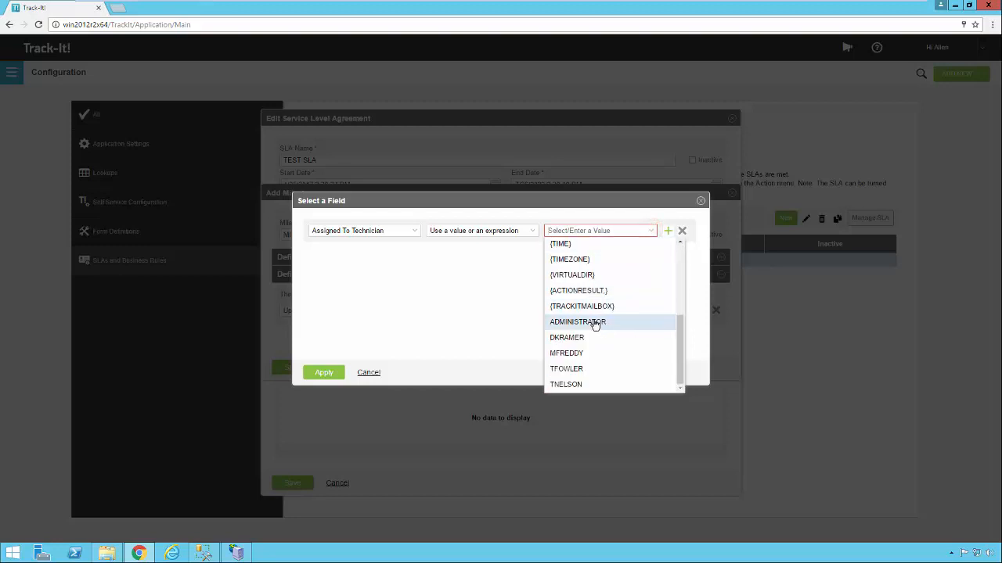
click(322, 373)
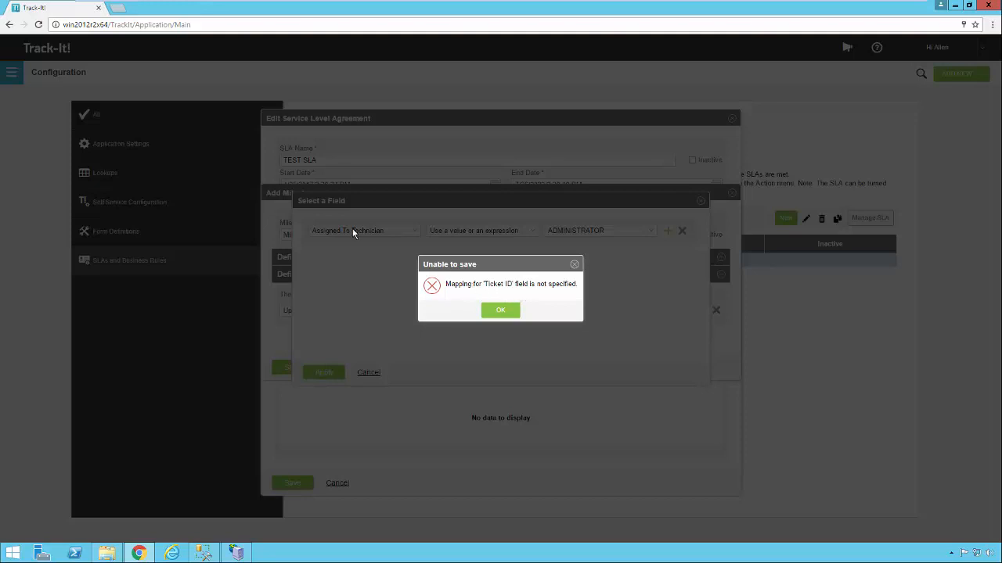
mouse_move(373, 274)
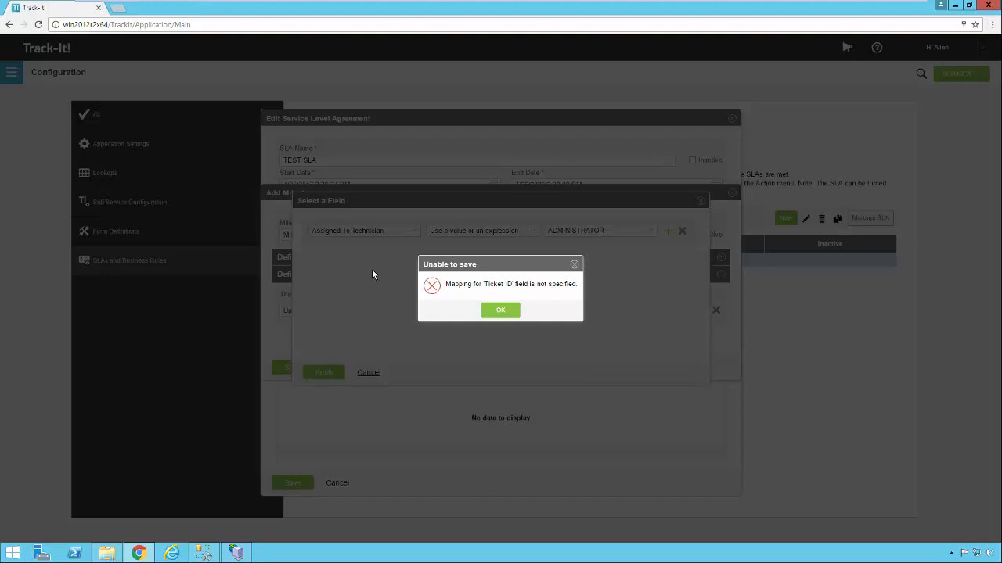
mouse_move(375, 303)
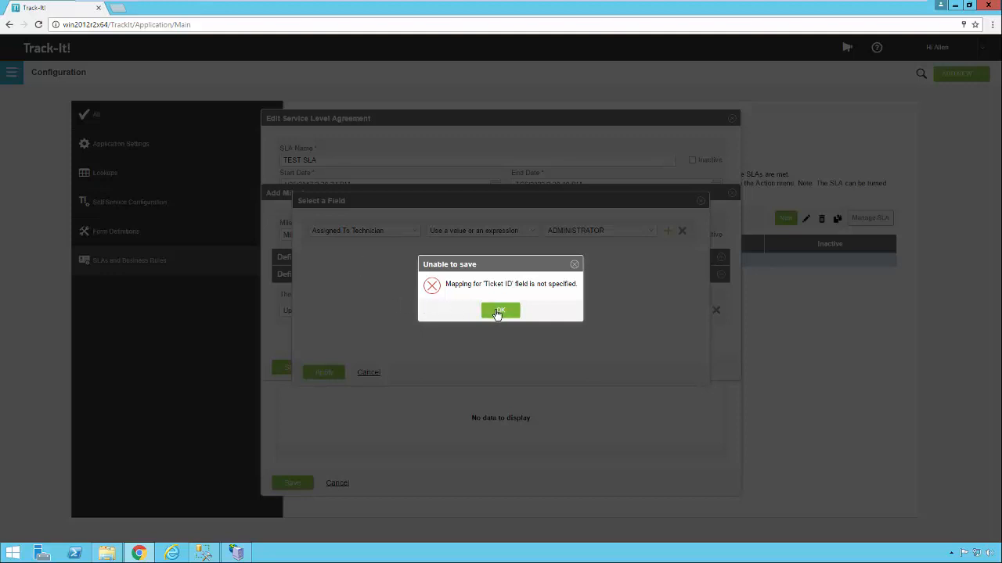
Dismiss the error and map row 1 to Ticket ID using the value from the current record.
click(501, 309)
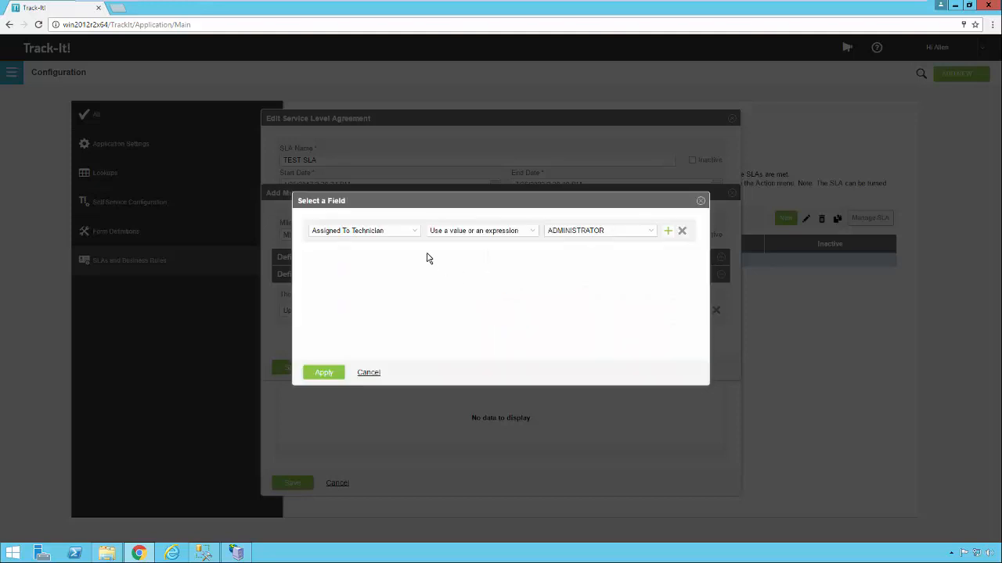
click(363, 230)
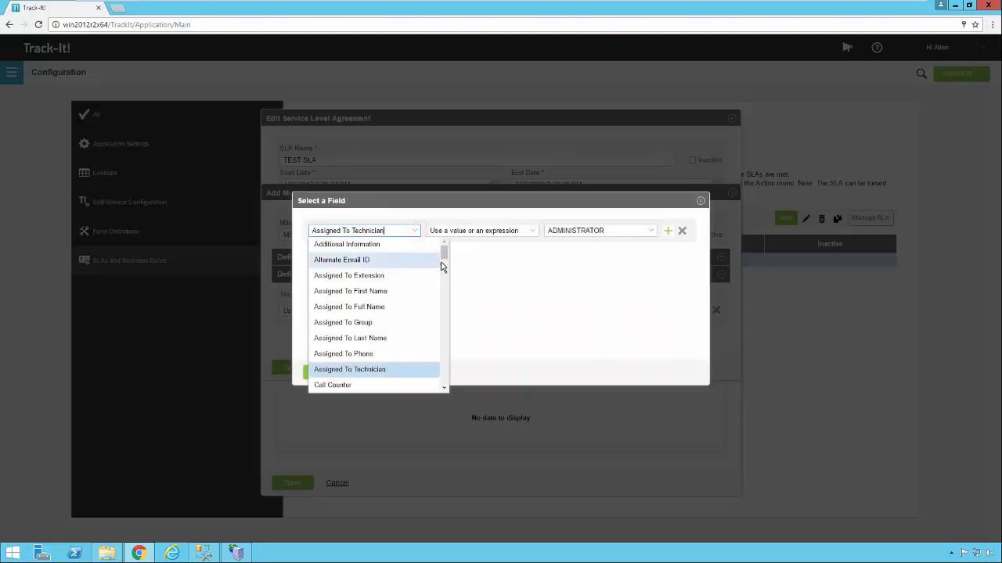
scroll(down, 3)
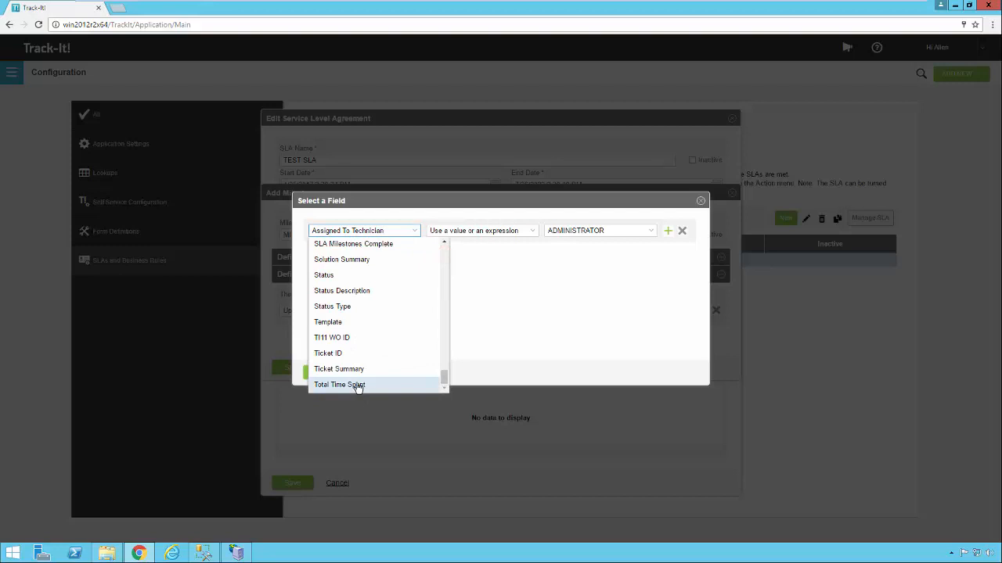
click(328, 354)
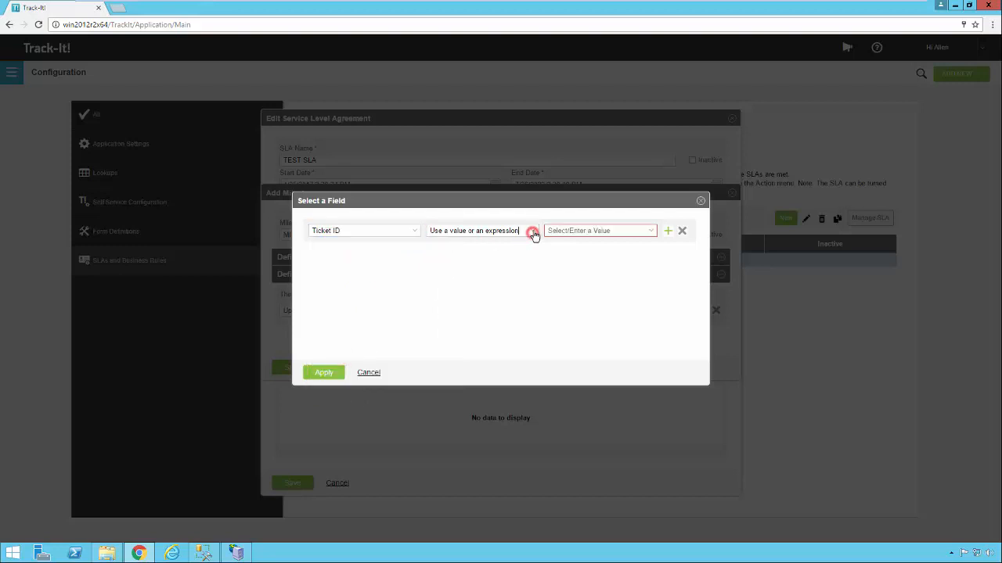
click(532, 230)
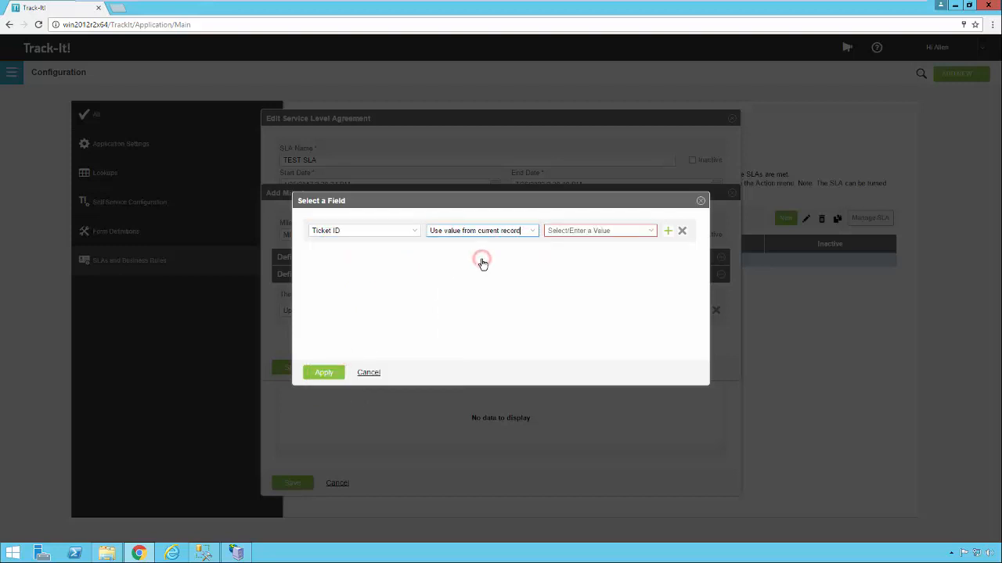
click(601, 230)
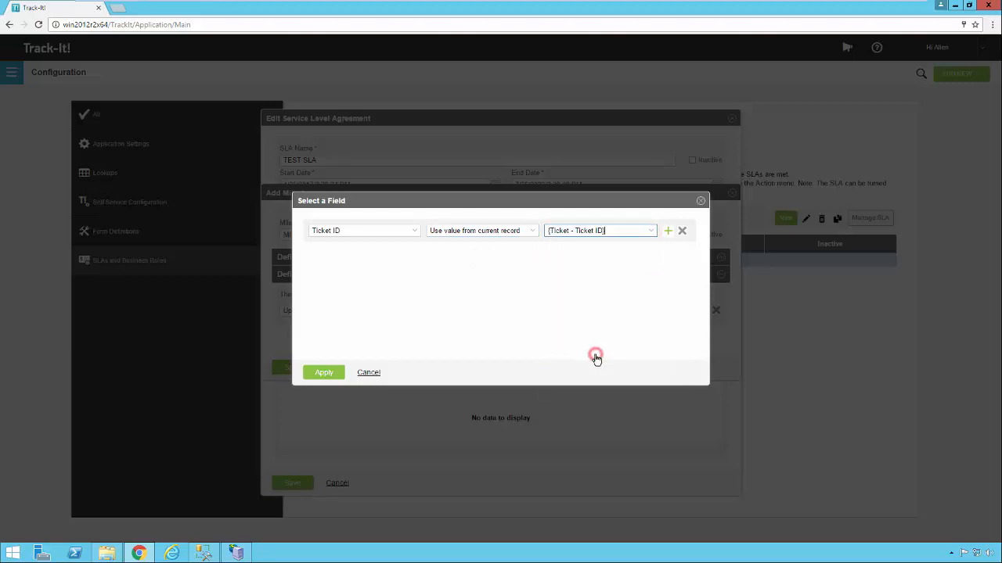
Add a second row setting Assigned To Technician to the fixed value ADMINISTRATOR.
click(667, 230)
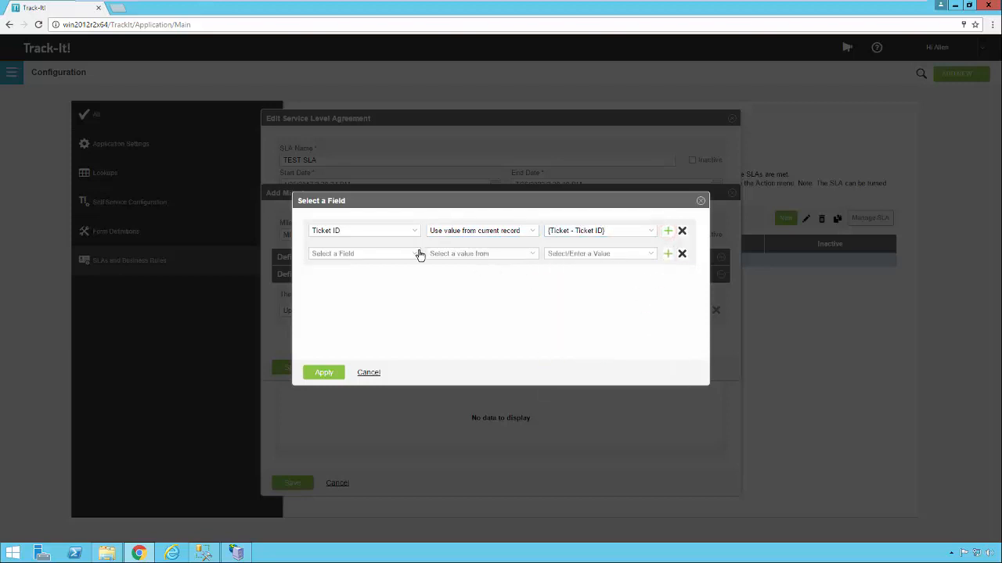
click(363, 253)
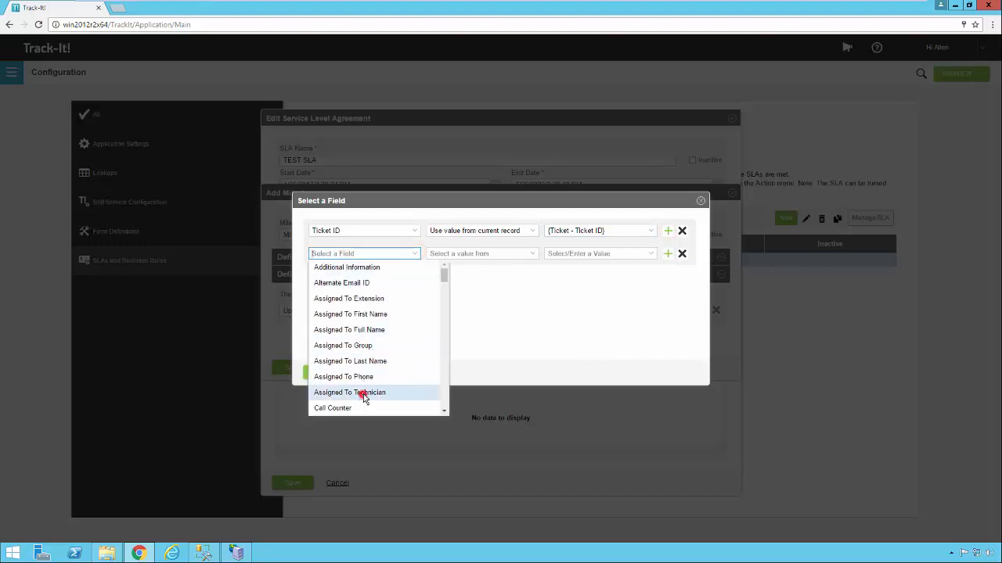
click(349, 391)
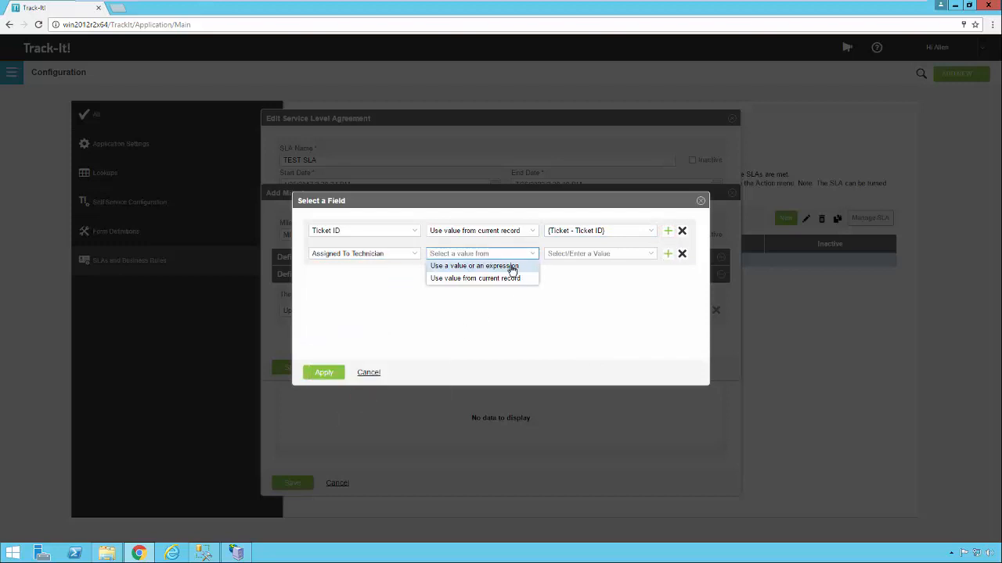
click(473, 266)
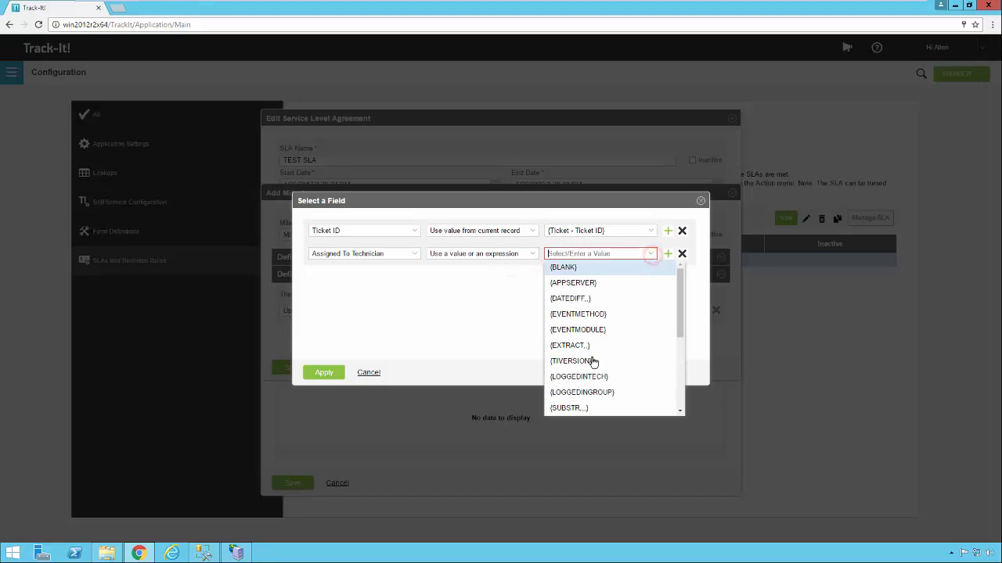
text(ADMINISTRATOR)
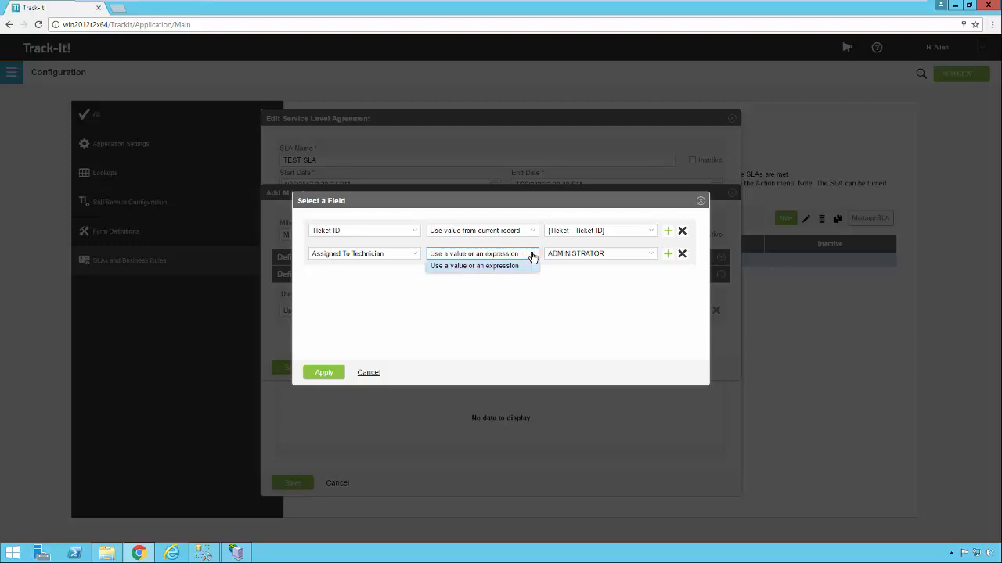
click(532, 254)
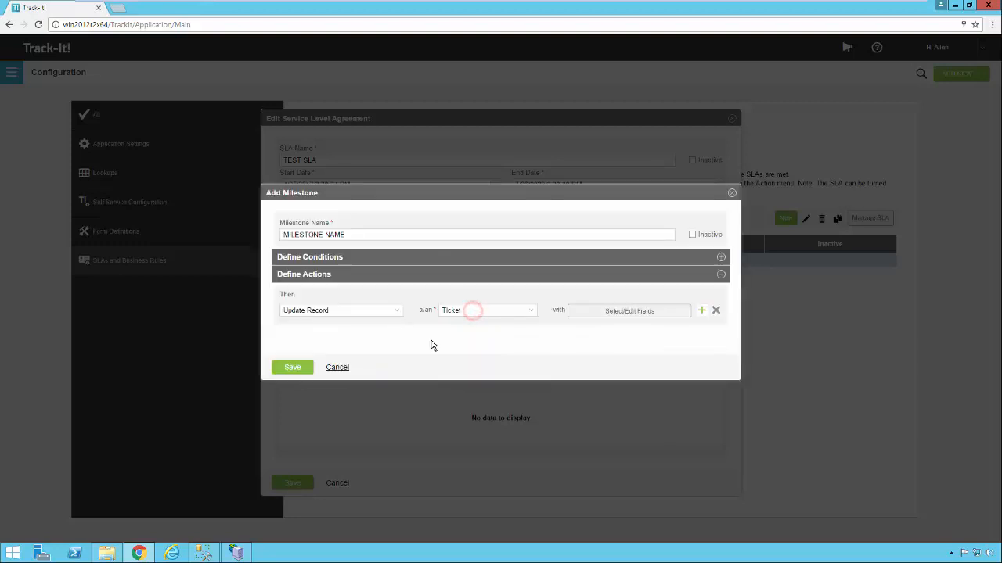
Switch the milestone condition to elapsed time since Expected Due Date & Time.
click(720, 257)
text(10:00:00)
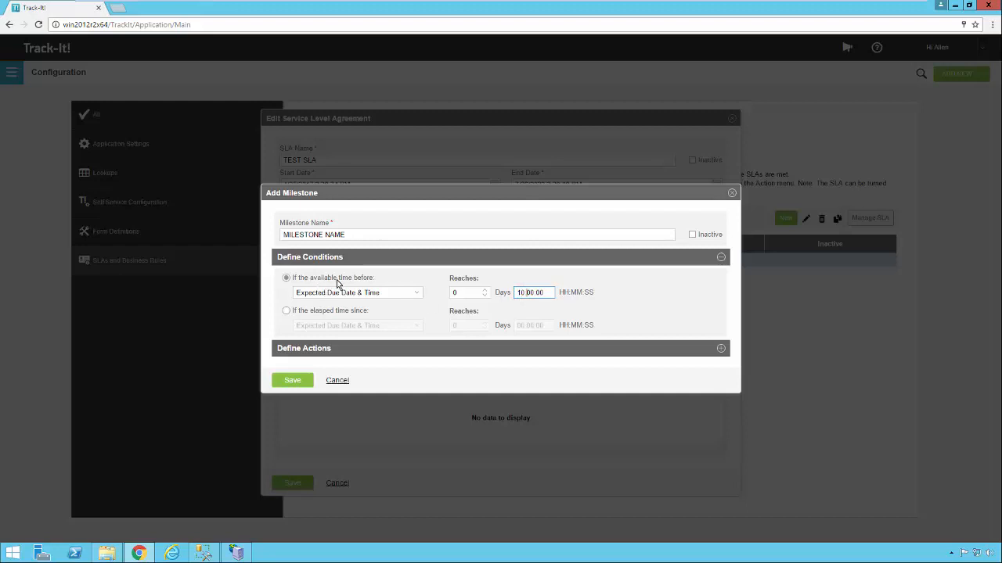
mouse_move(316, 282)
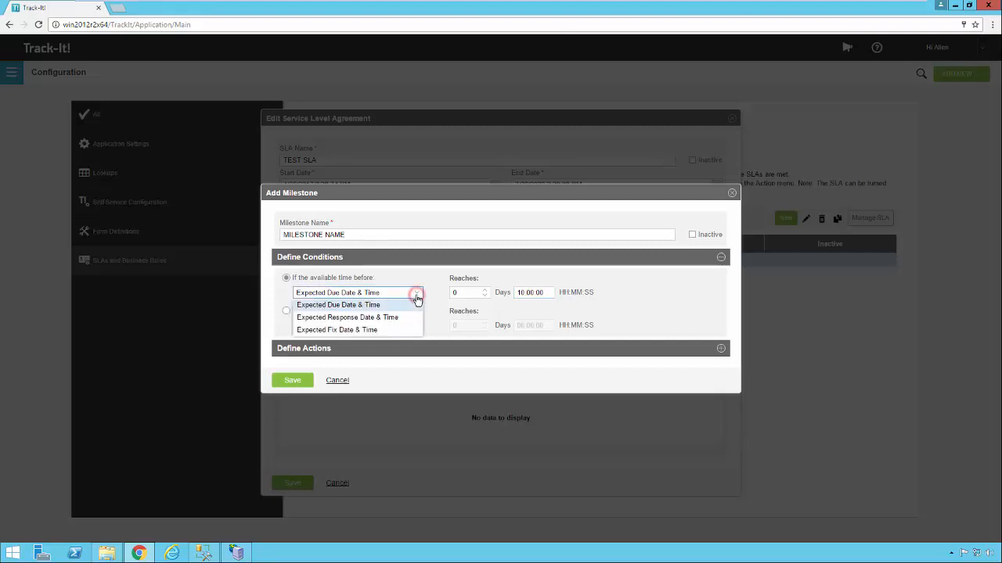
click(347, 316)
text(00:)
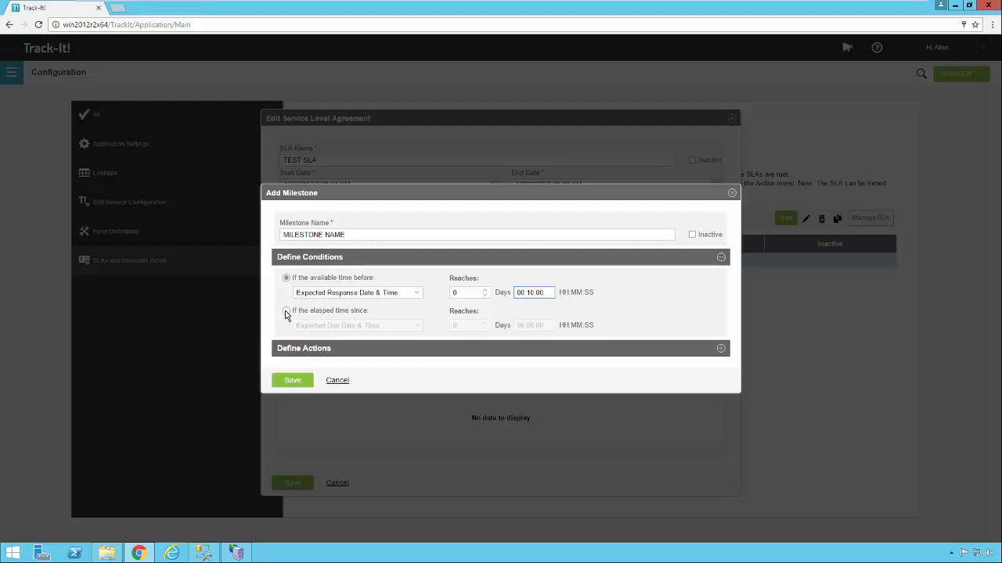
click(287, 310)
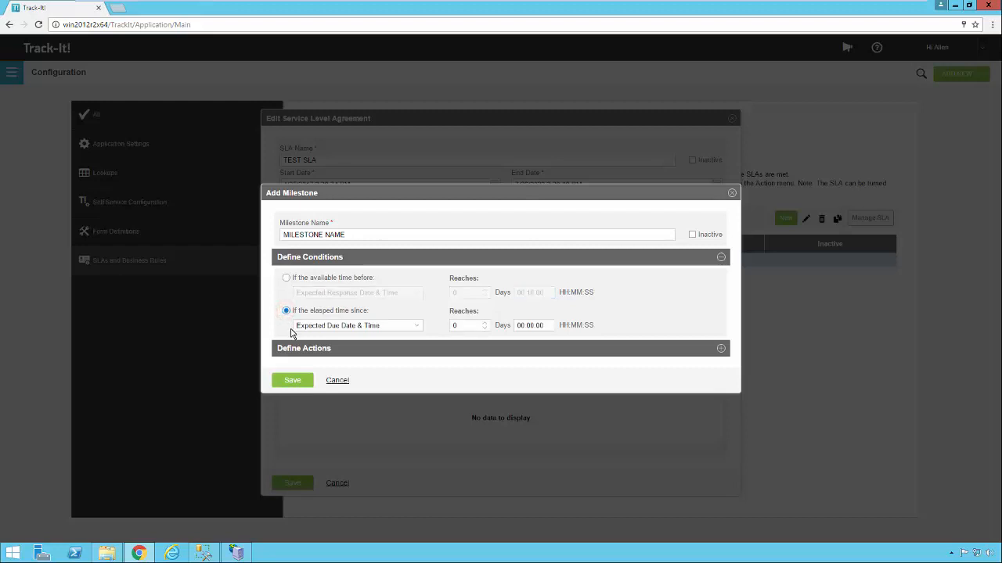
mouse_move(392, 329)
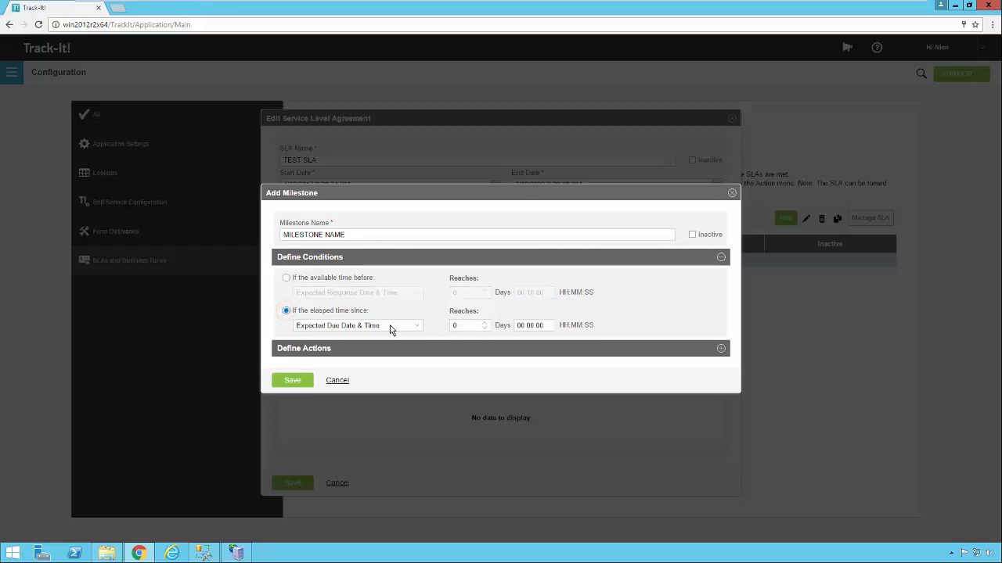
mouse_move(319, 335)
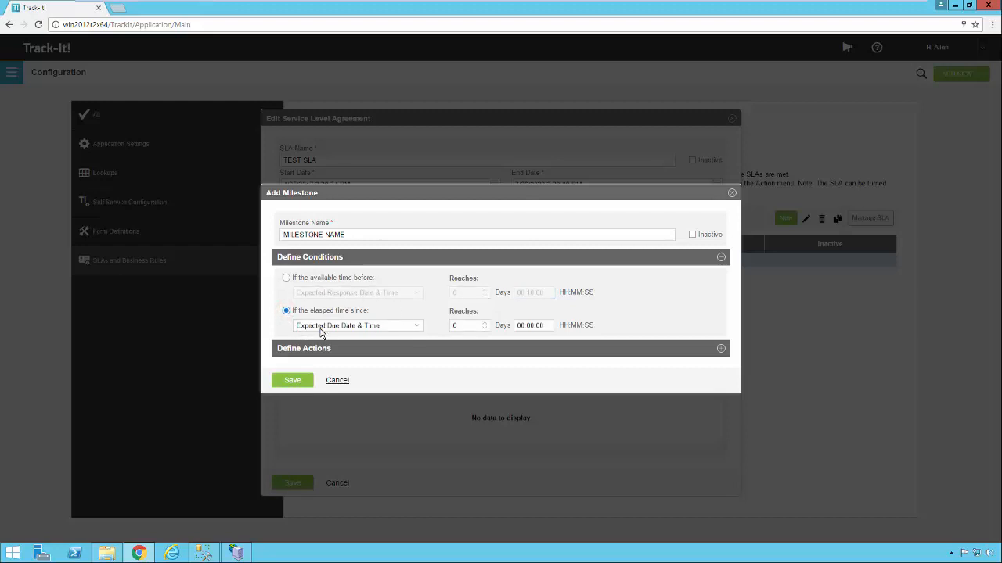
mouse_move(344, 338)
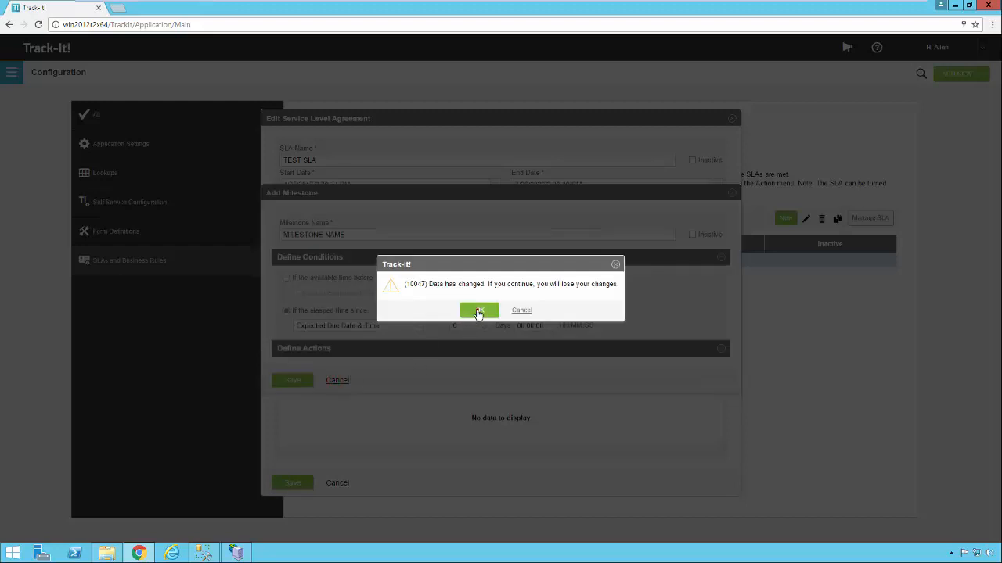
Confirm discarding the unsaved milestone, returning to the TEST SLA edit form.
click(479, 309)
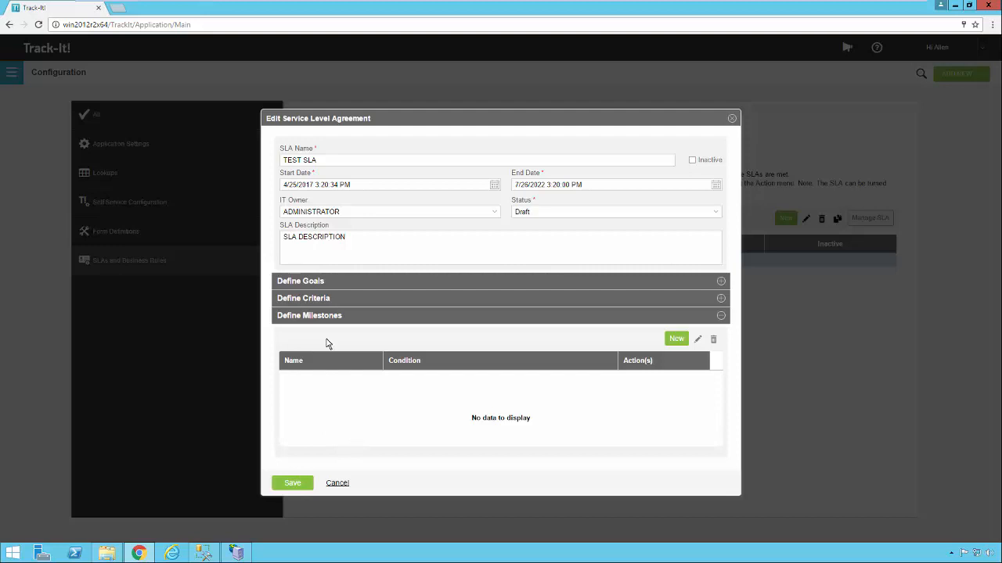
mouse_move(360, 305)
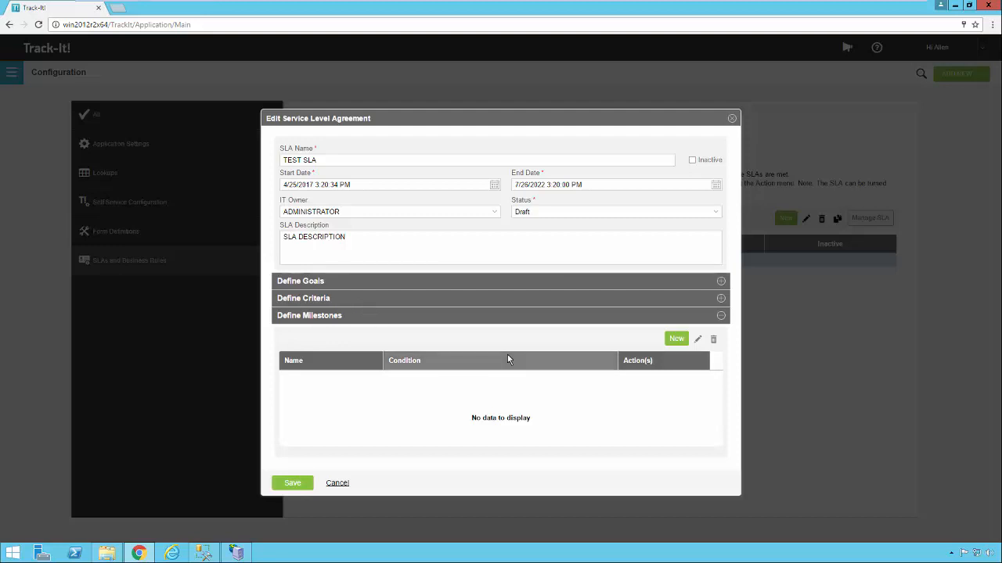
mouse_move(320, 385)
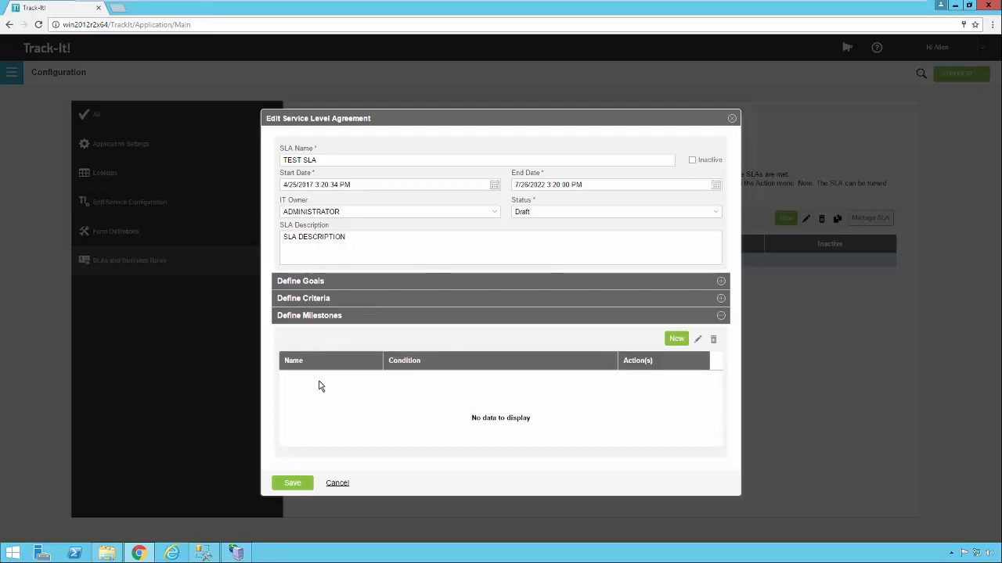
mouse_move(348, 448)
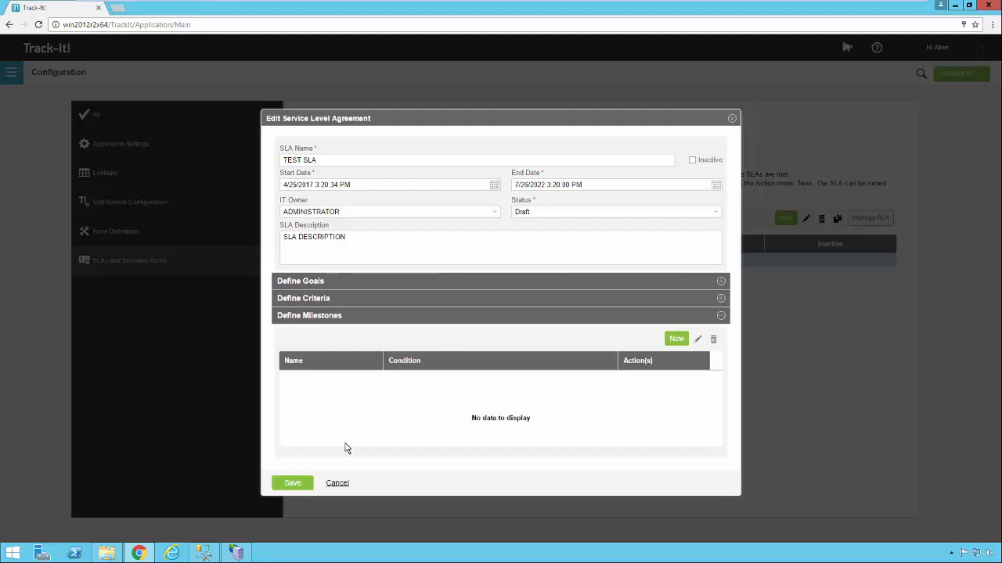
mouse_move(347, 457)
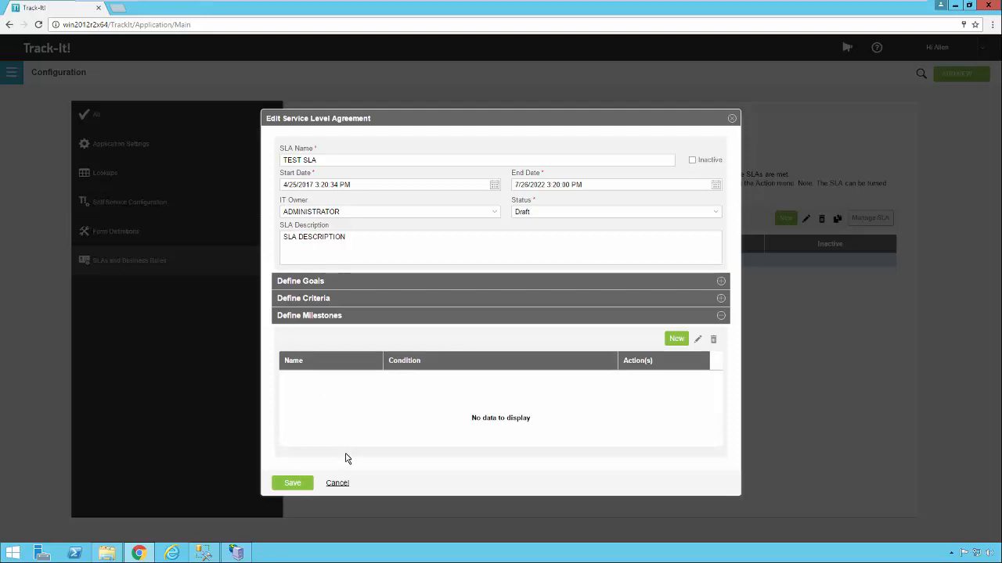
mouse_move(341, 297)
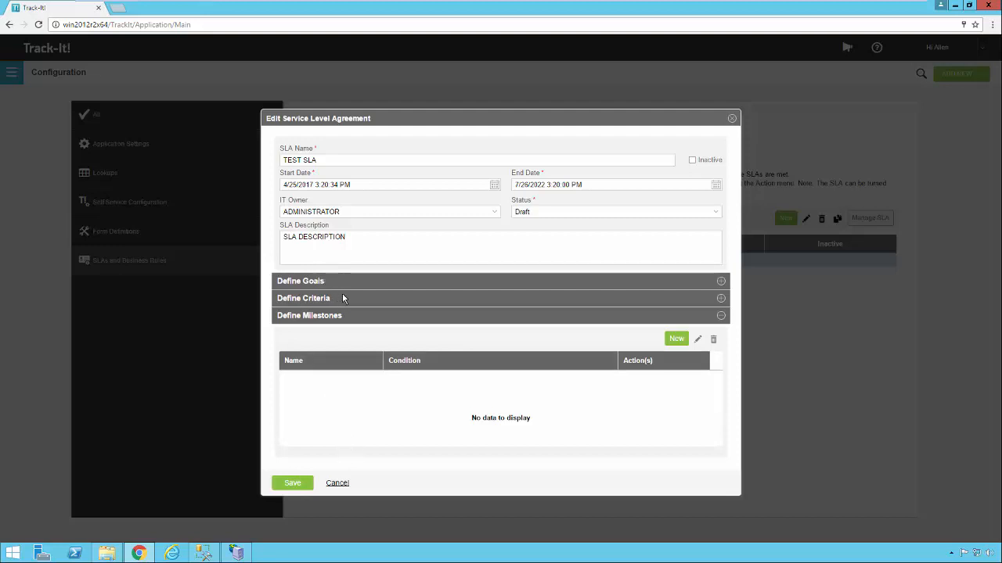
mouse_move(347, 297)
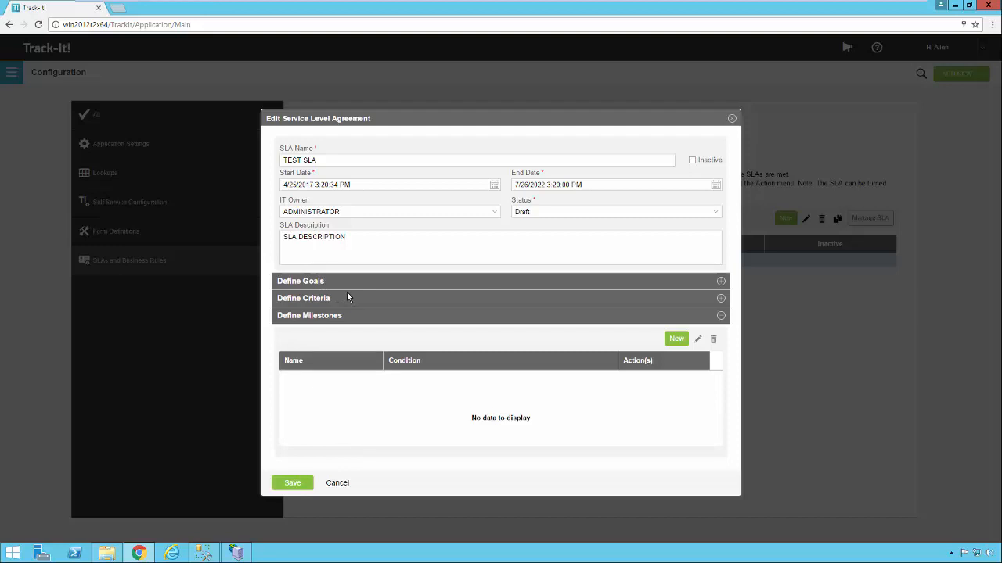
mouse_move(395, 289)
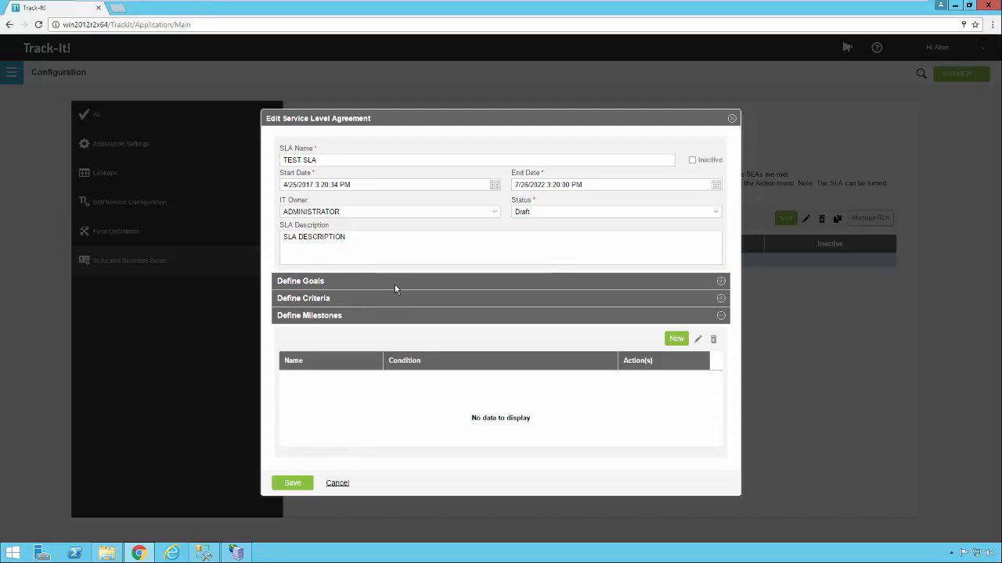
mouse_move(401, 290)
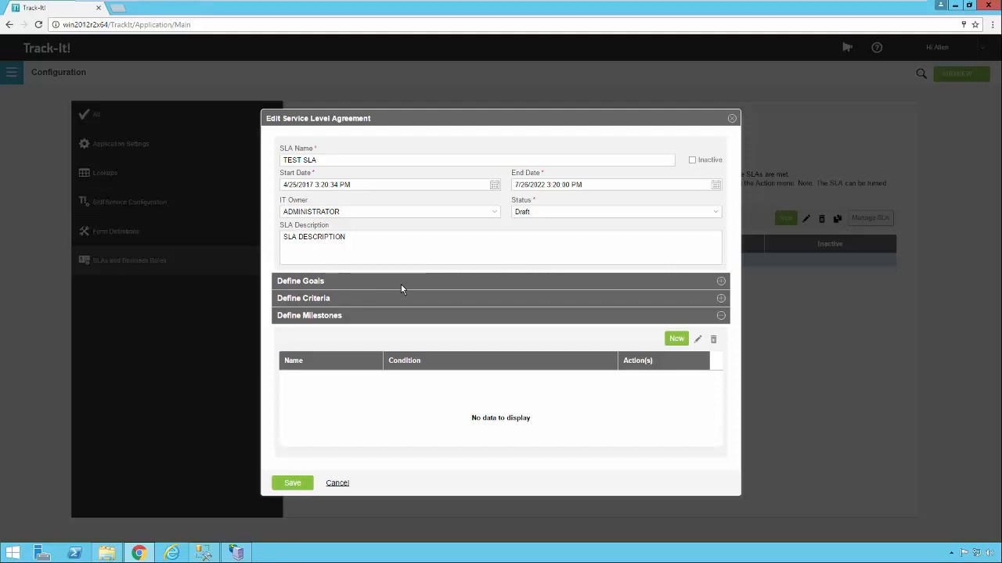
mouse_move(373, 304)
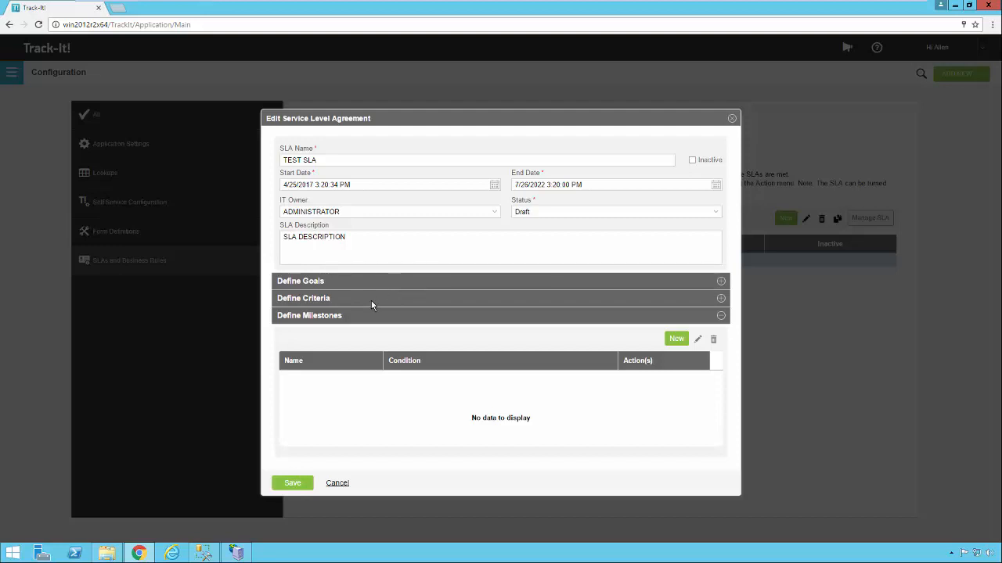
mouse_move(394, 282)
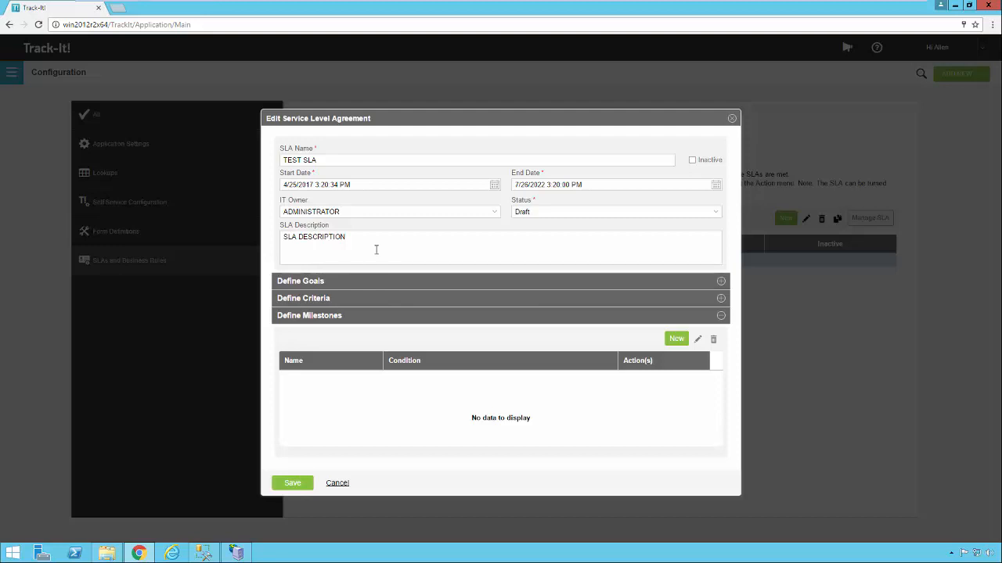
mouse_move(482, 444)
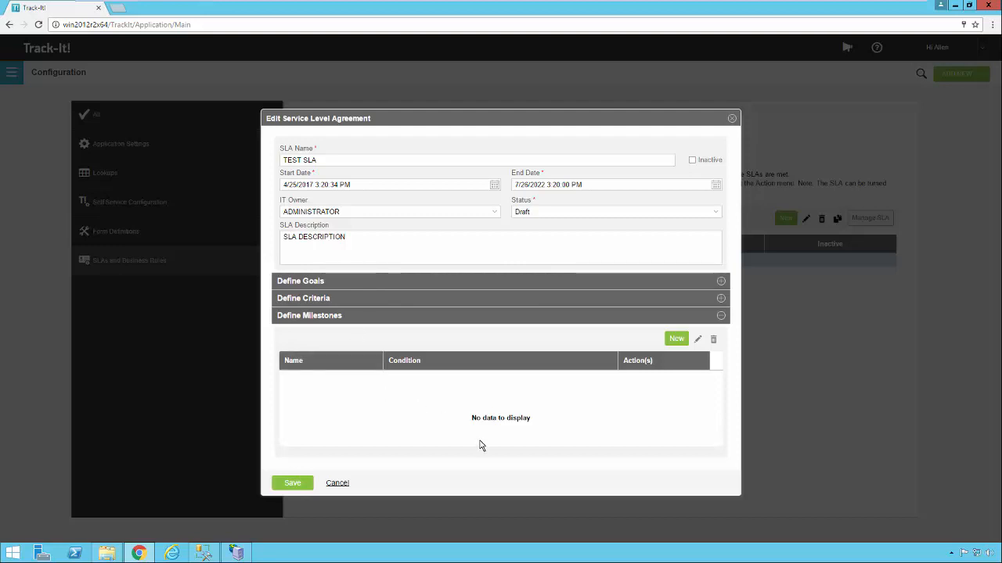
mouse_move(429, 410)
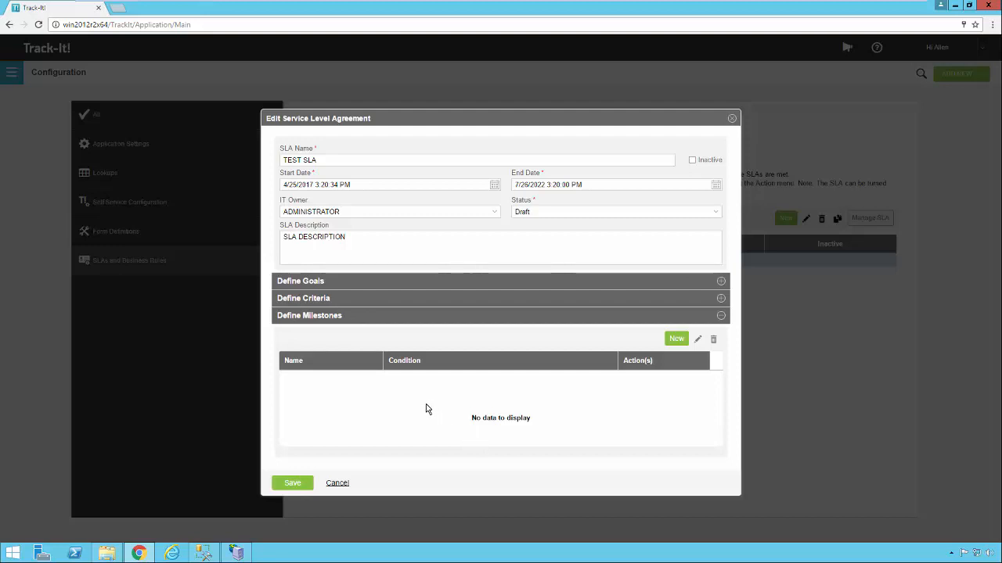
mouse_move(419, 410)
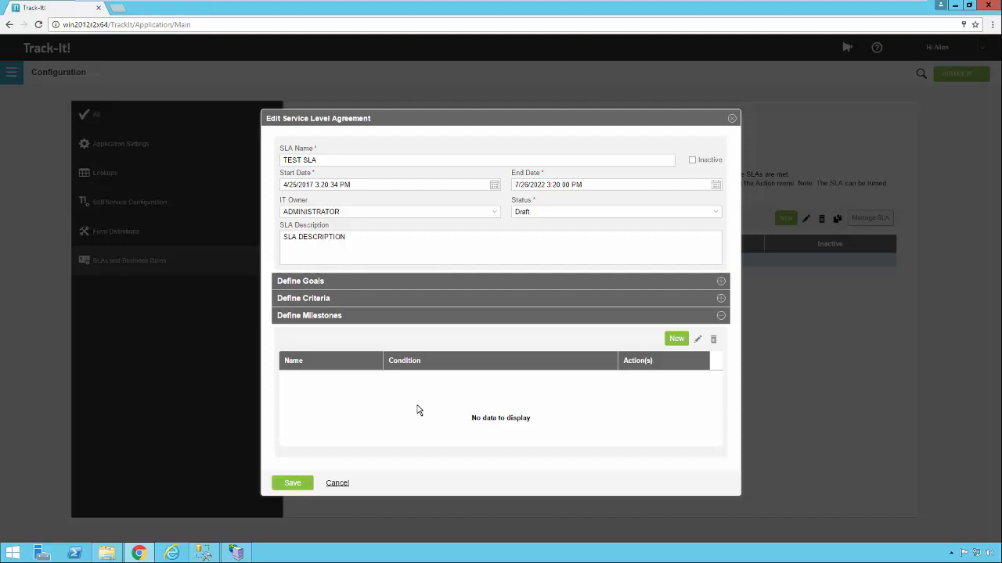
Create a new milestone conditioned on elapsed time since Last Modified, editing its hours.
click(676, 339)
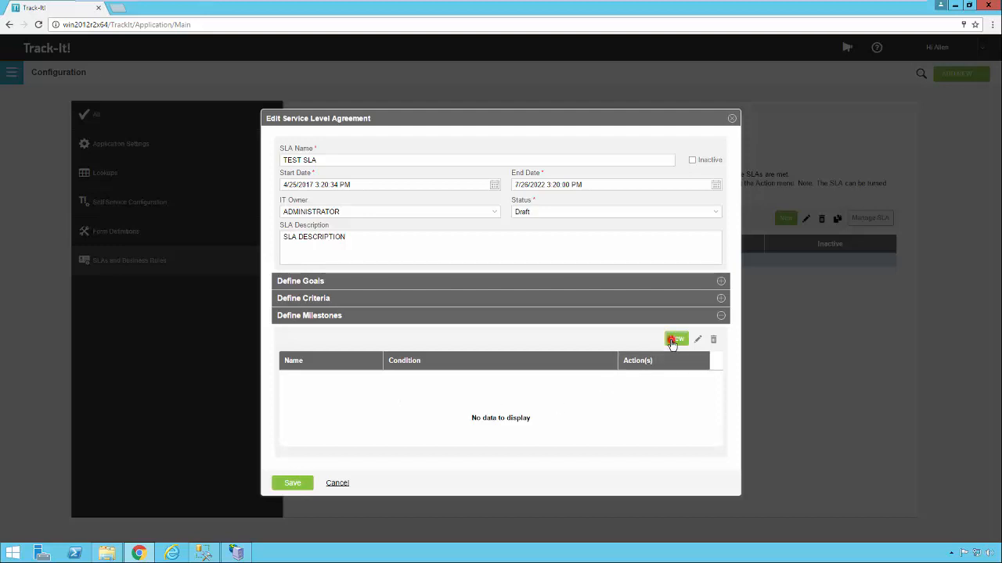
click(676, 338)
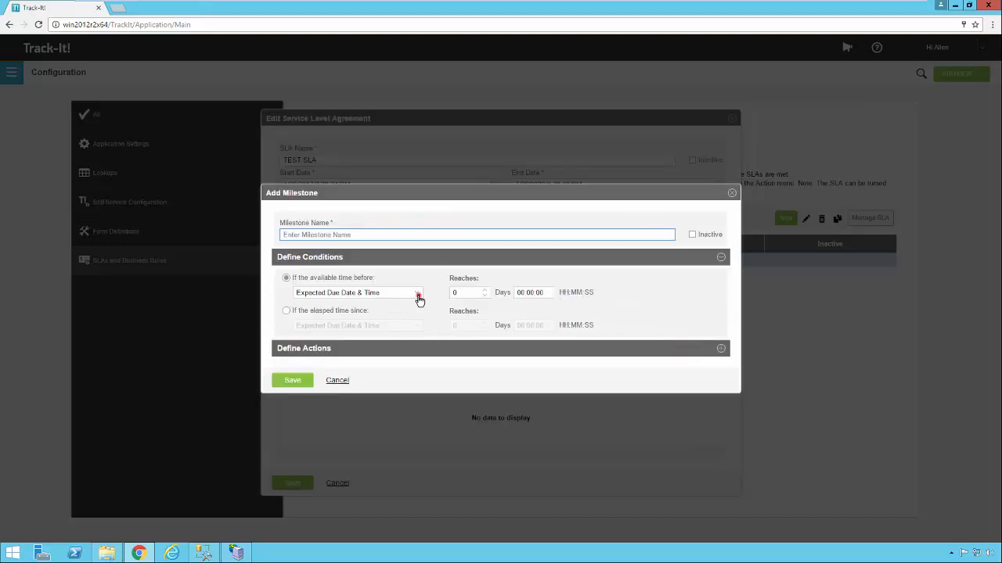
click(418, 292)
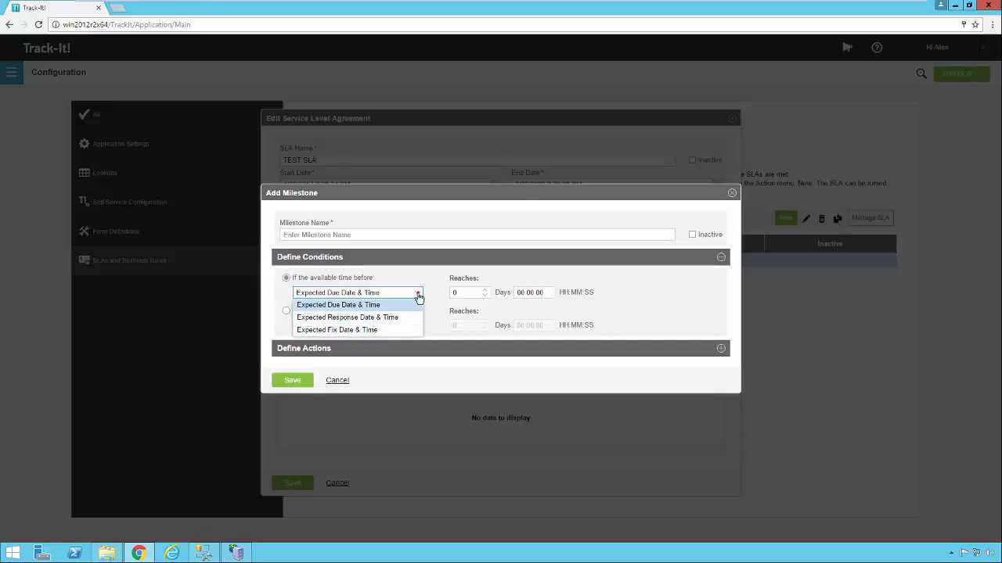
click(286, 310)
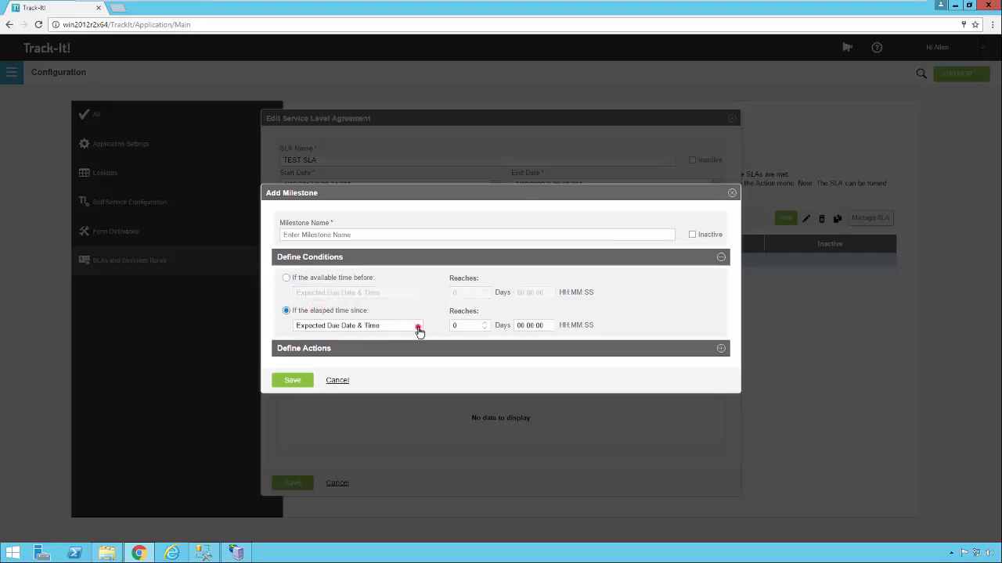
click(417, 326)
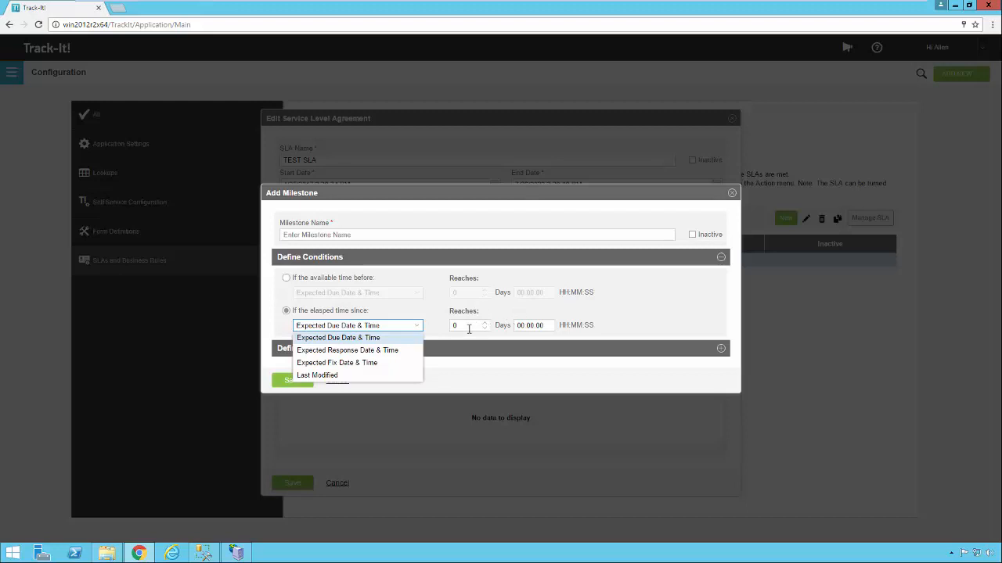
mouse_move(420, 327)
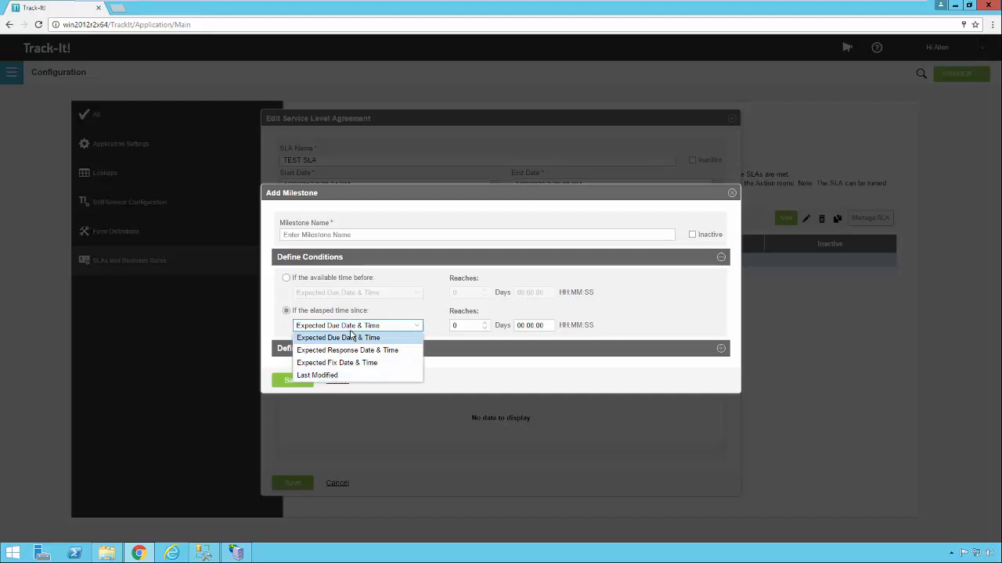
click(316, 376)
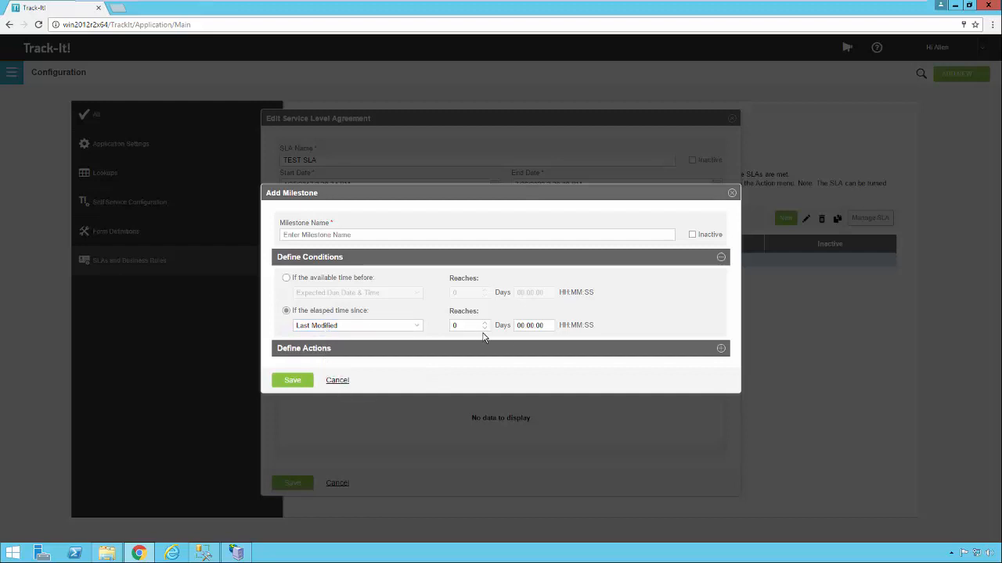
click(535, 324)
text(2)
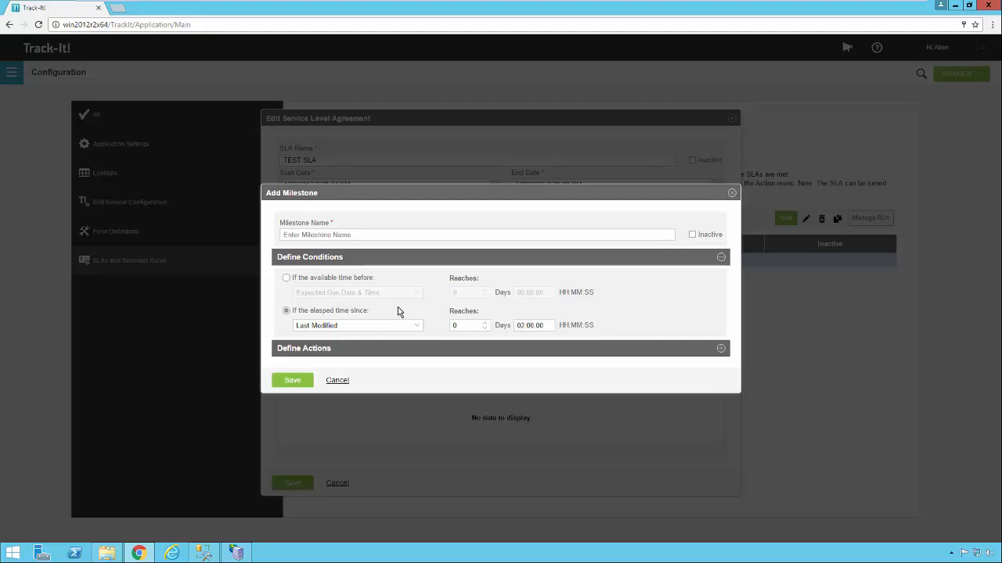
mouse_move(435, 305)
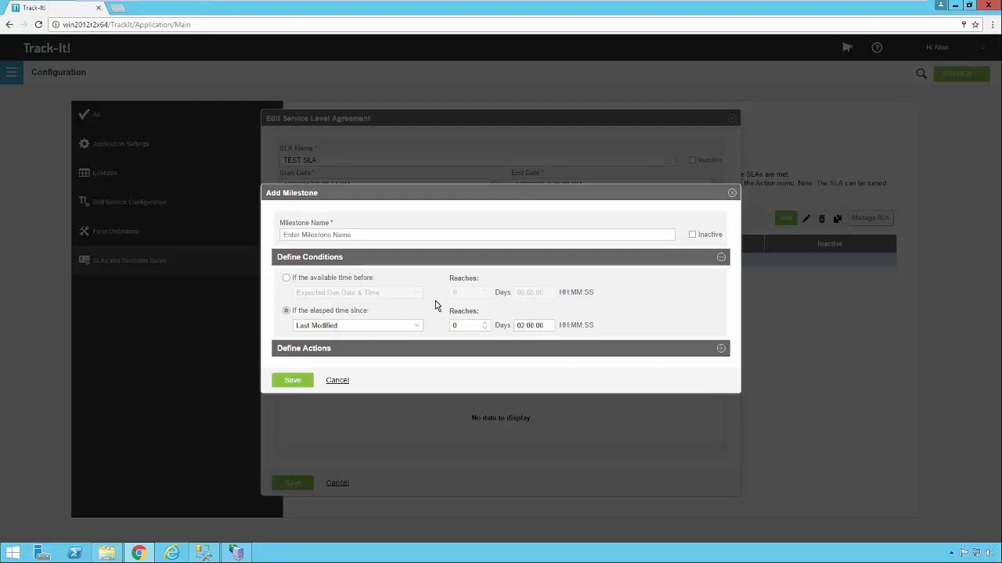
mouse_move(440, 313)
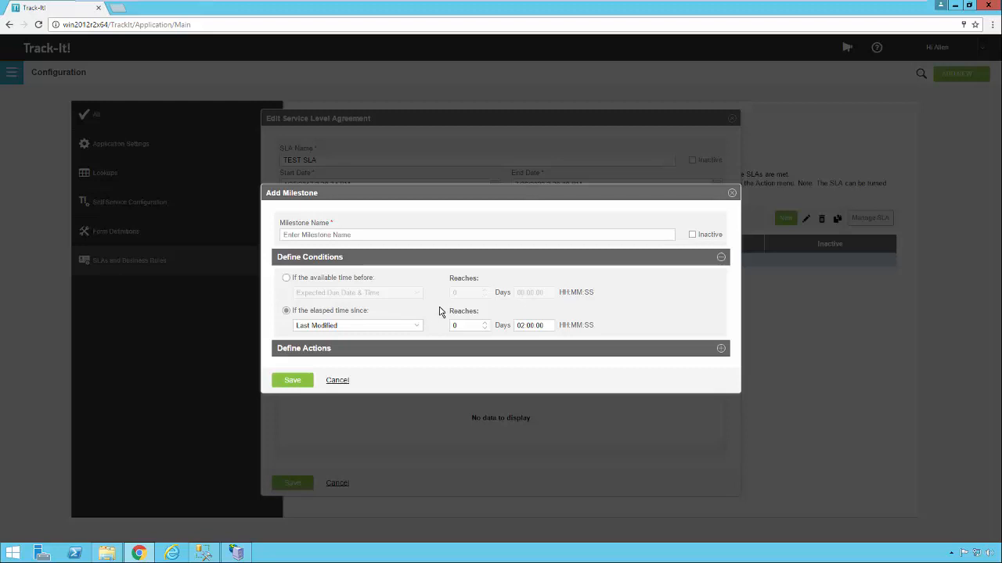
mouse_move(438, 319)
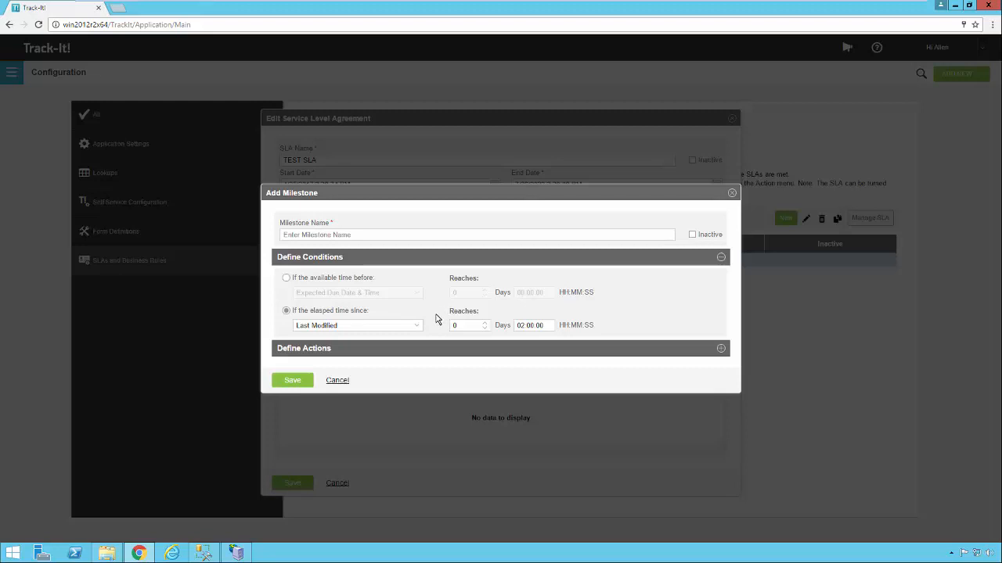
mouse_move(448, 319)
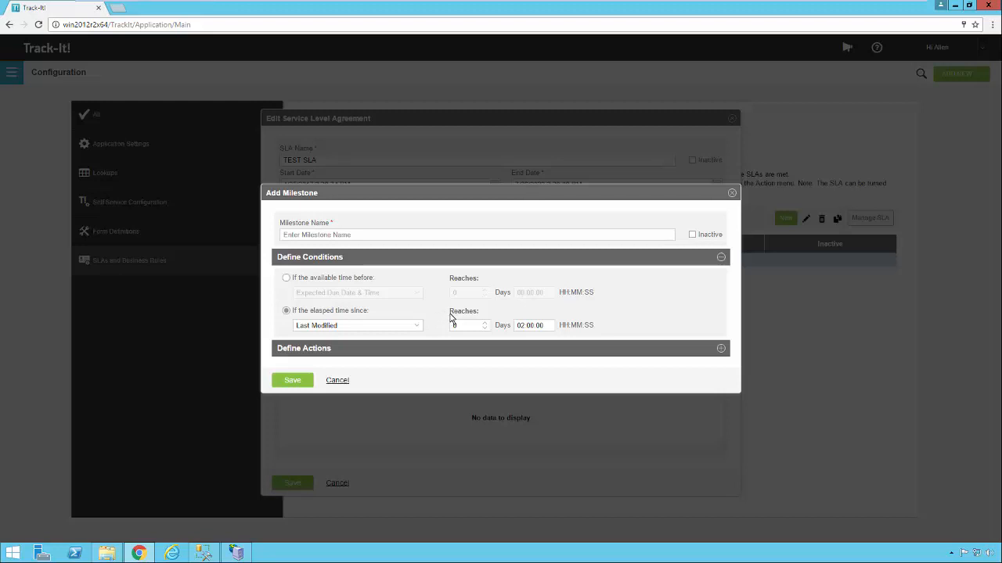
mouse_move(442, 323)
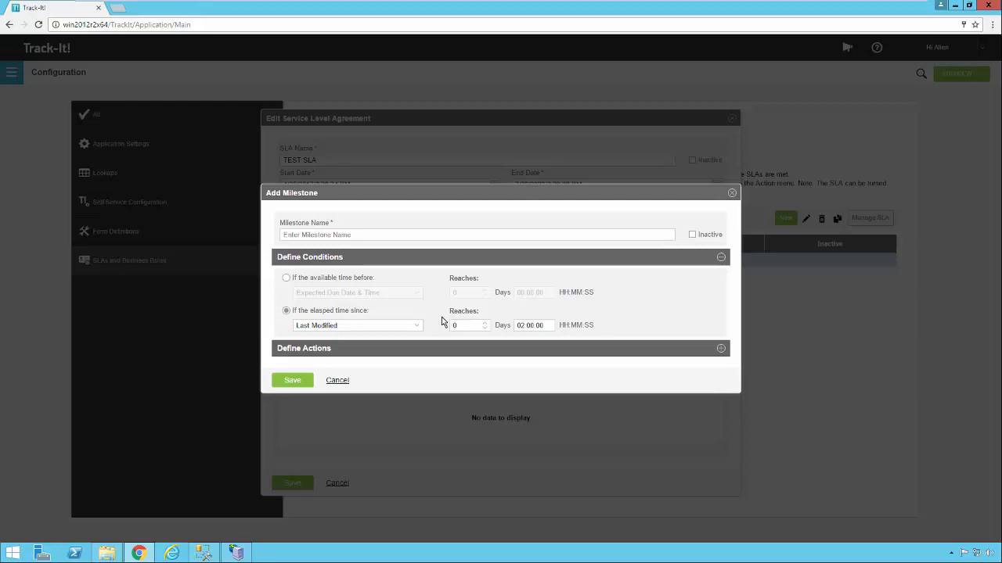
mouse_move(444, 327)
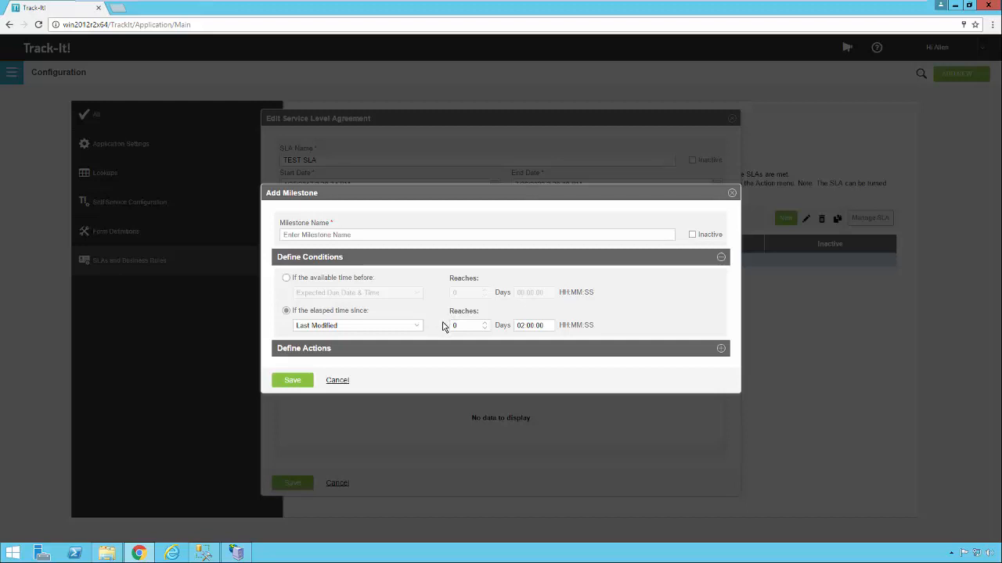
mouse_move(429, 334)
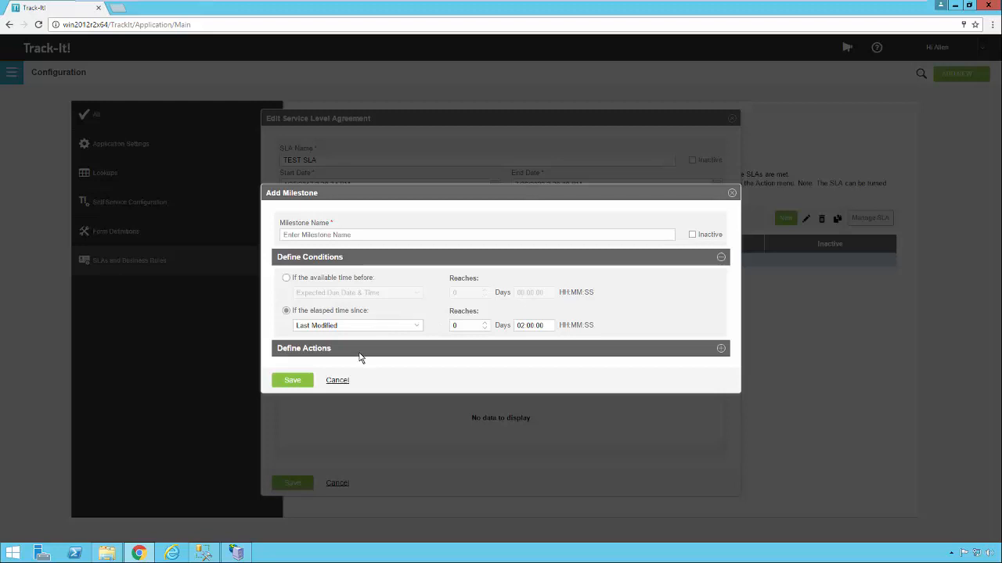
Cancel the new milestone and return to the TEST SLA edit form.
click(336, 380)
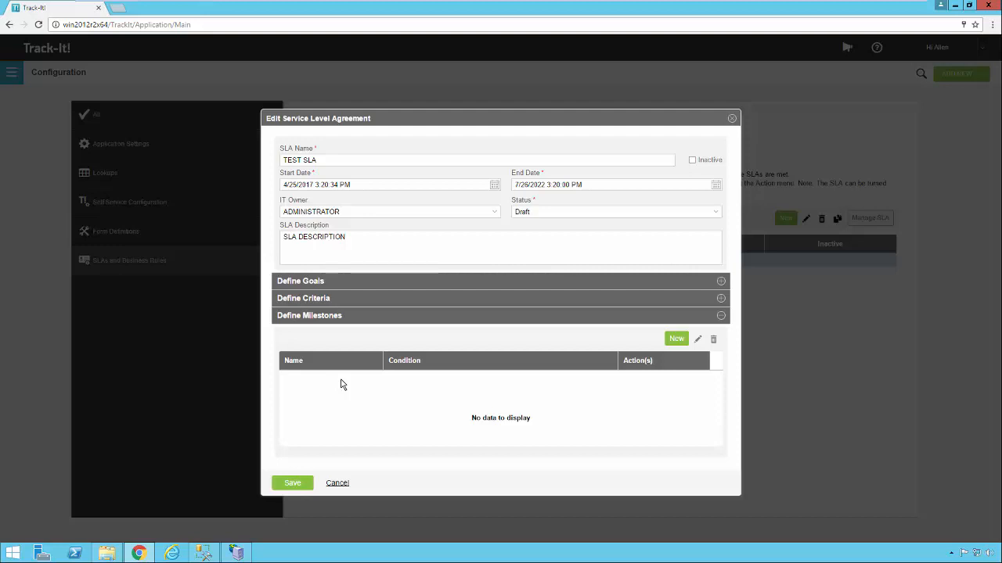
mouse_move(341, 432)
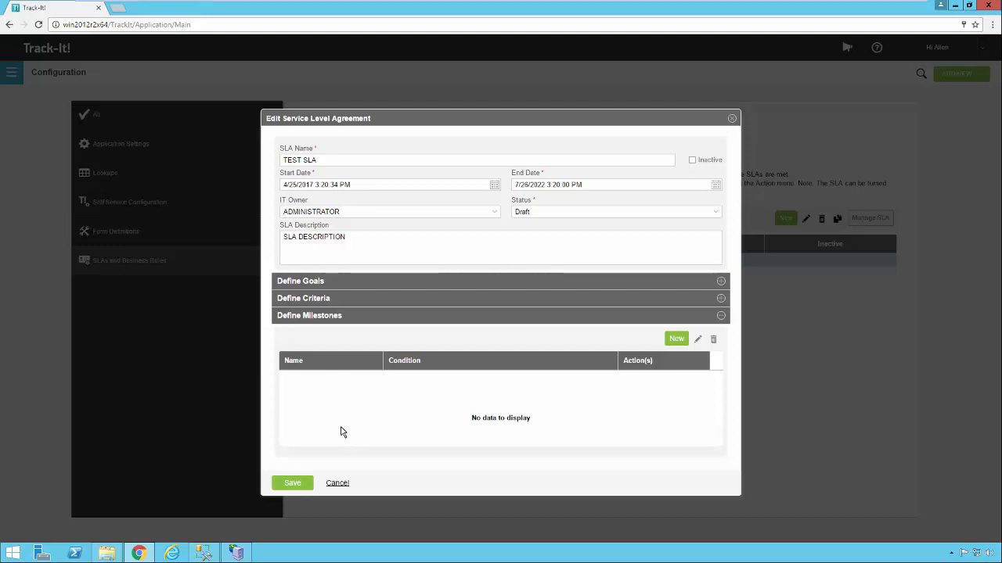